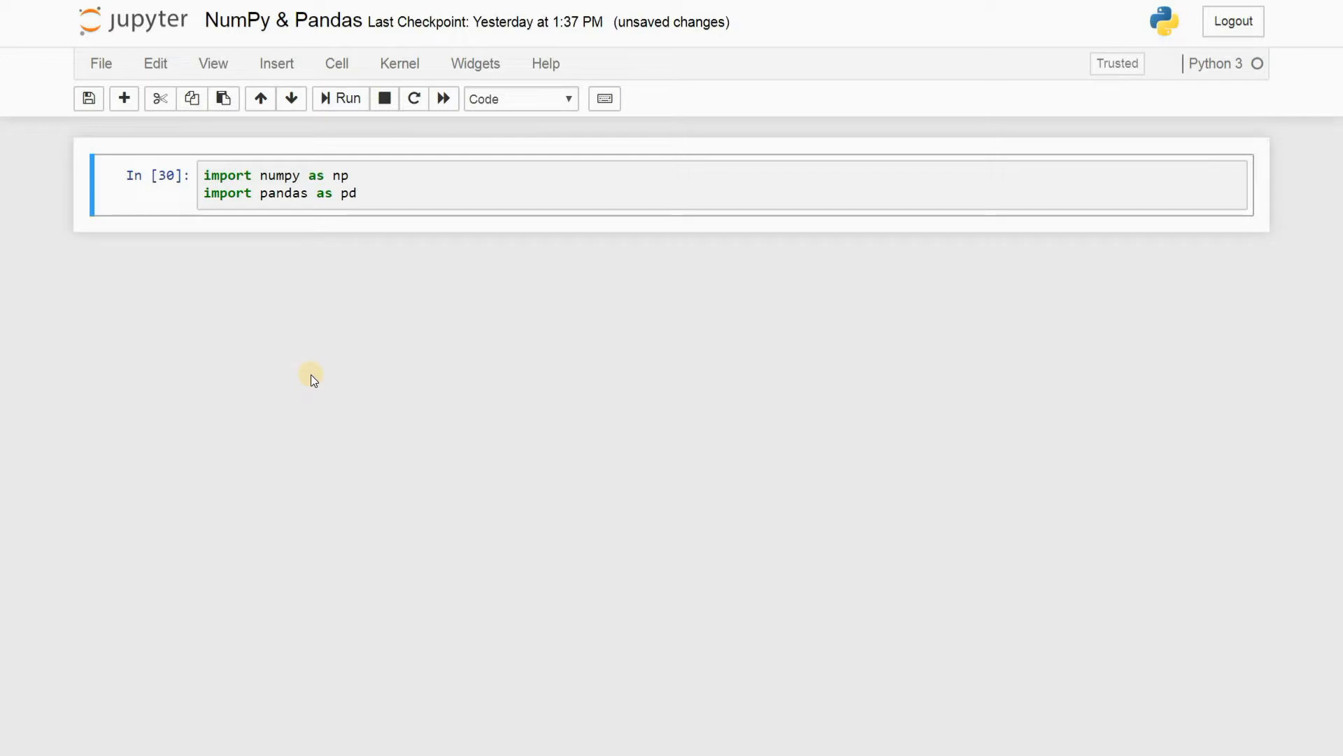
Run the import cell, then enter pd.Series([68,34,112]) in the new cell
left_click(475, 186)
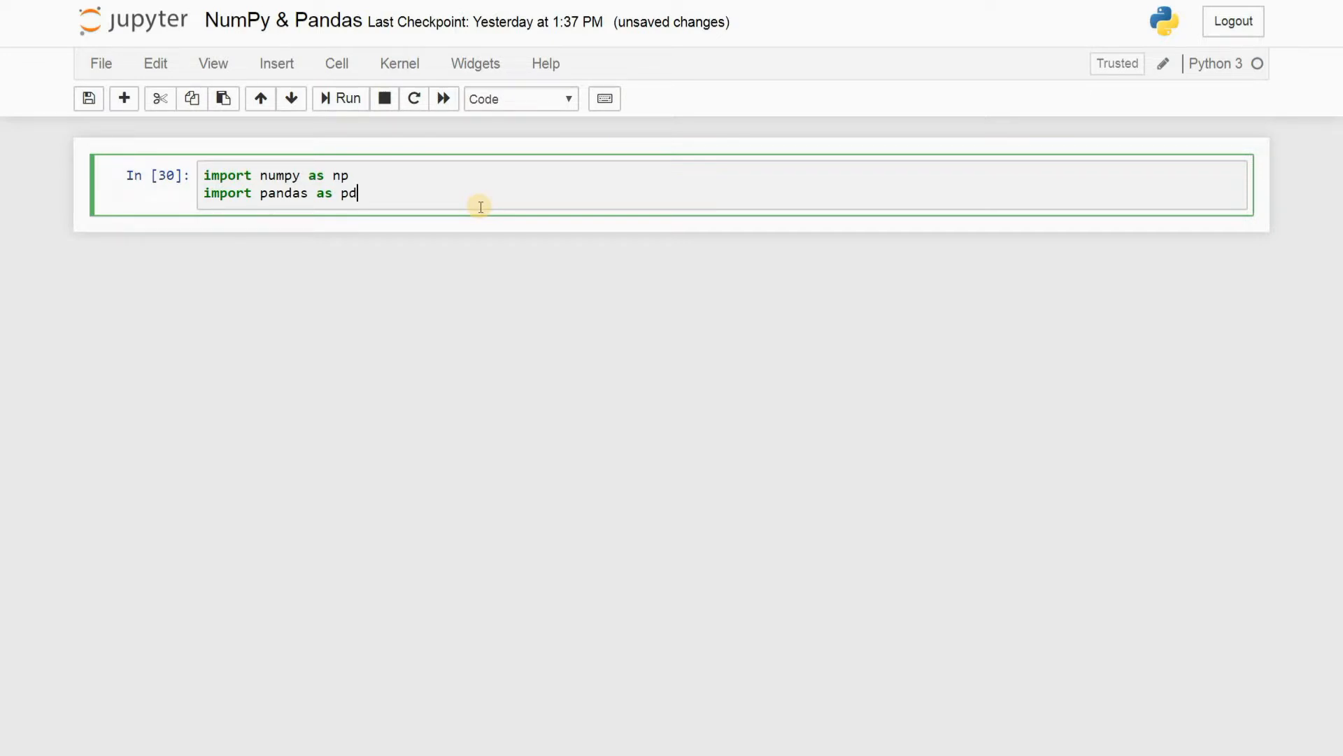
mouse_move(219, 155)
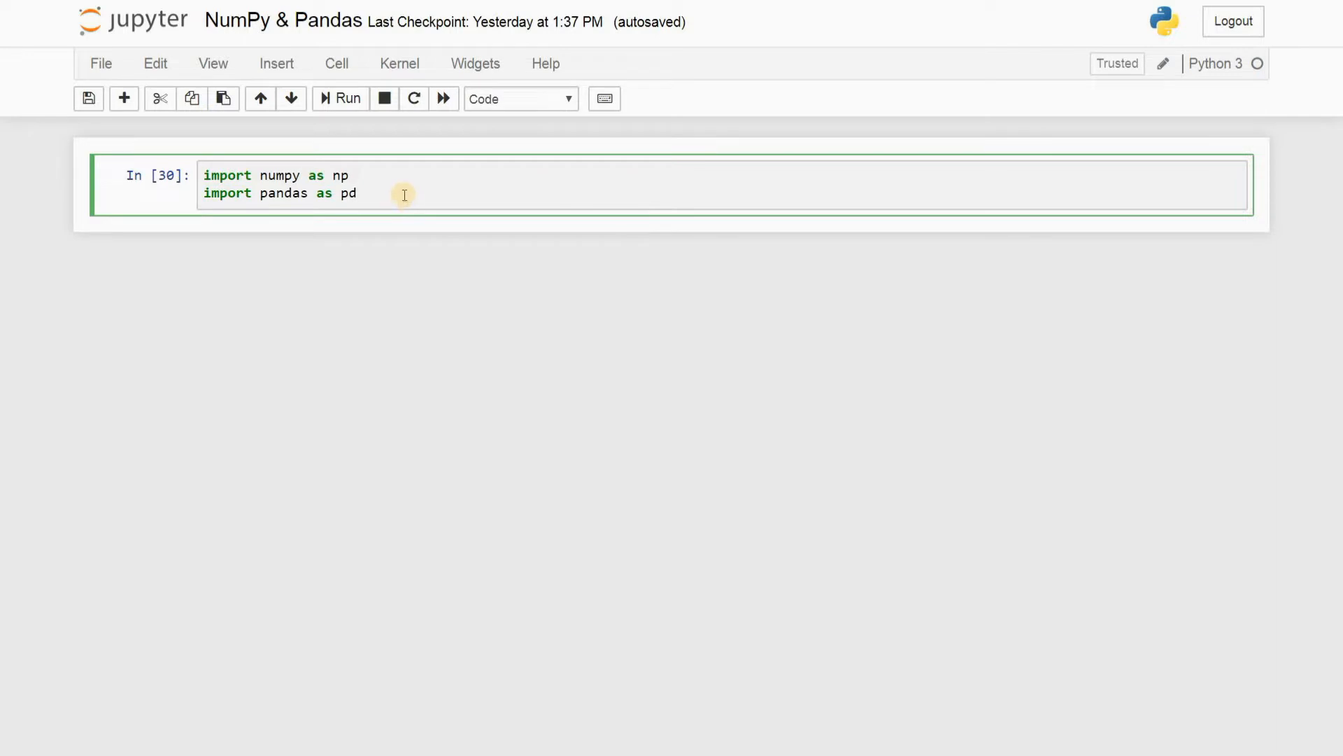
left_click(339, 98)
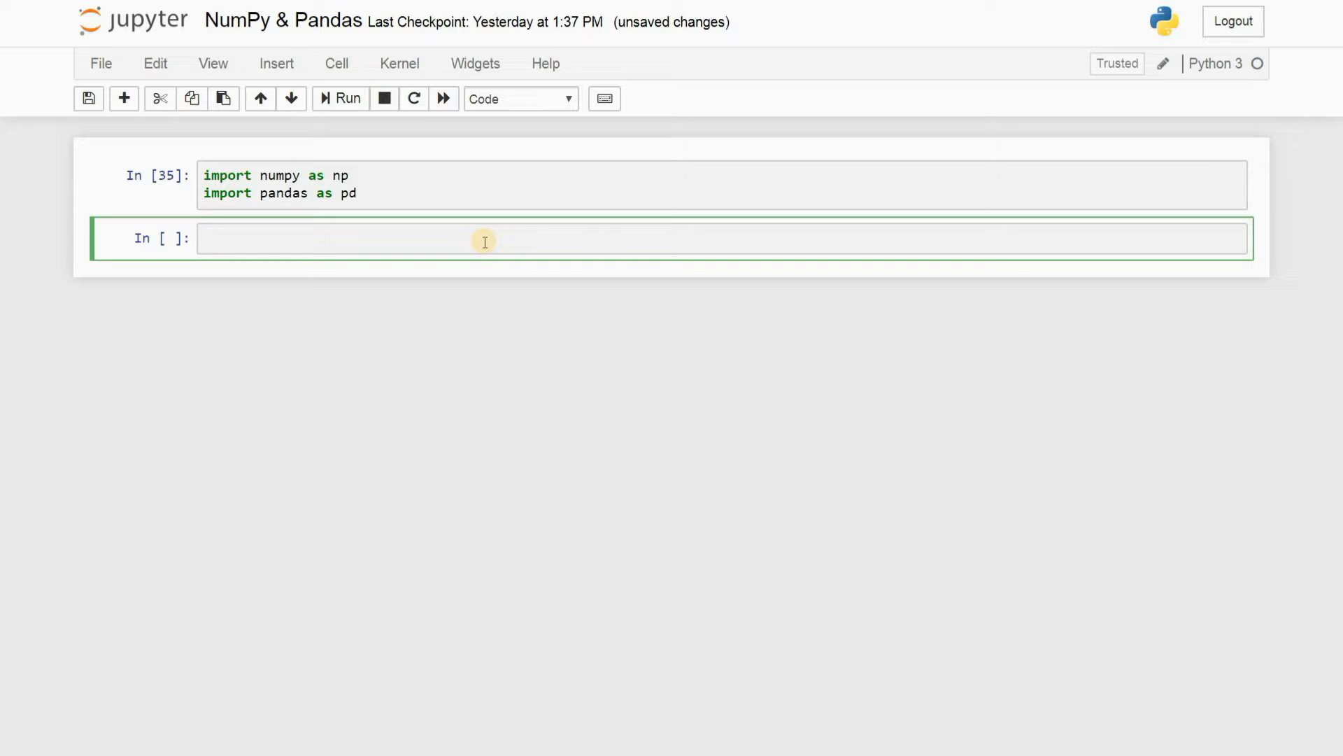
type("pd,")
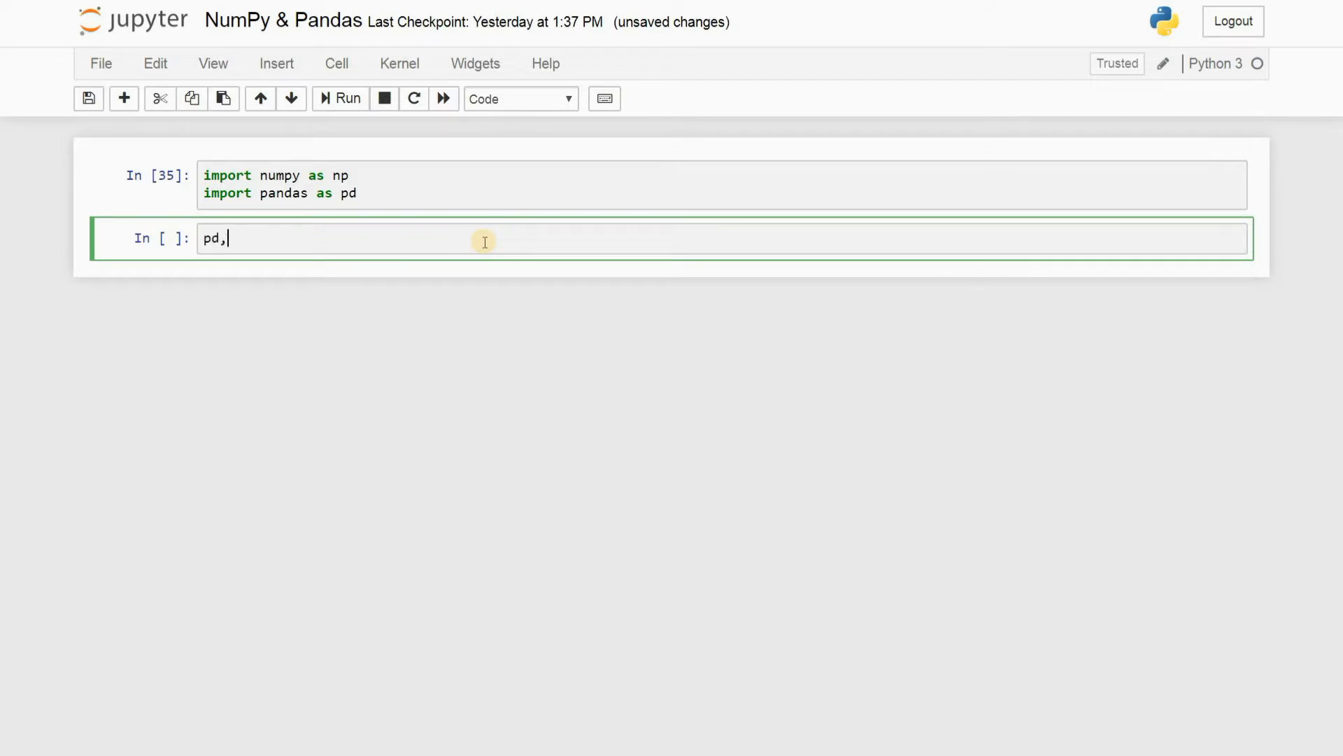
type("Series")
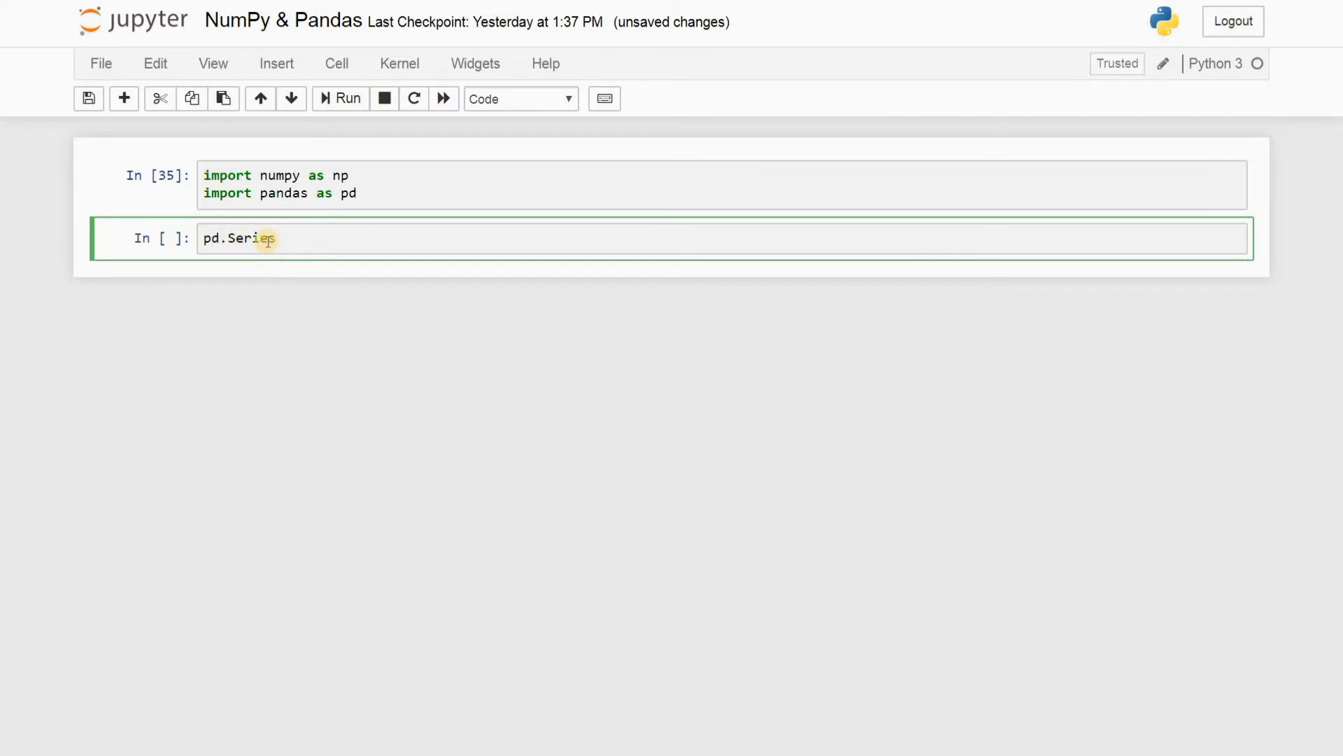
type("([]")
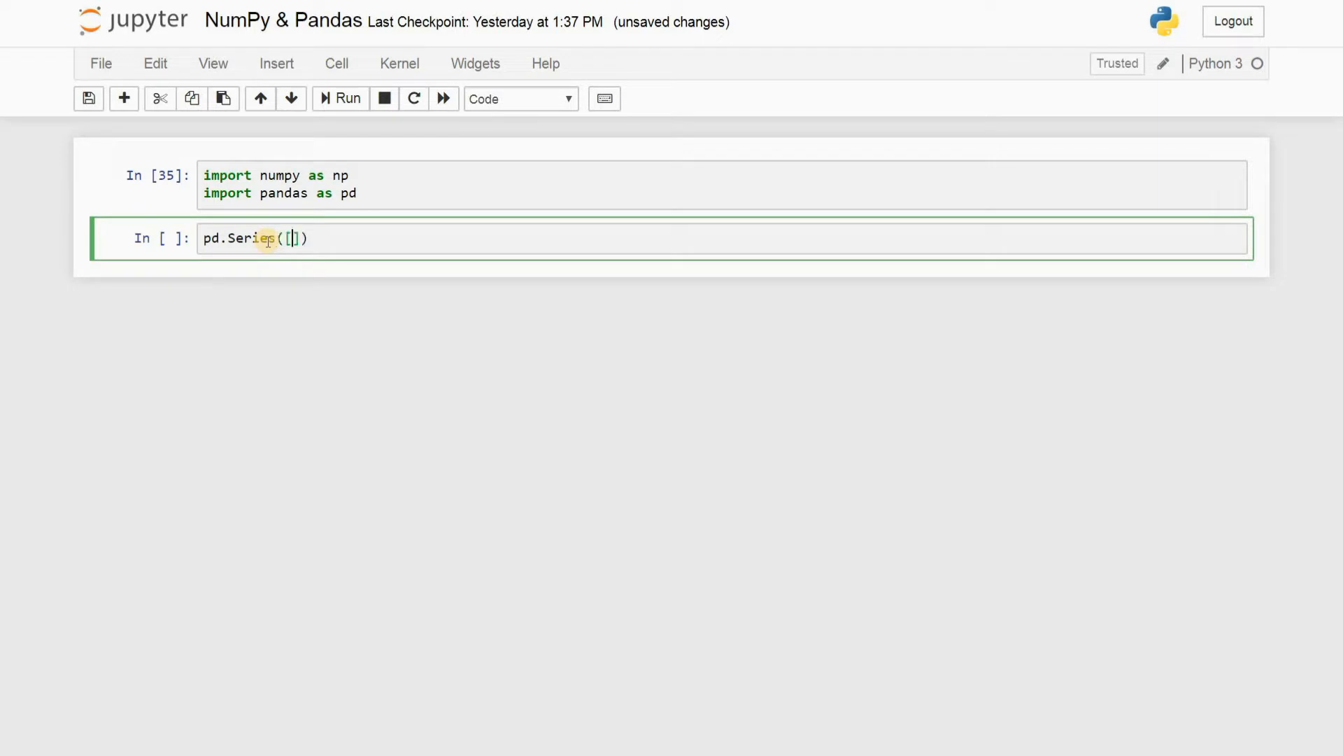
type("68")
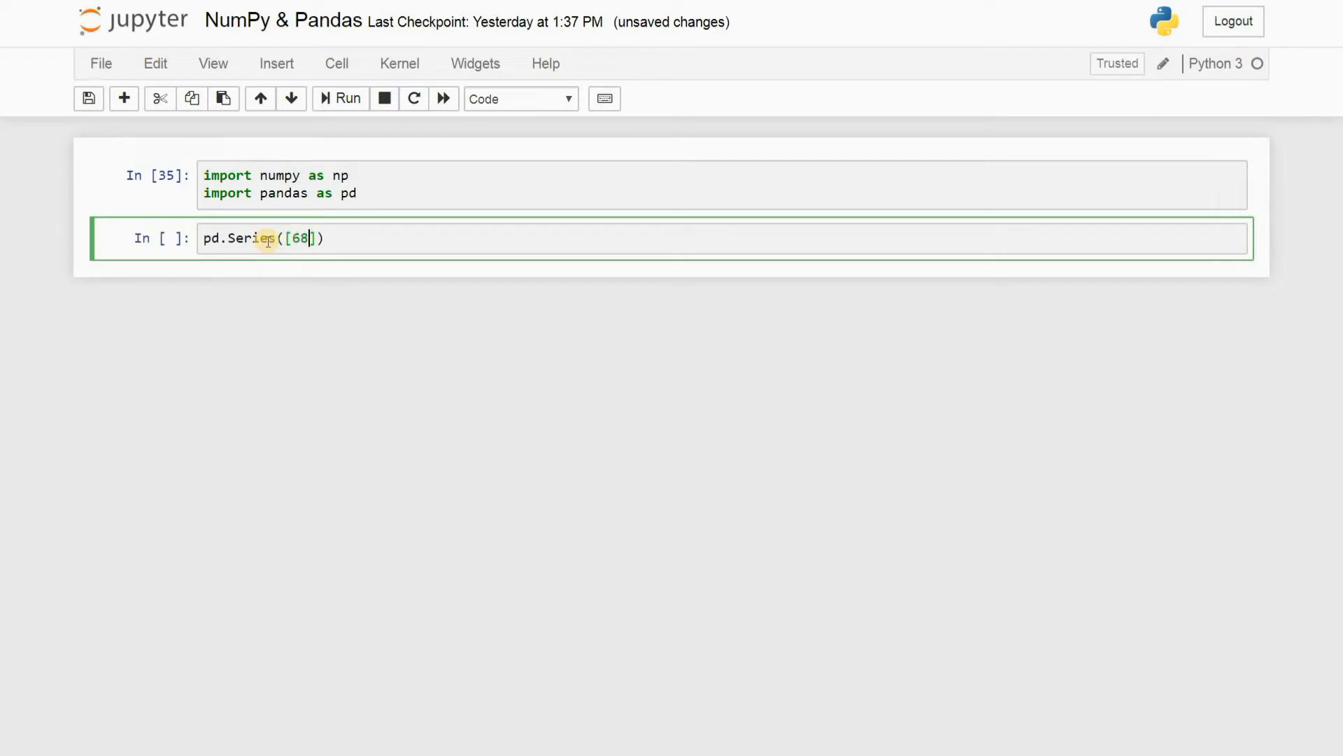
type(",34,112")
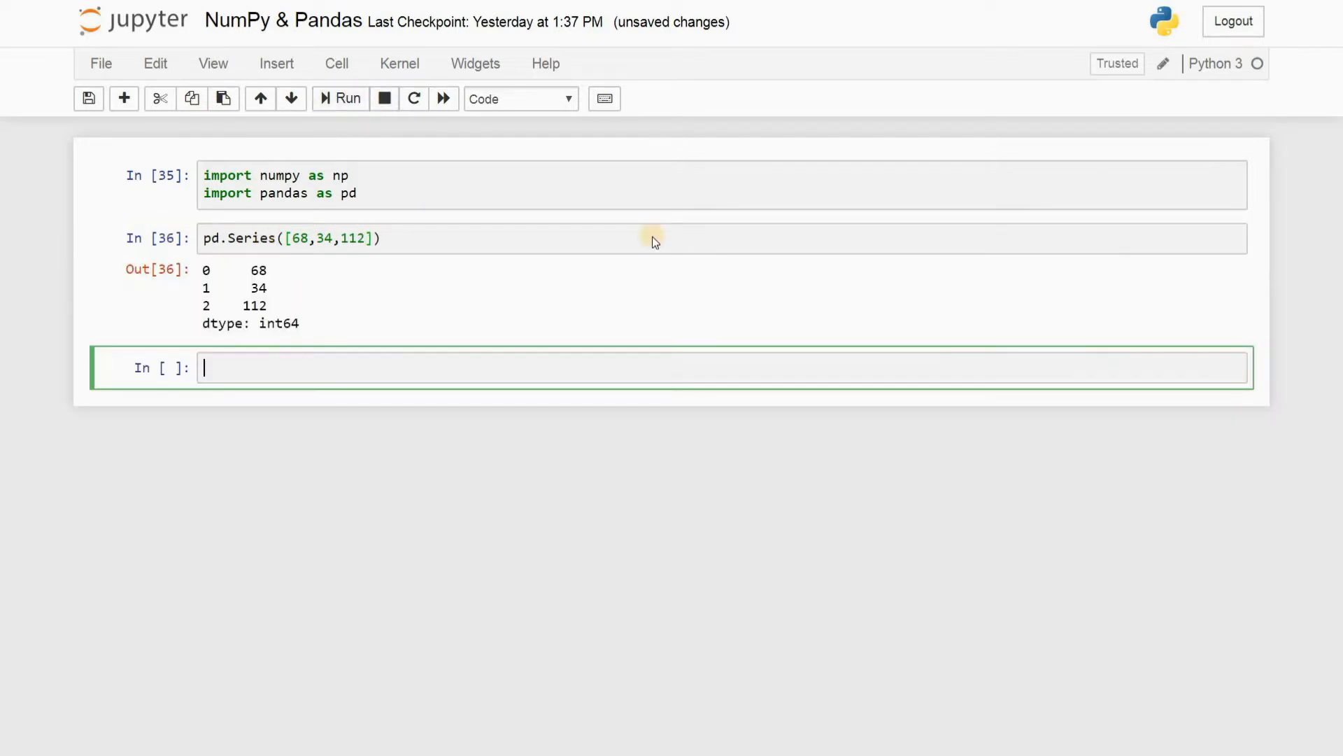
left_click(260, 238)
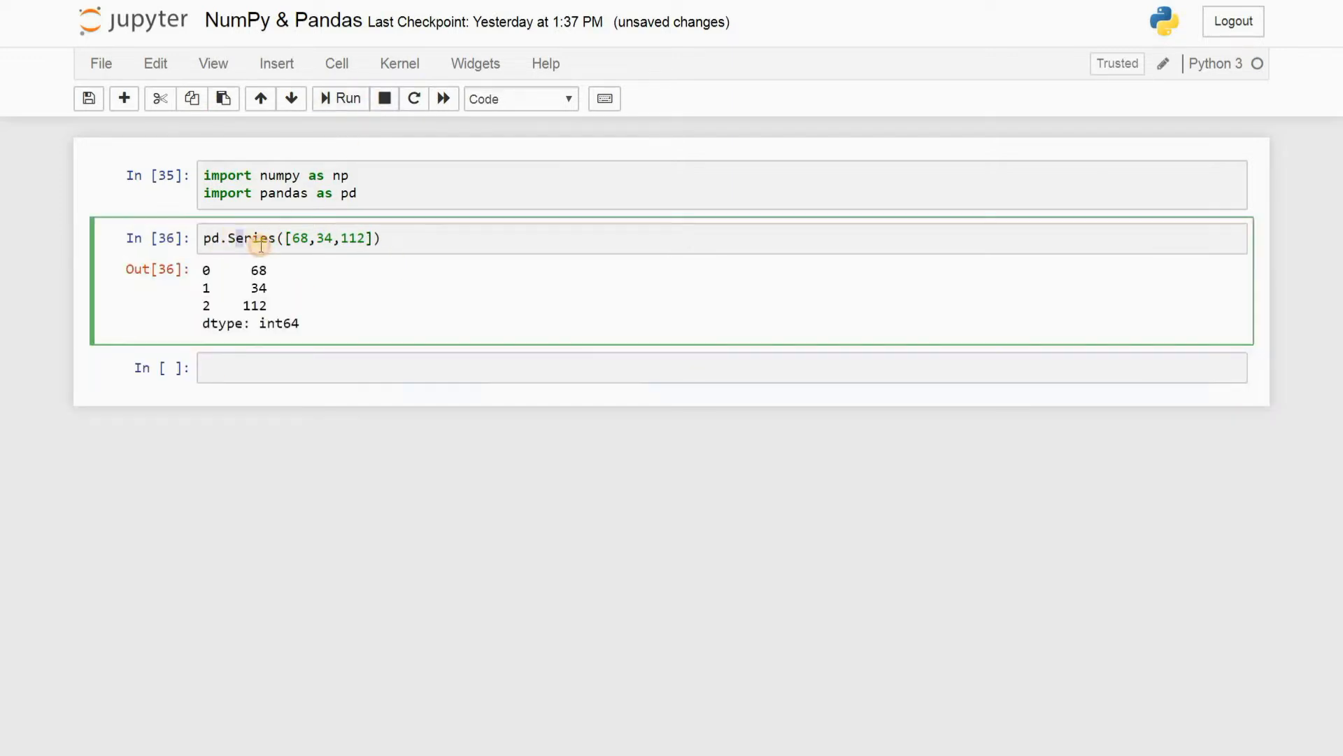
double_click(258, 238)
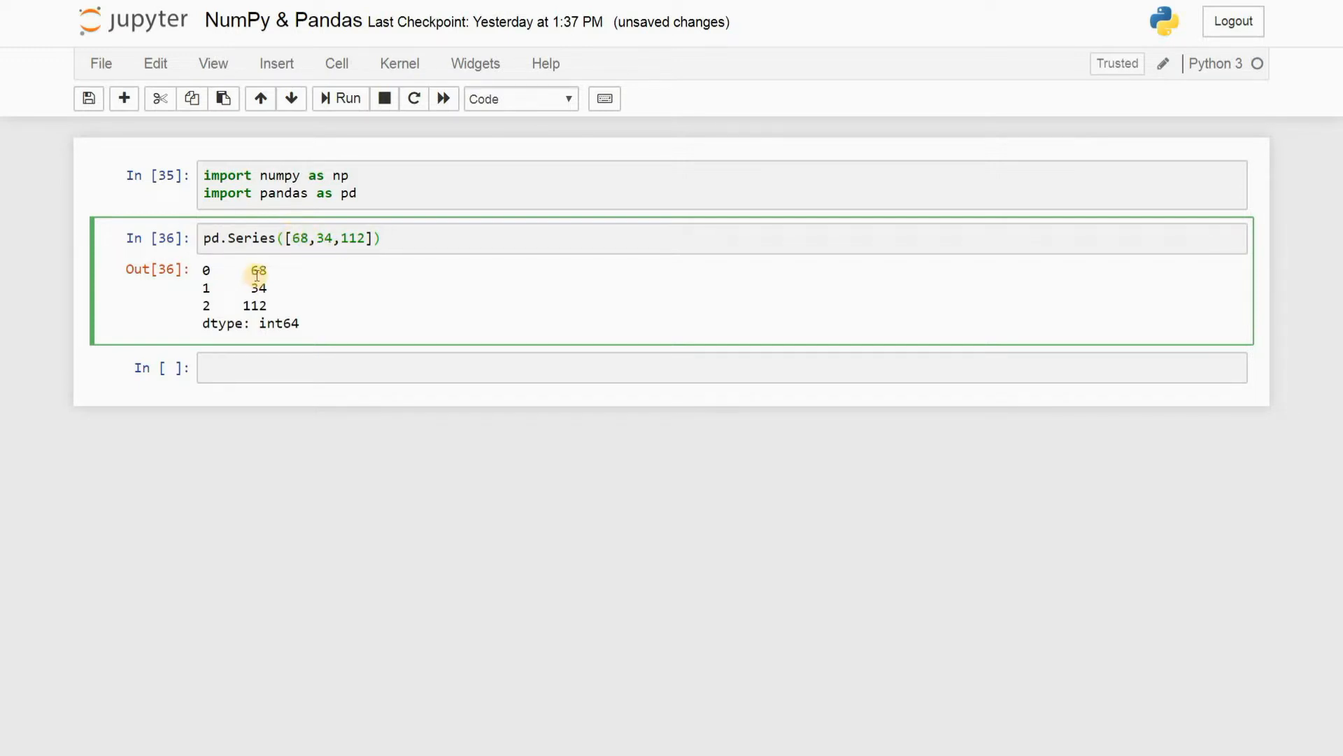
left_click_drag(257, 270, 301, 305)
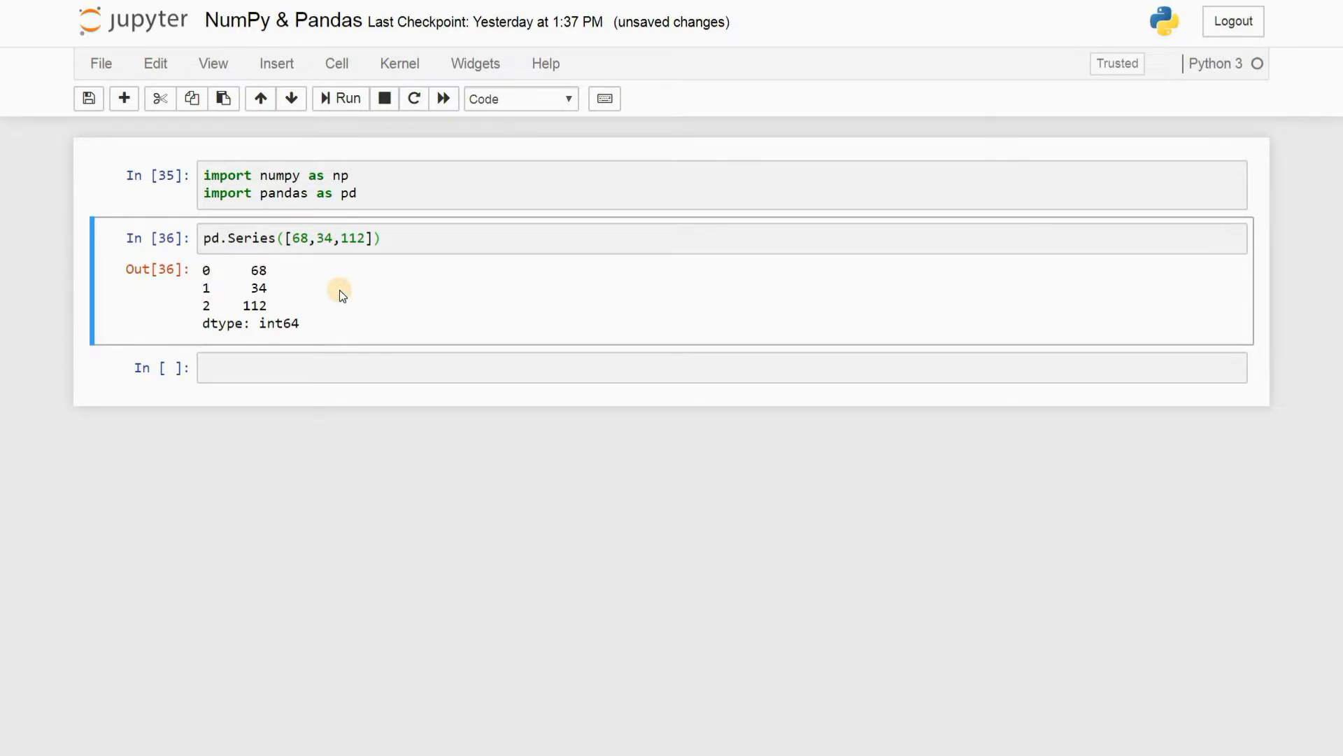
mouse_move(289, 278)
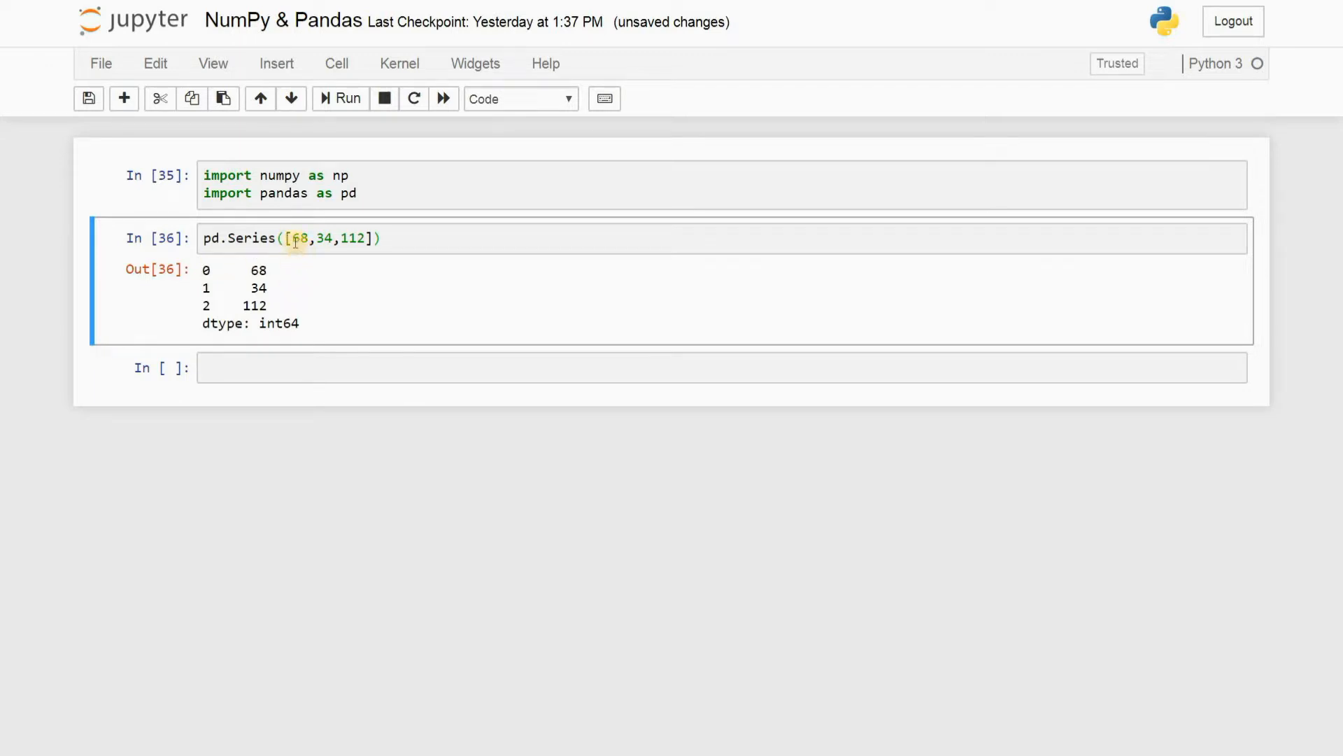
left_click(313, 238)
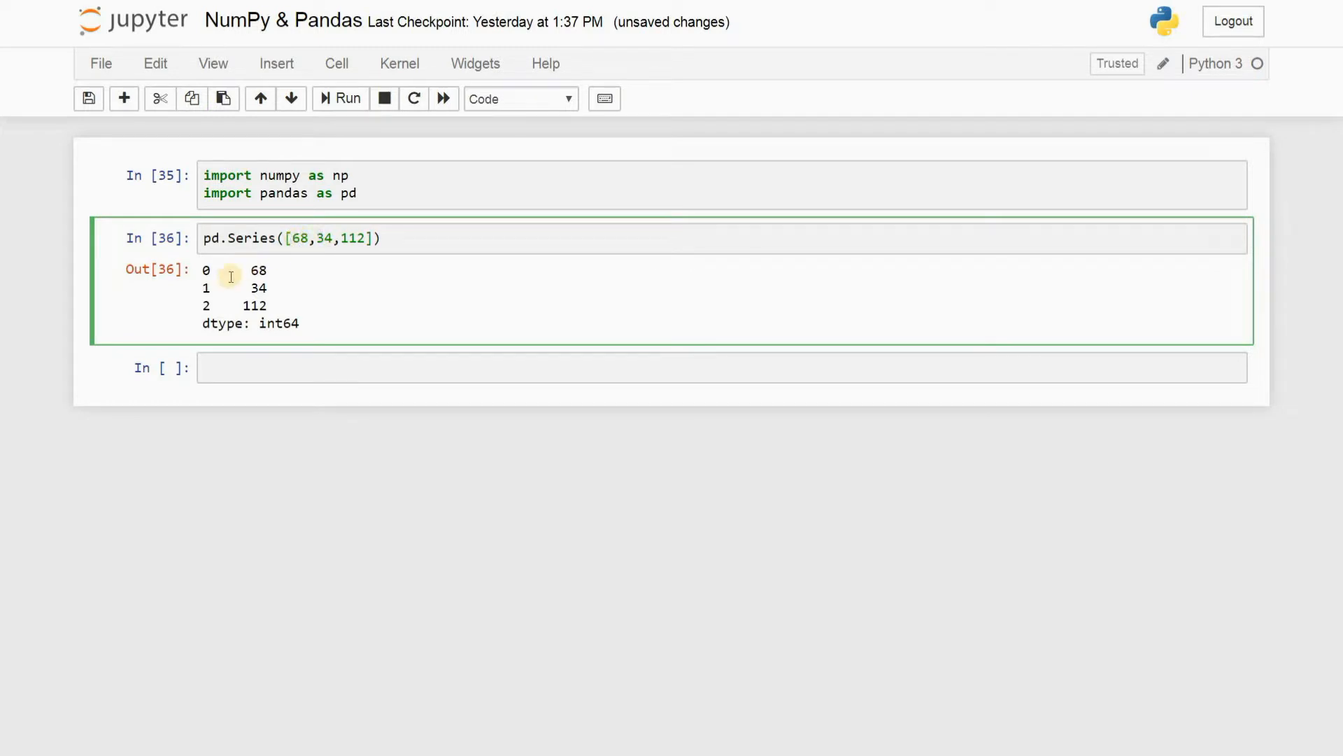
mouse_move(515, 248)
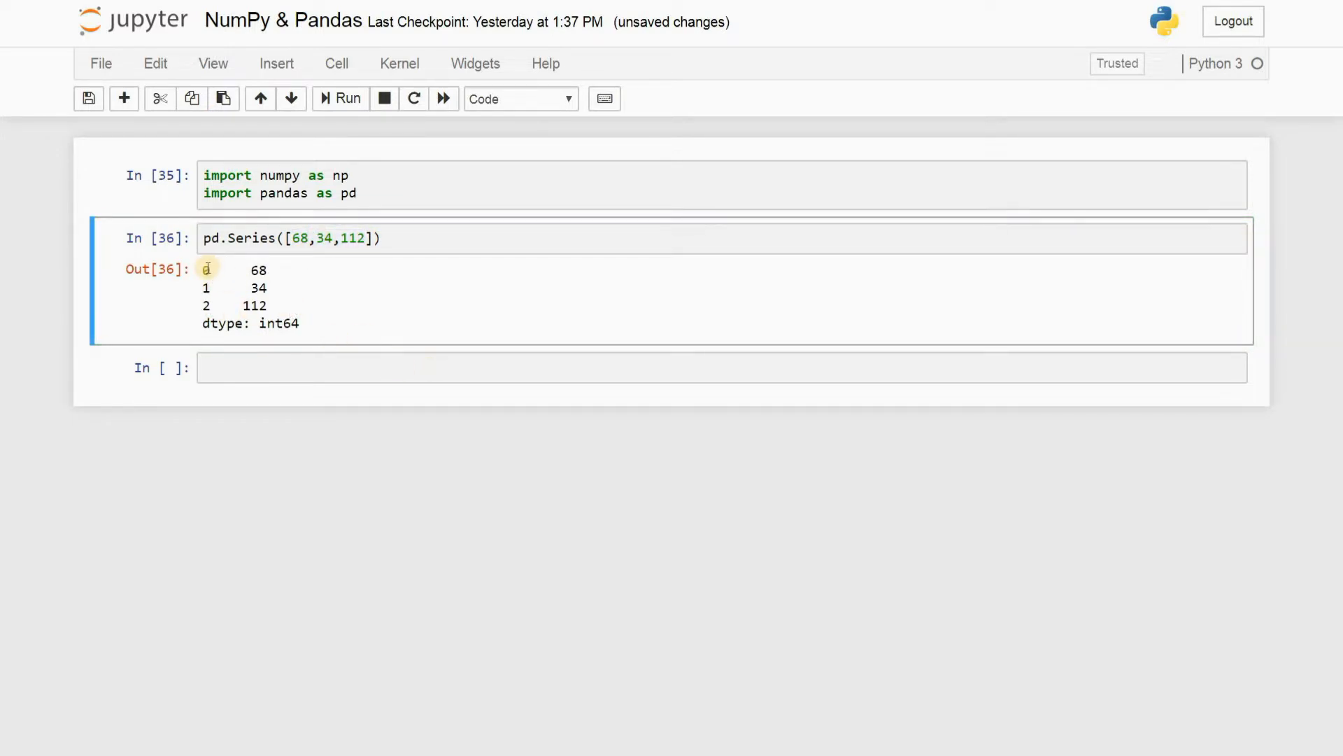
Type pd.DataFrame({''}) into the empty cell below the Series output
left_click(388, 368)
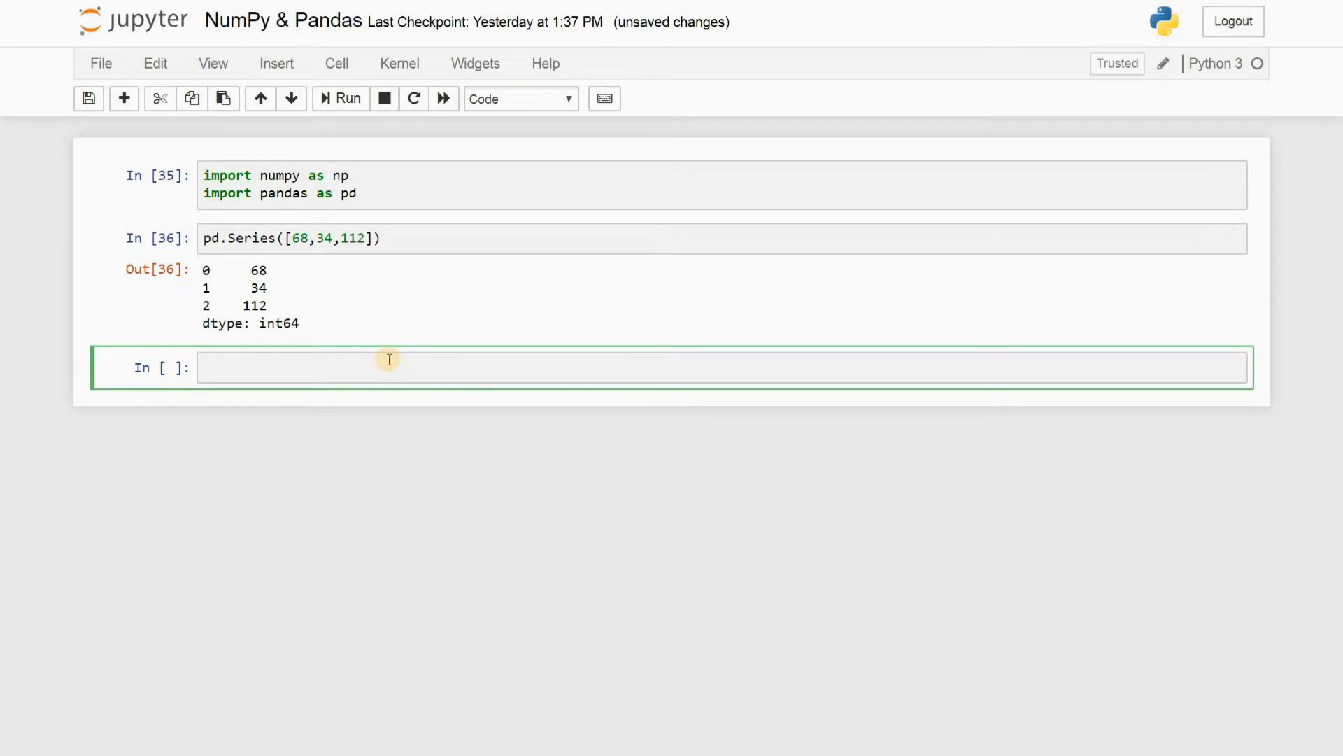
type("pd.")
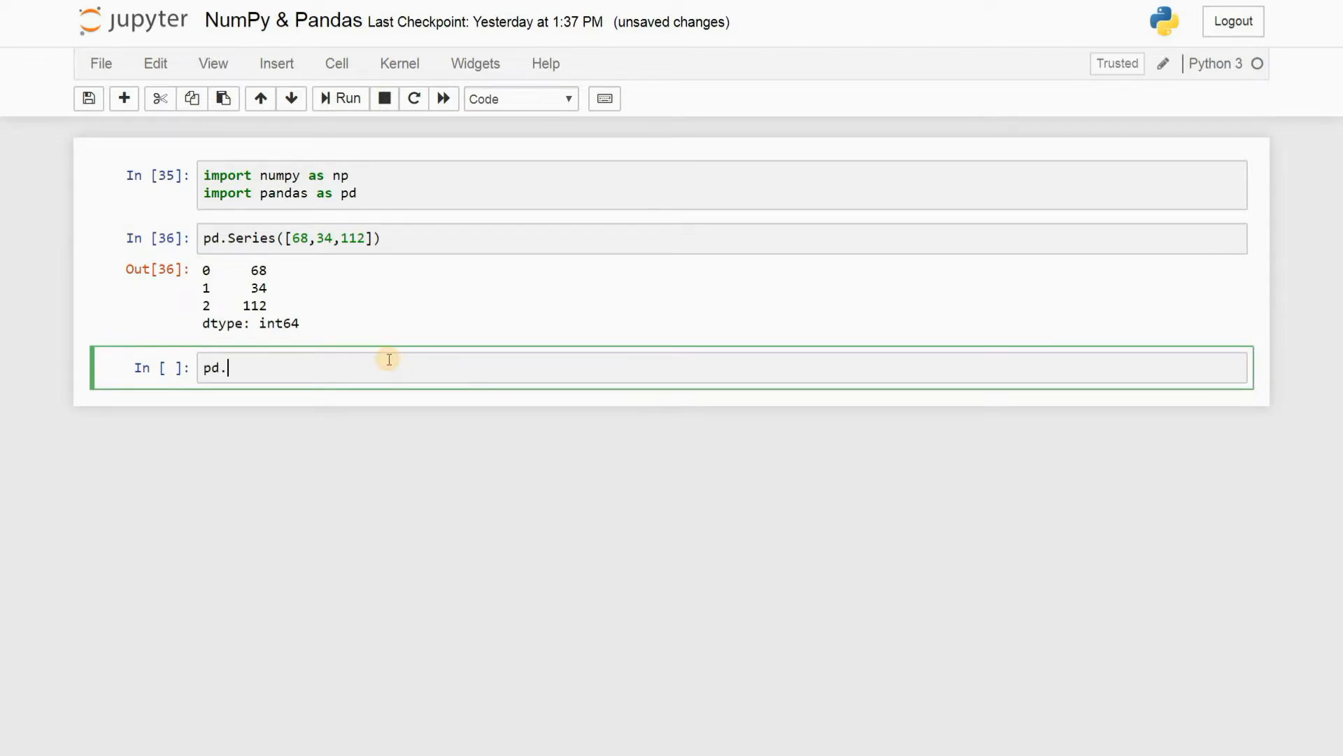
type("D")
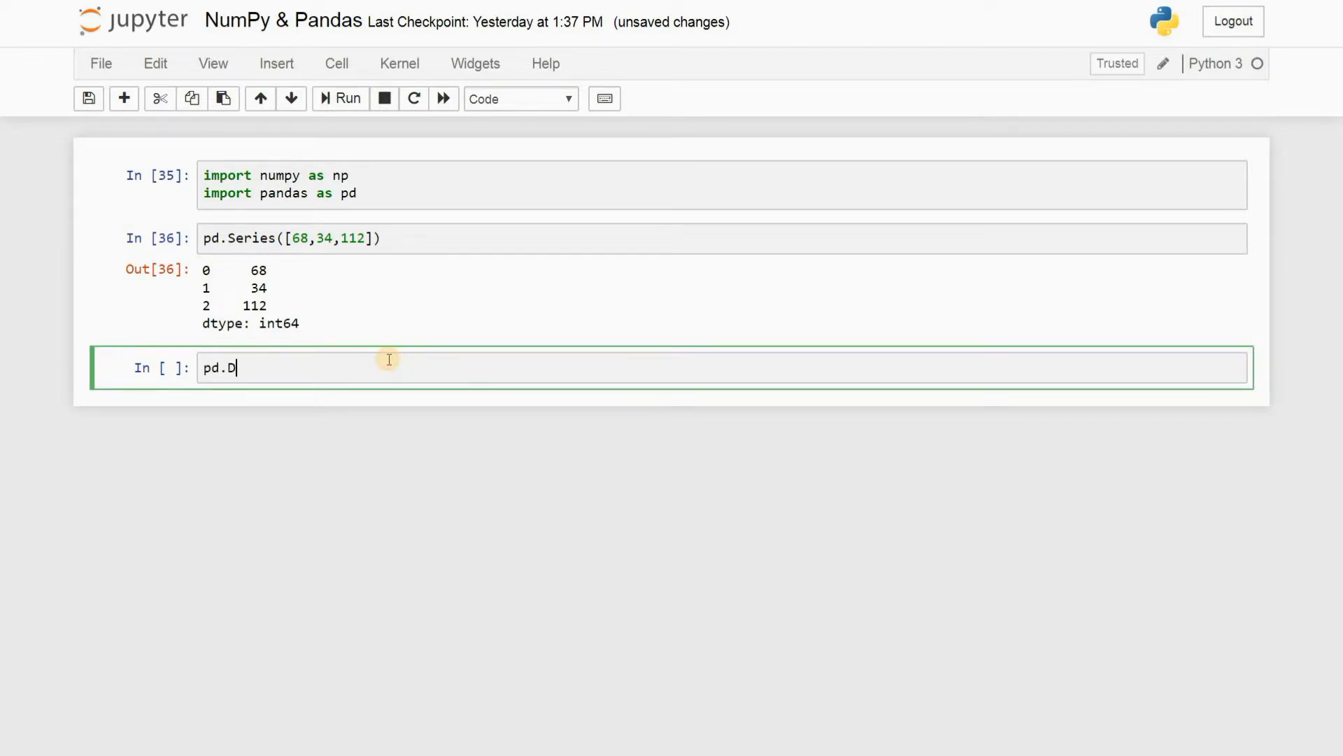
type("ataF")
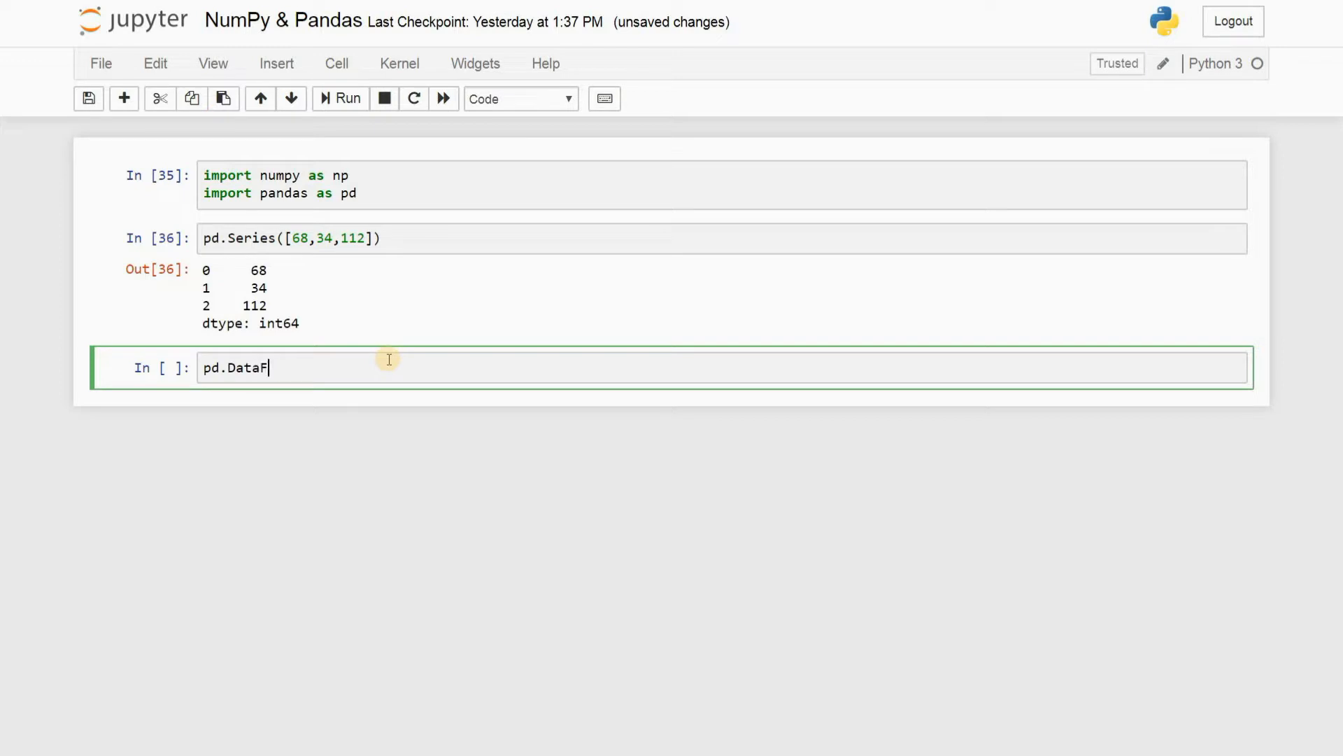
type("rmae")
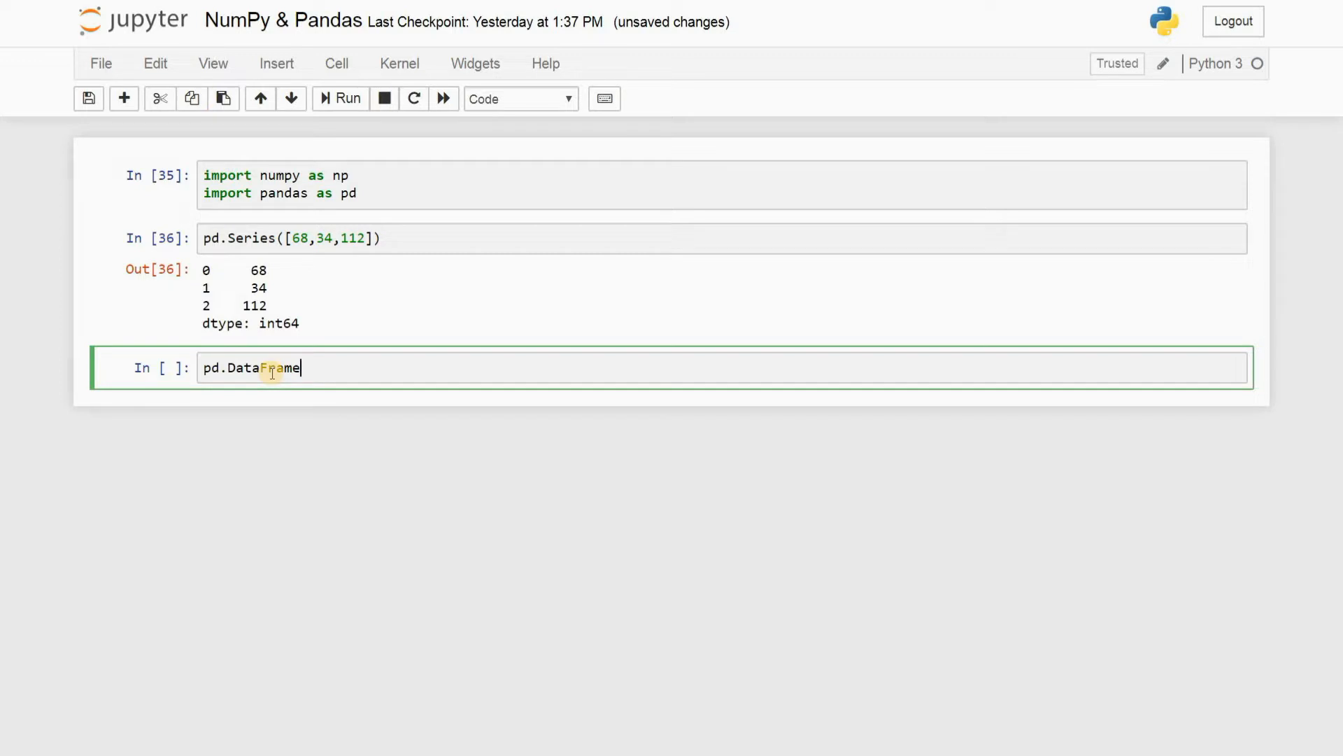
type("()")
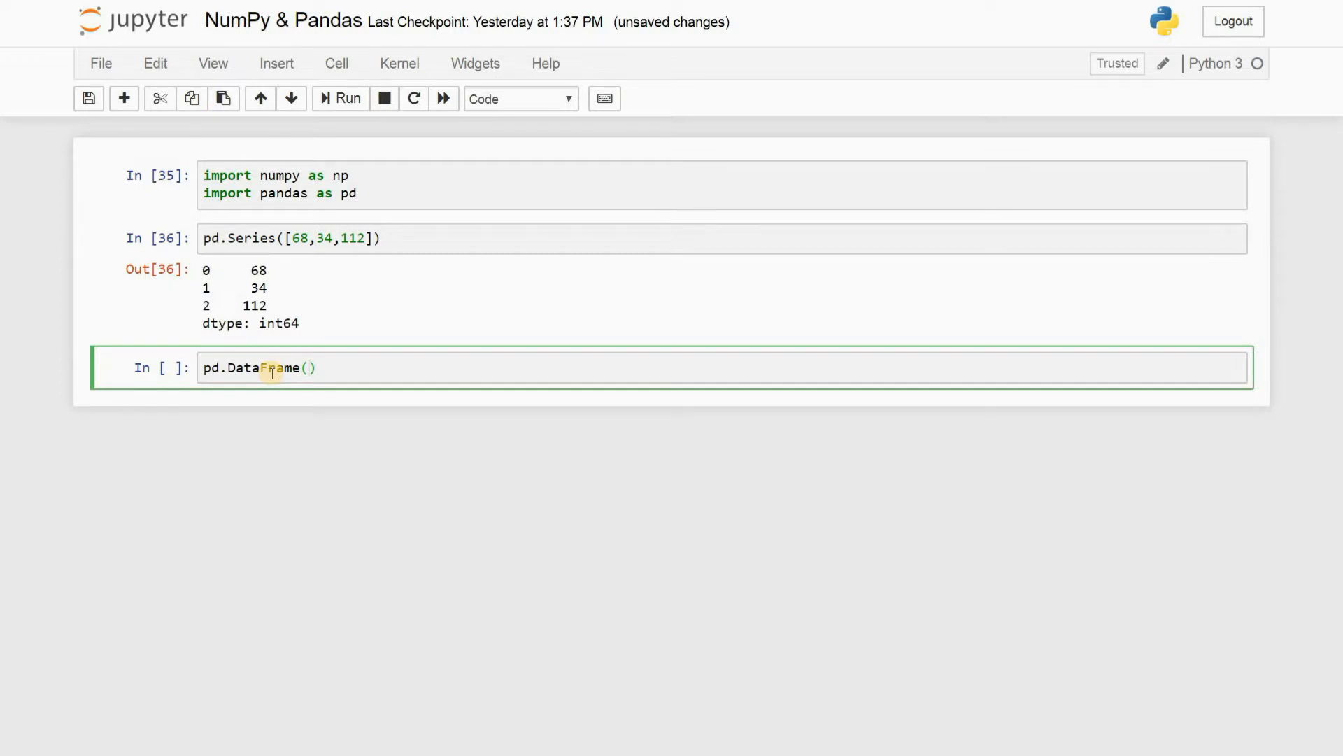
type("{")
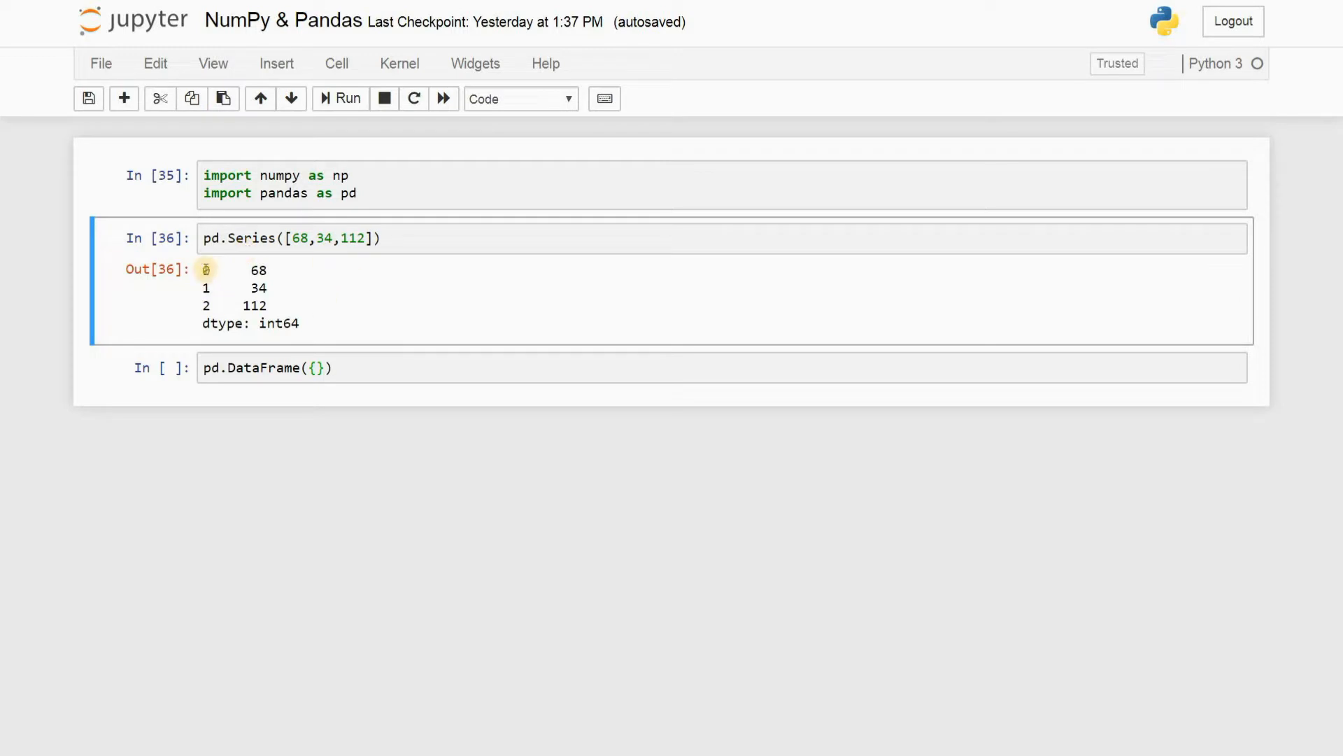
left_click_drag(206, 270, 266, 305)
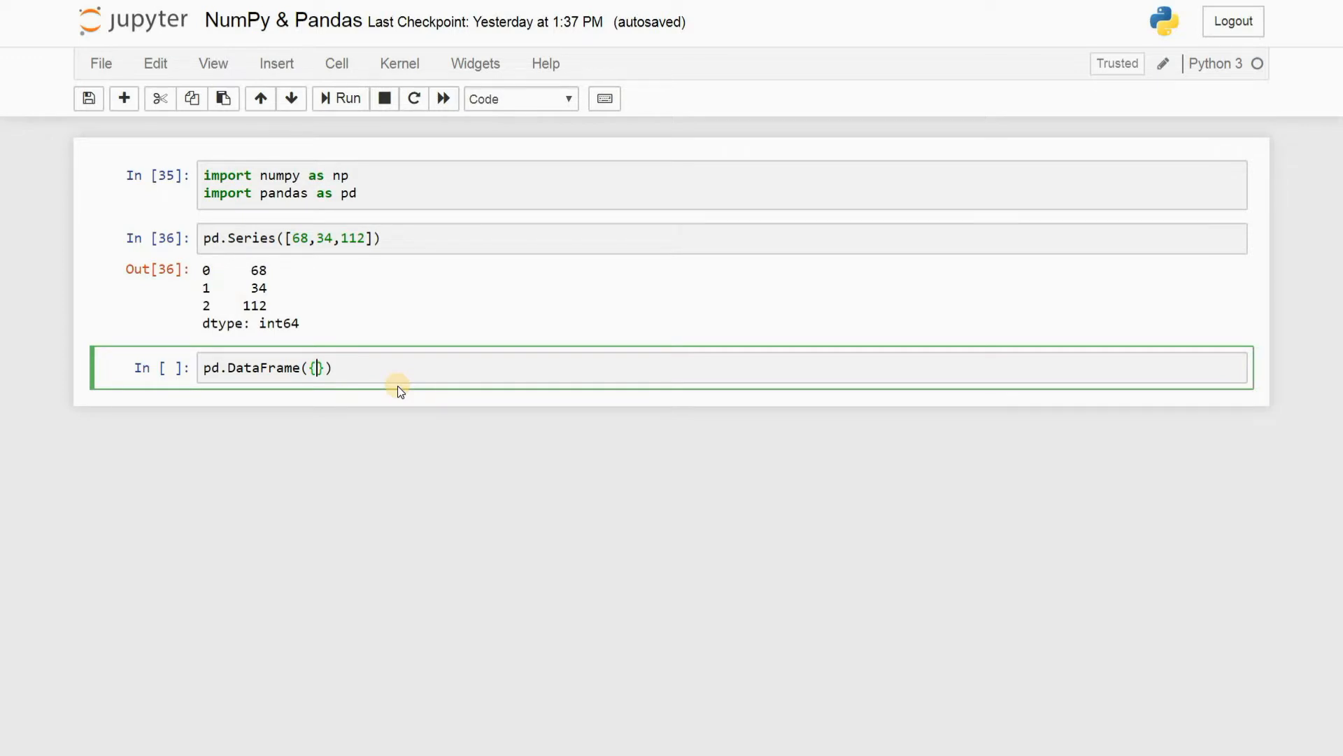
mouse_move(355, 367)
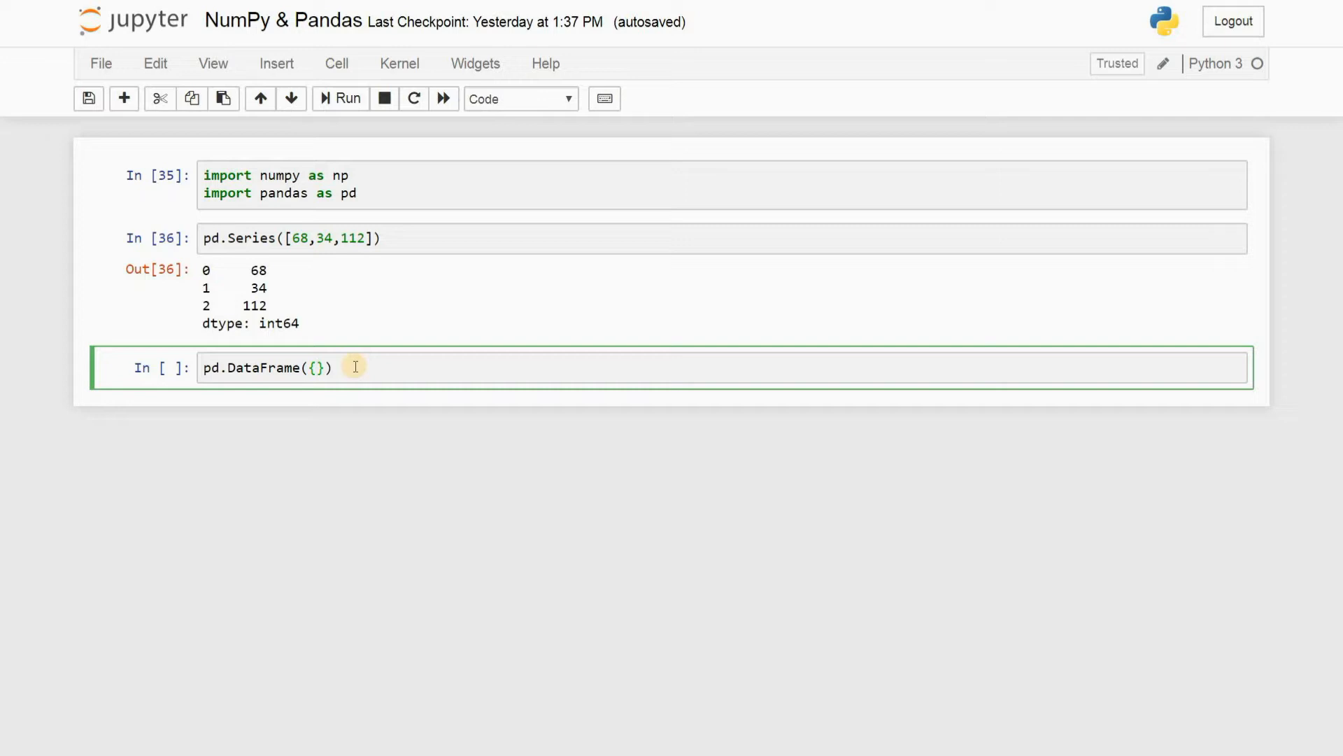
type("''")
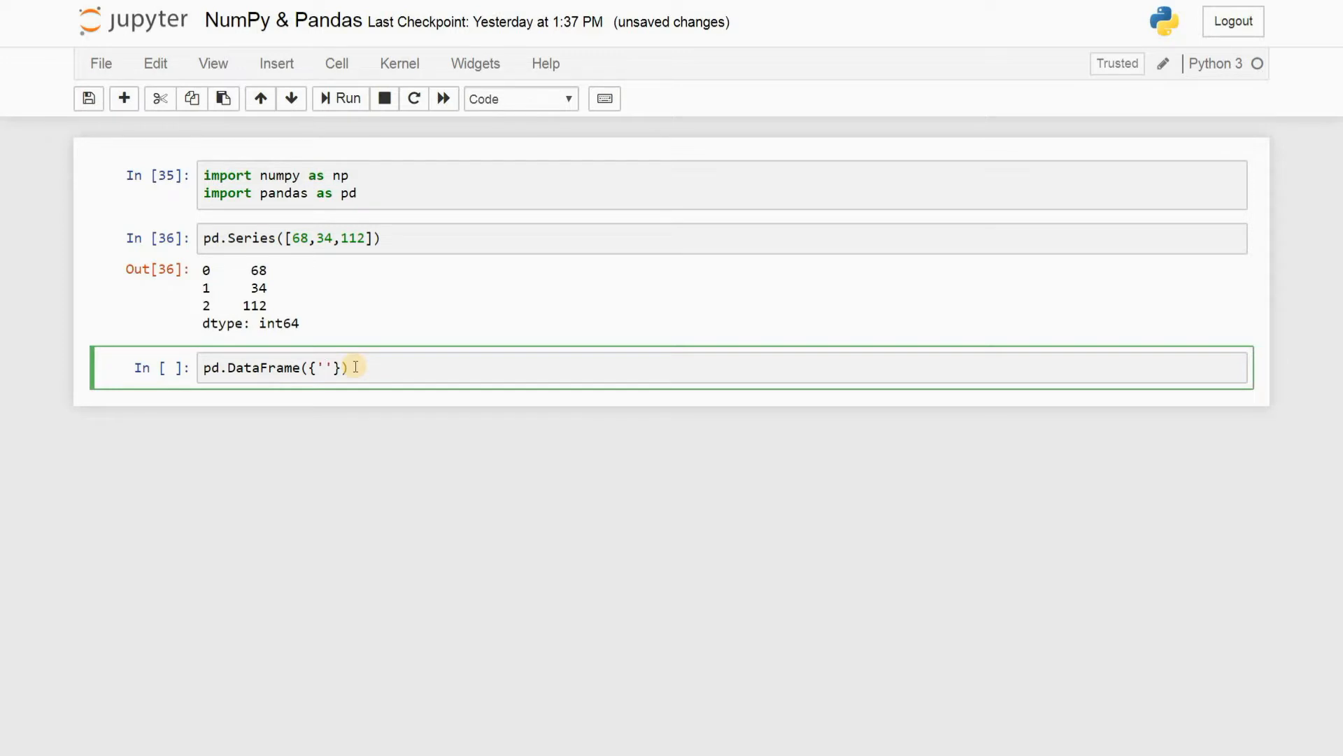
Add an 'Ingredients' key mapped to a list holding an empty string
type("Ingredie")
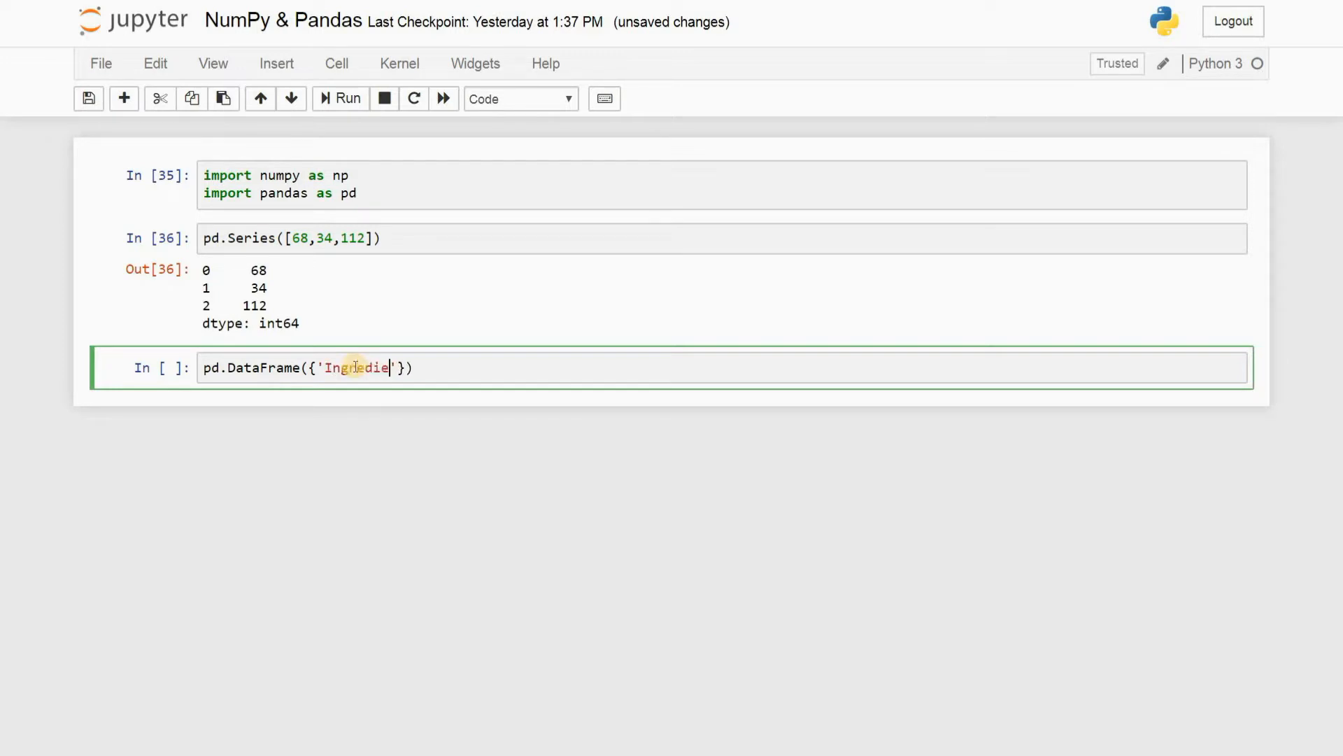
type("nts")
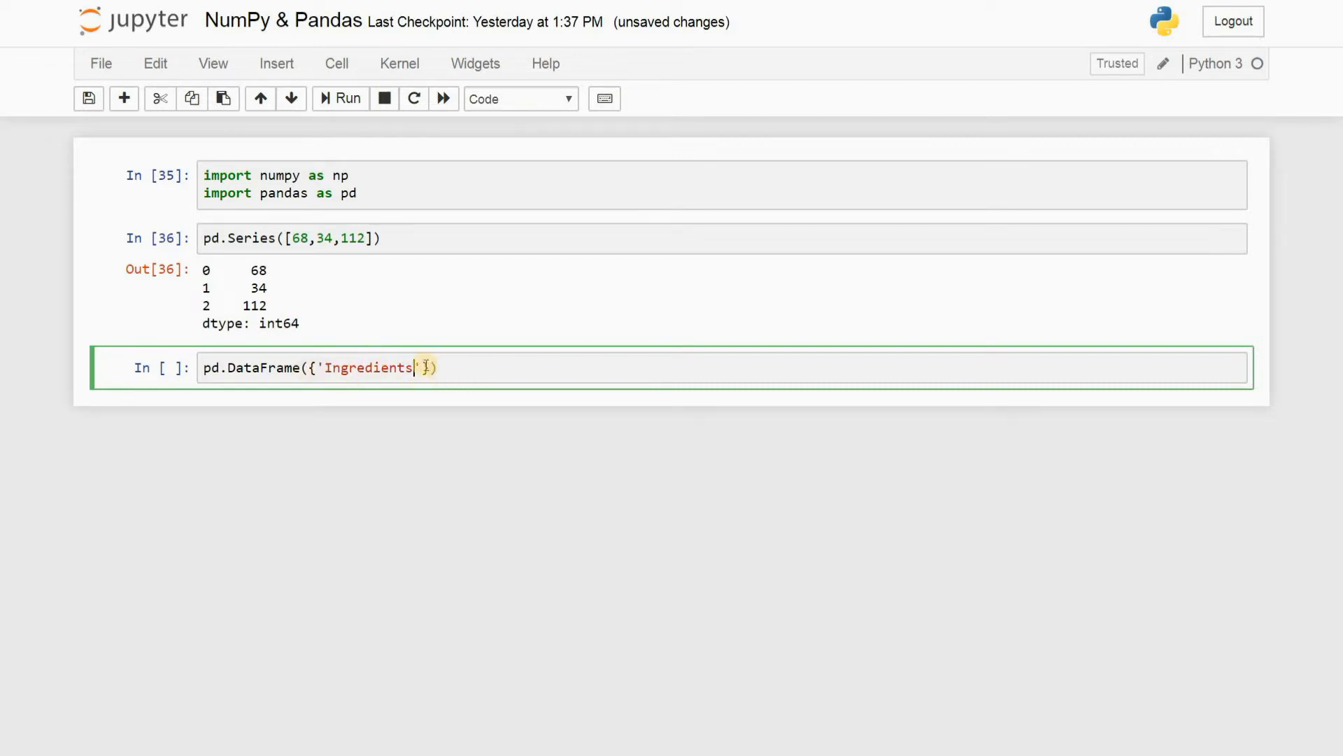
type(":")
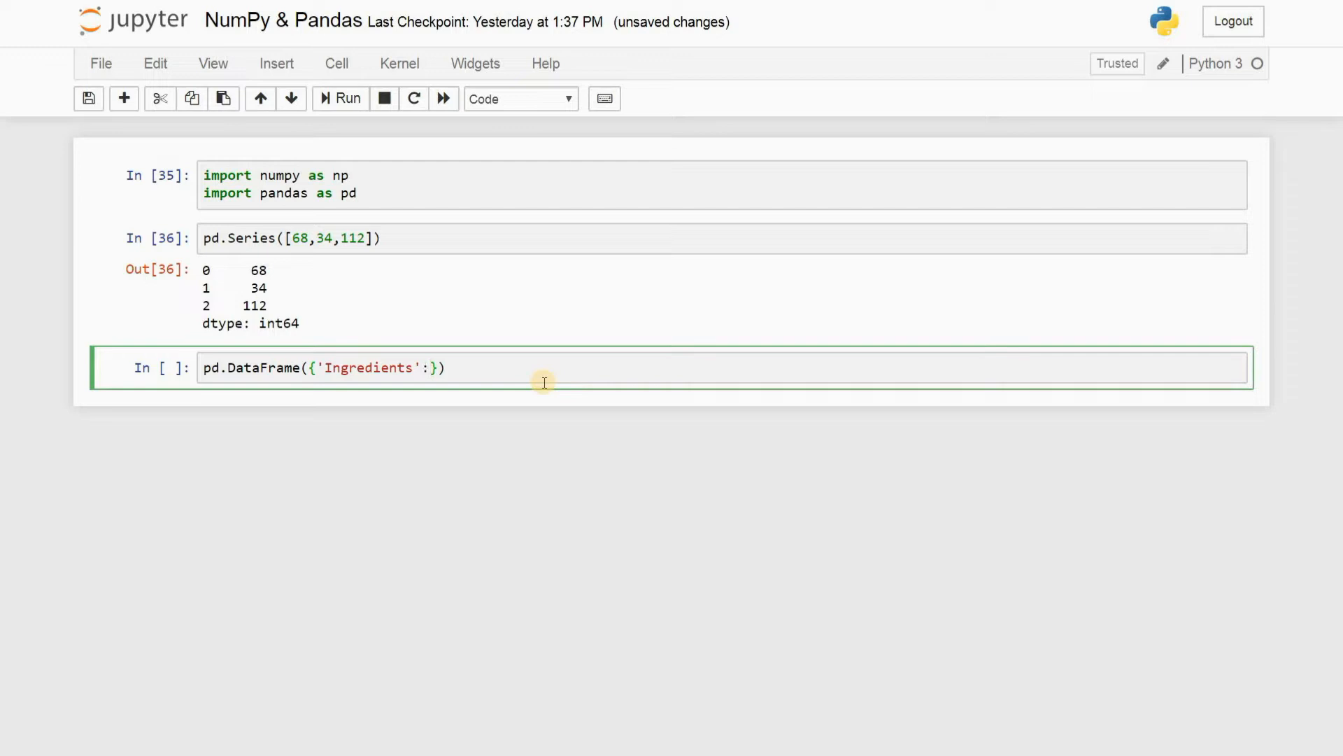
type("[]")
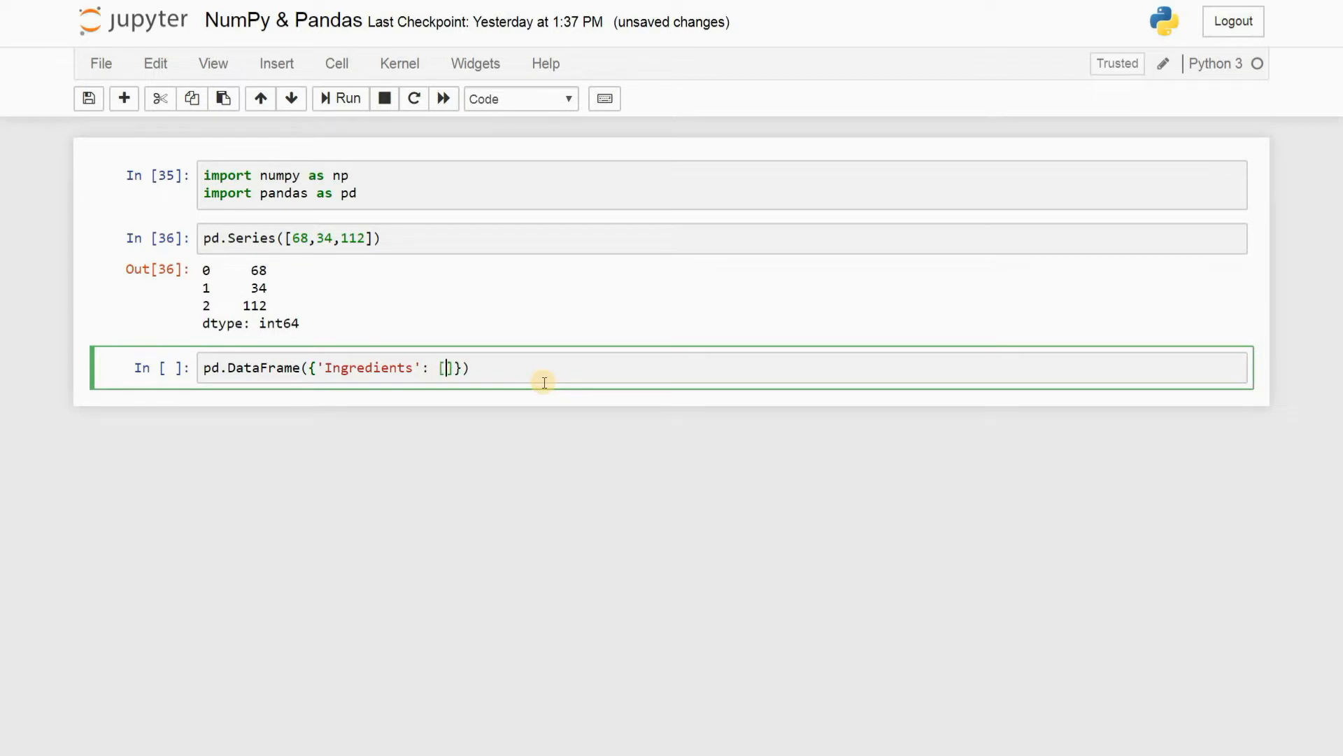
type("''")
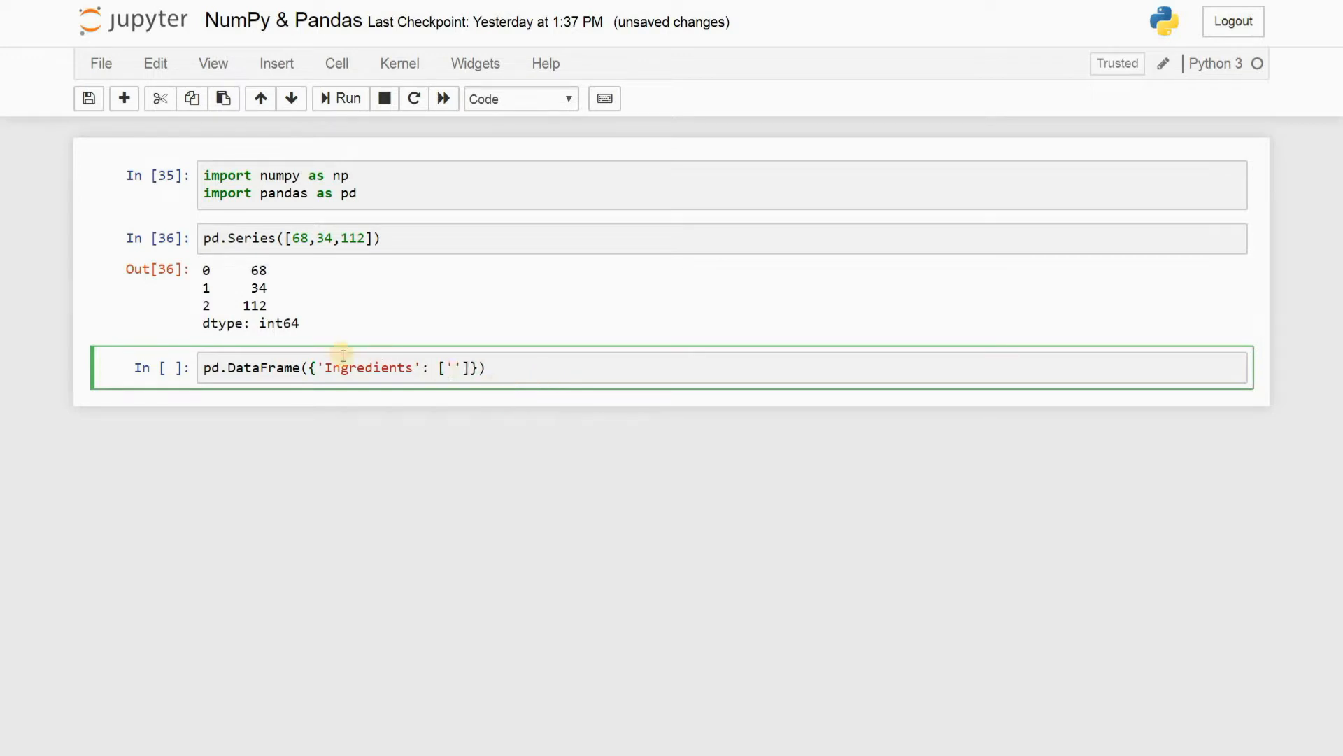
left_click_drag(321, 367, 445, 367)
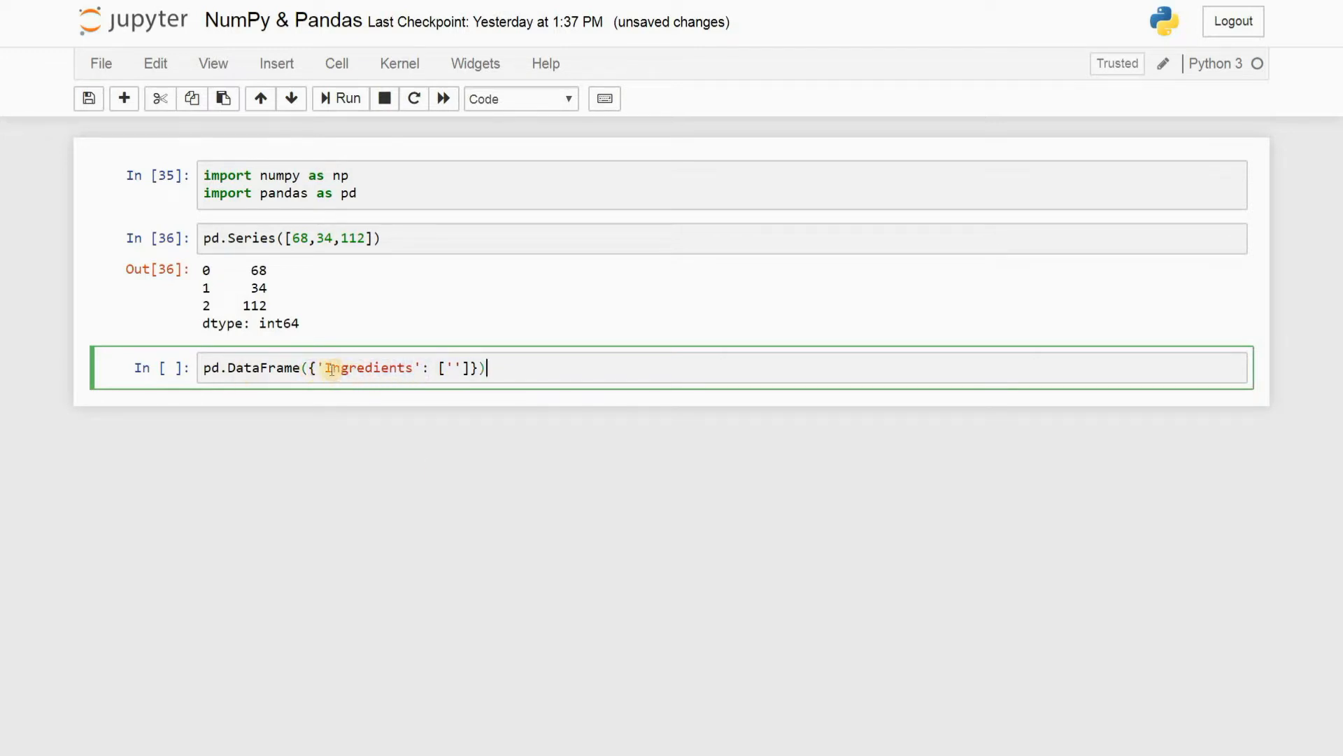
left_click(450, 368)
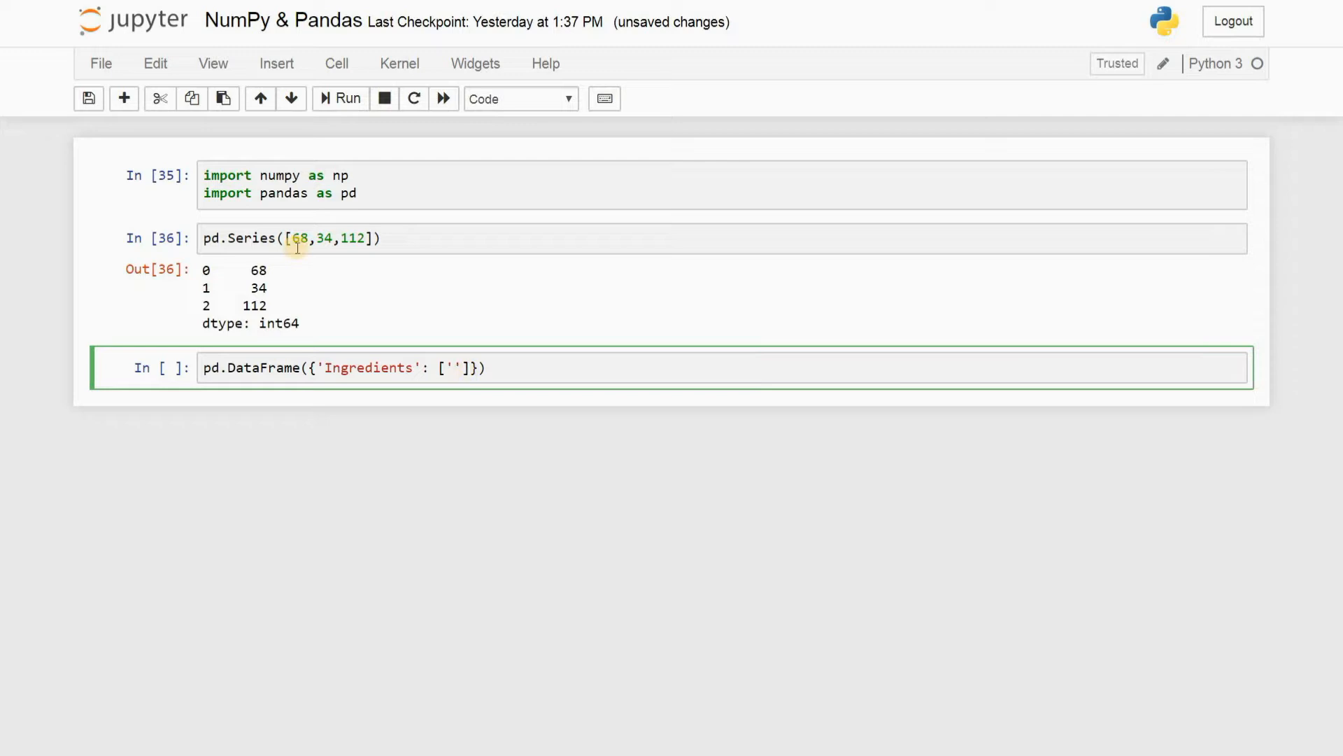
left_click_drag(297, 238, 364, 238)
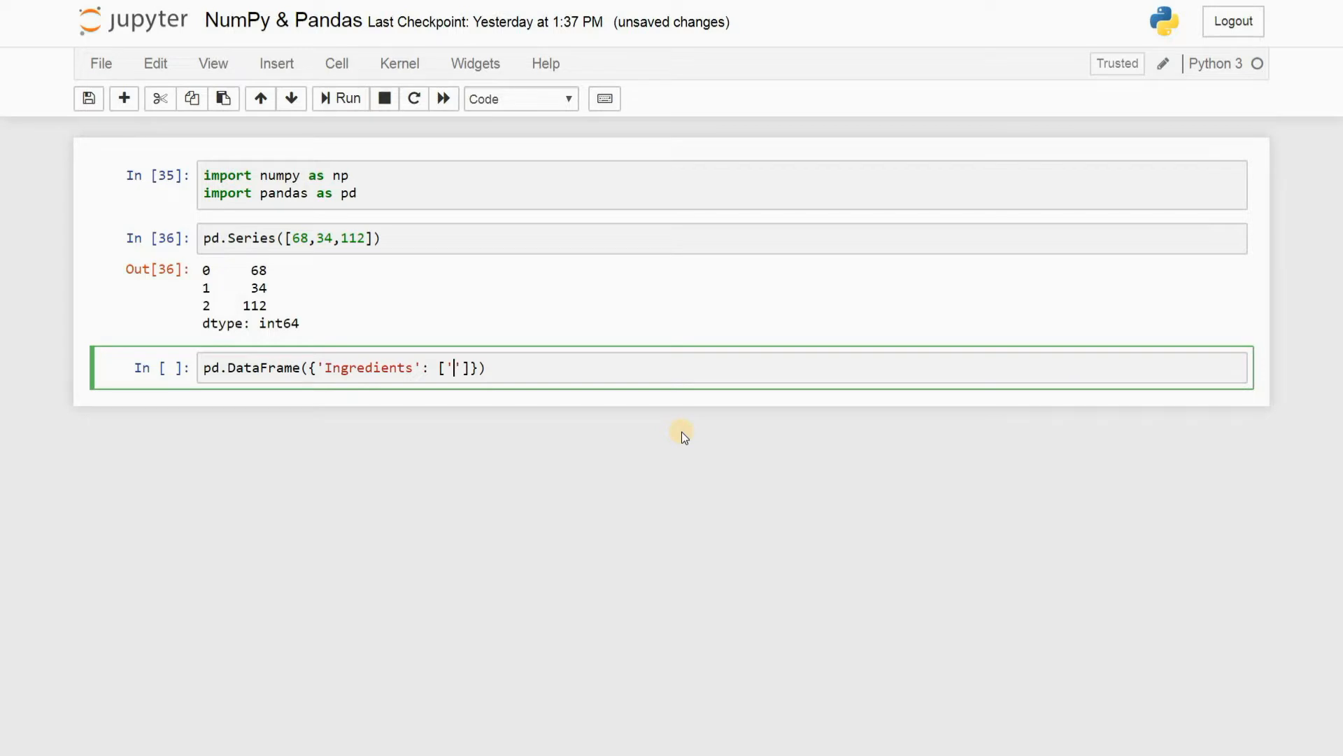
List the ingredients celery, lemon juice, black pepper and tuna
type("ce")
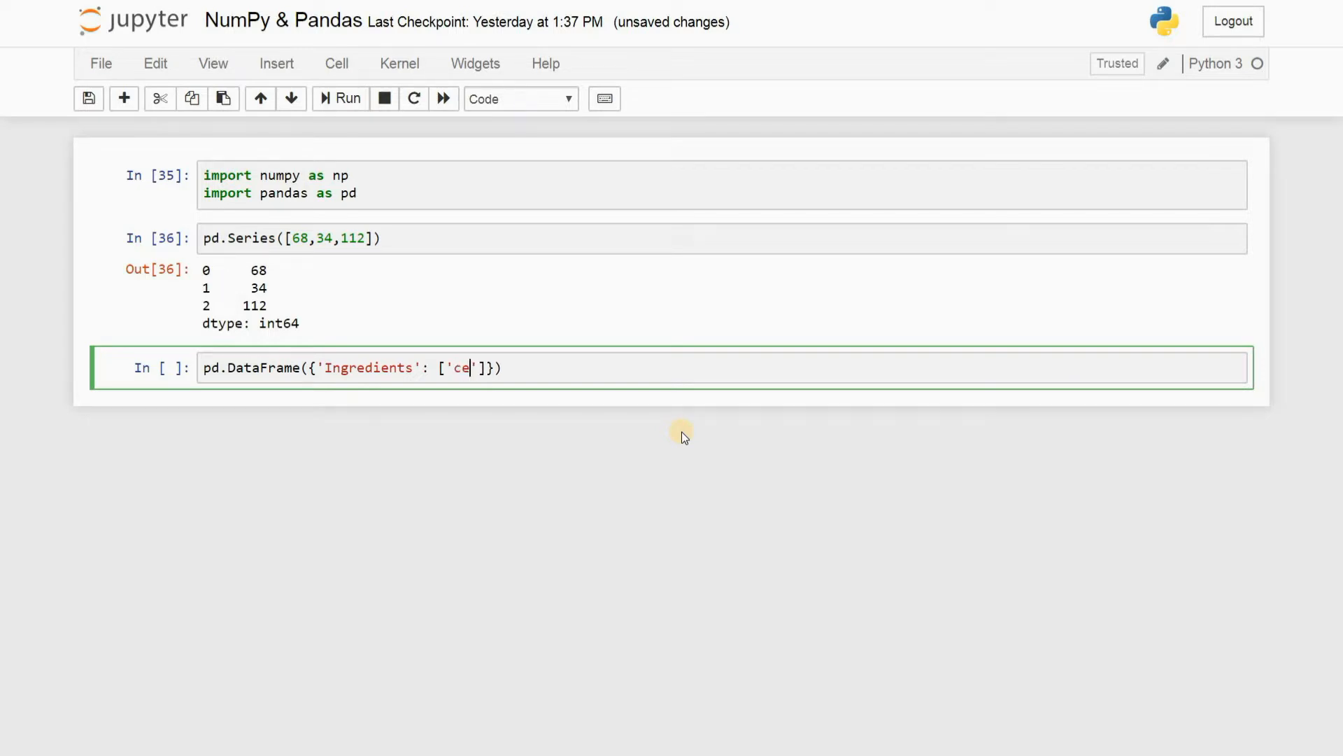
type("lery")
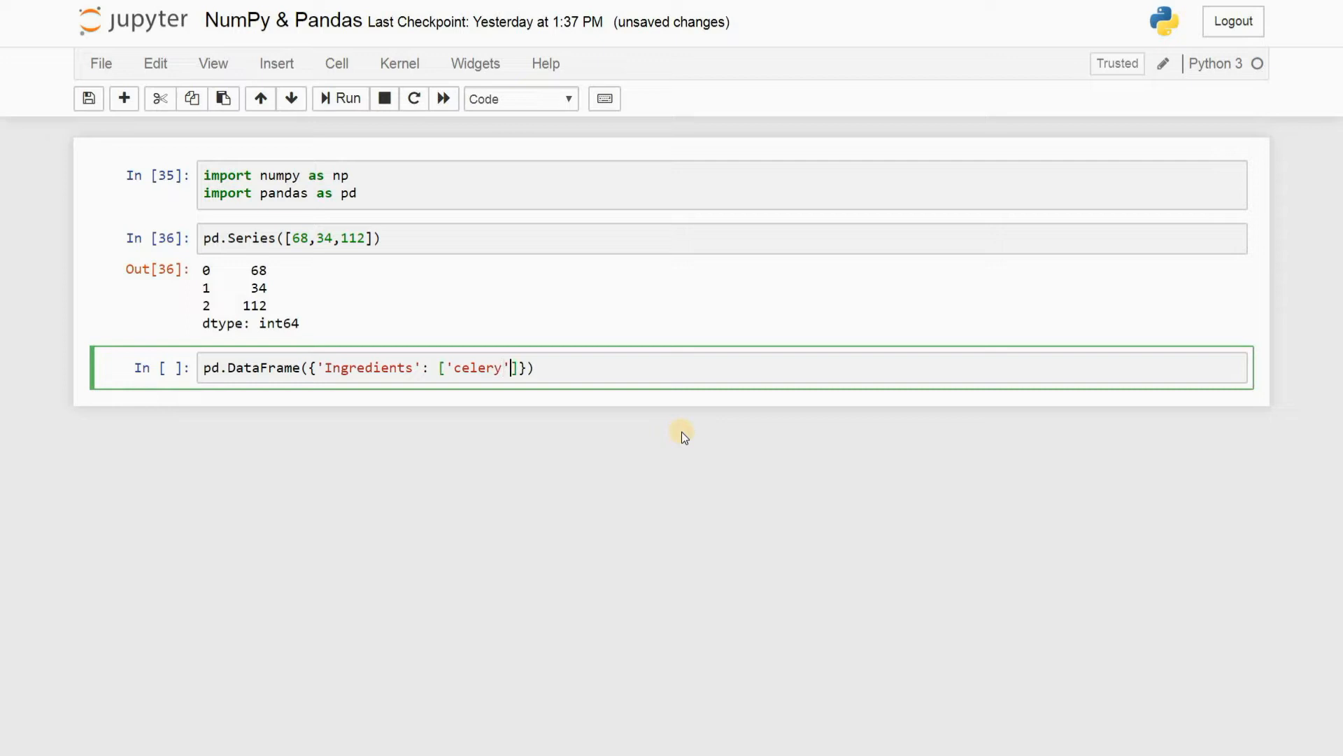
type(",lemon")
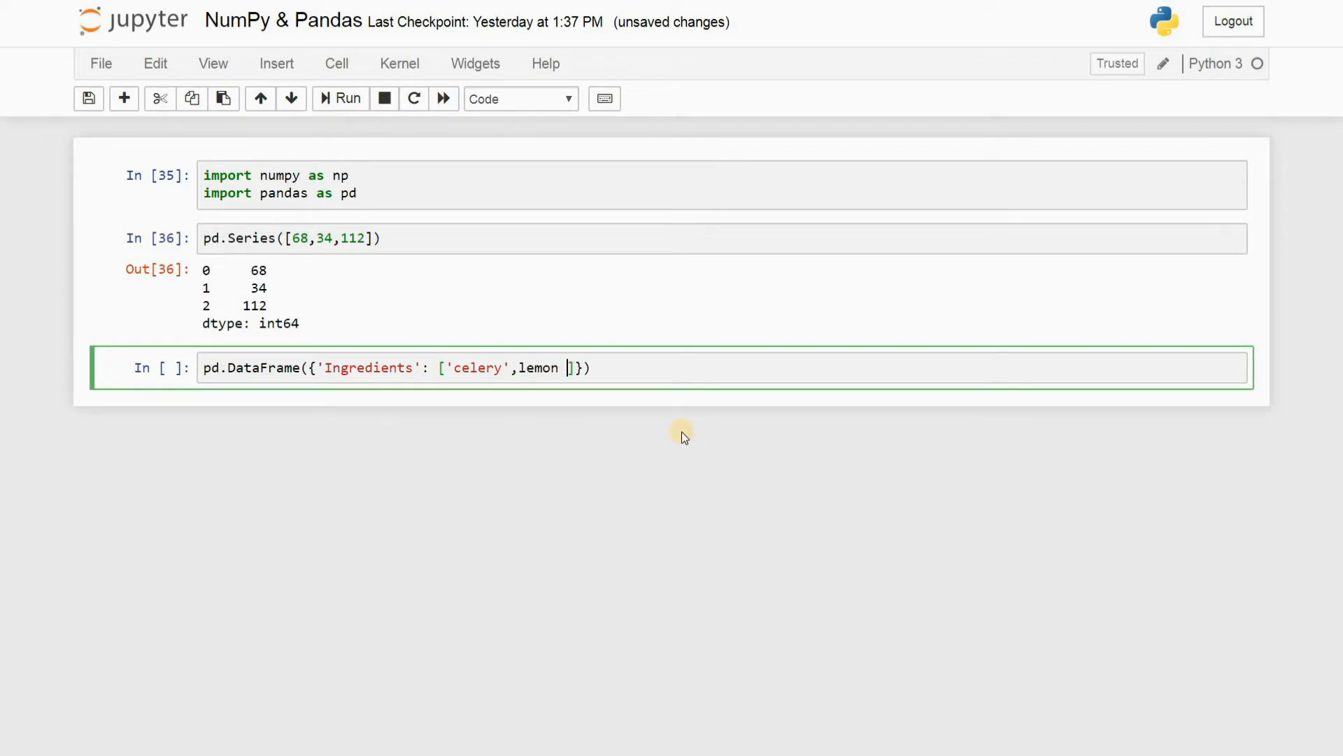
type("juice")
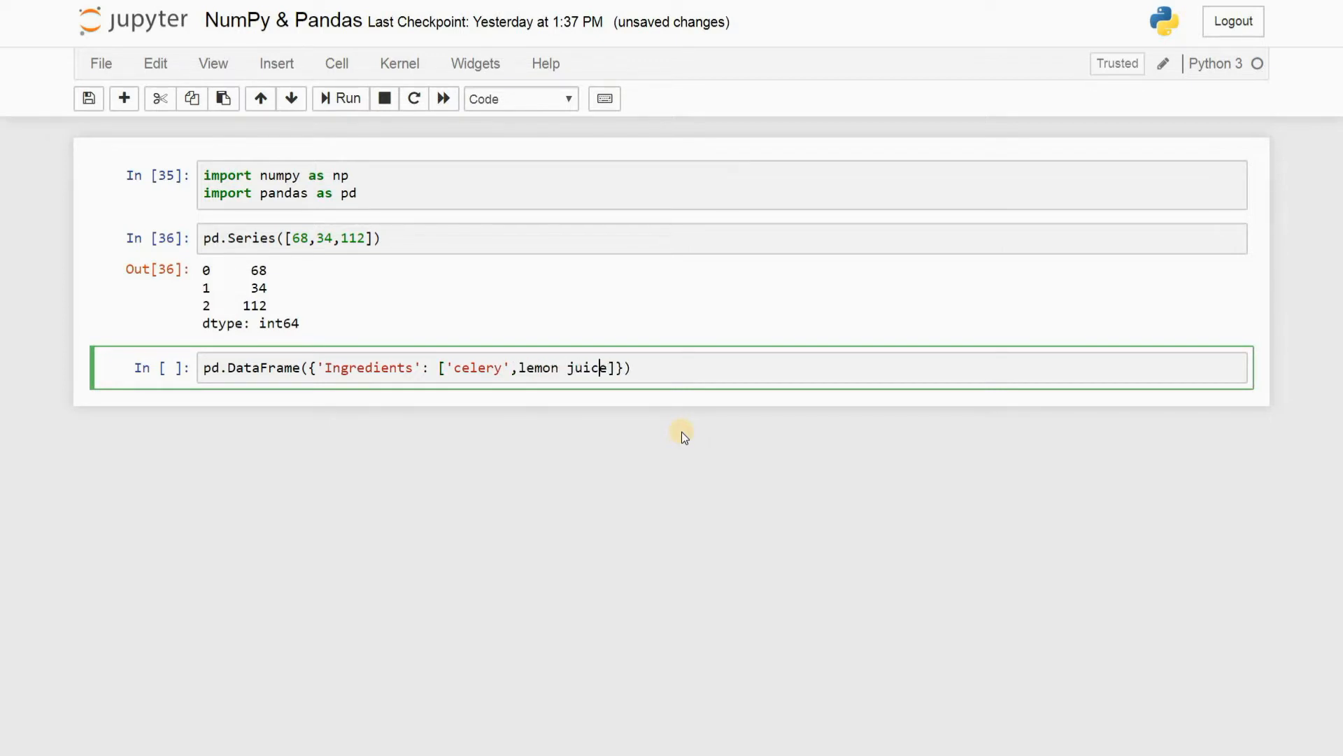
type("'")
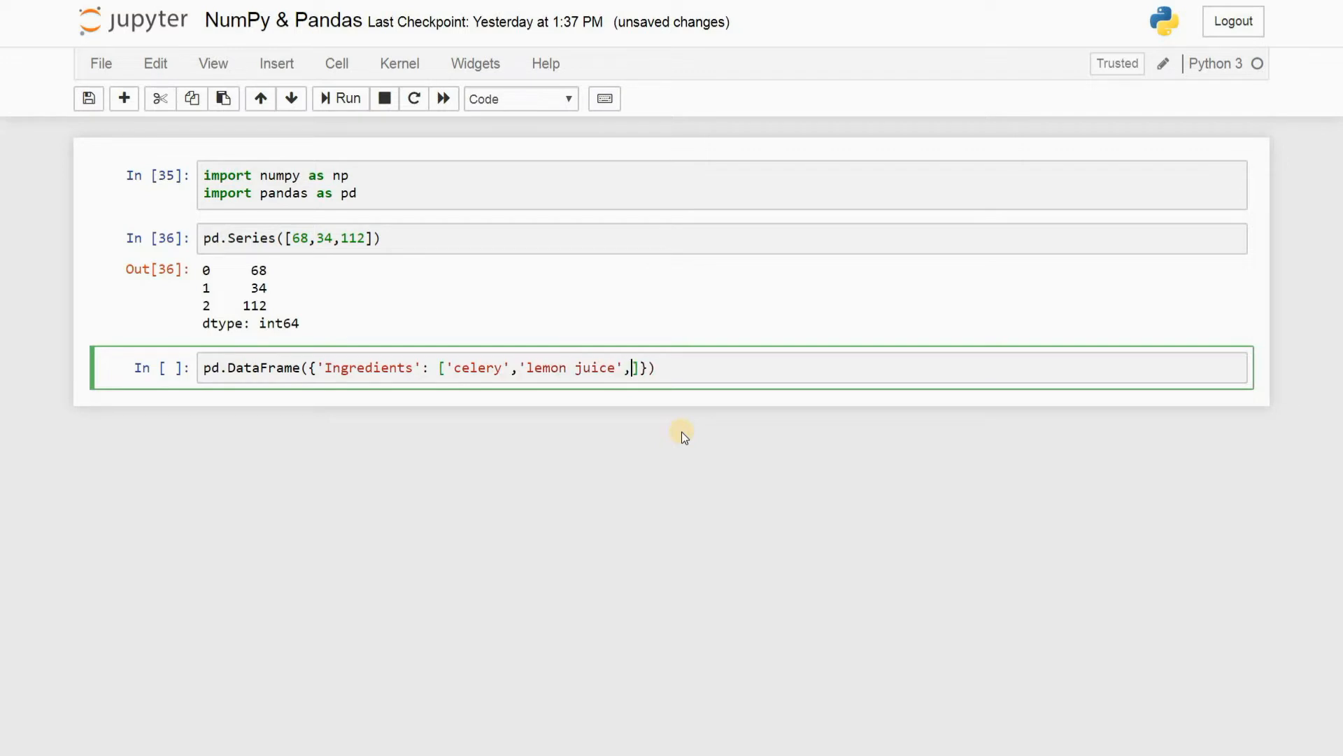
type("black")
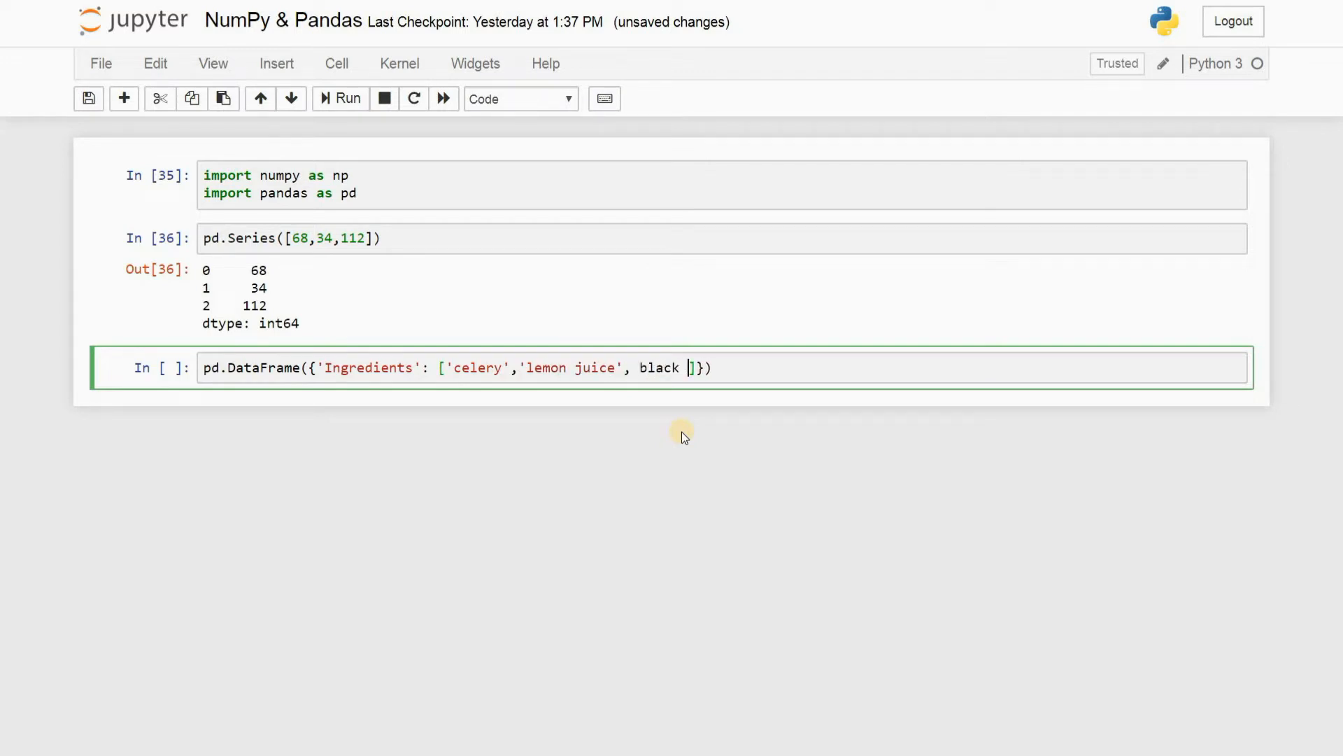
type("pee")
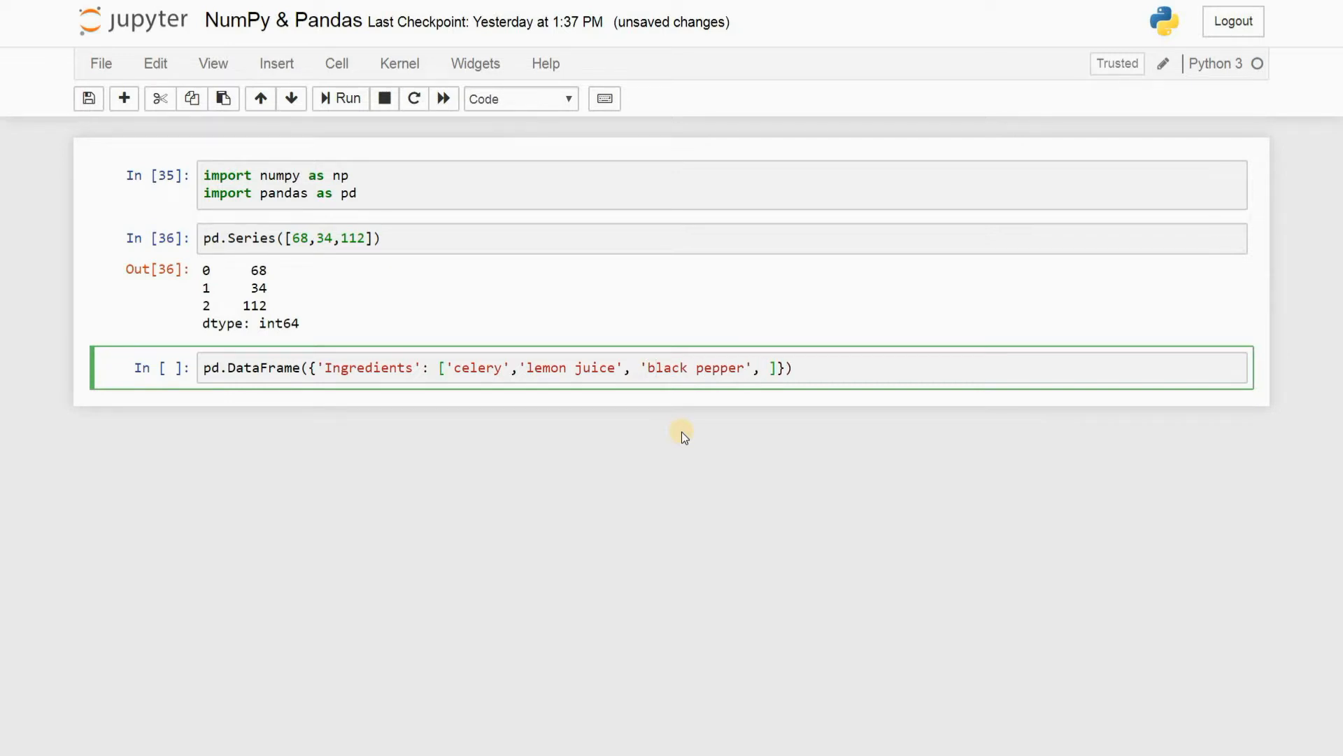
type("'tuna'")
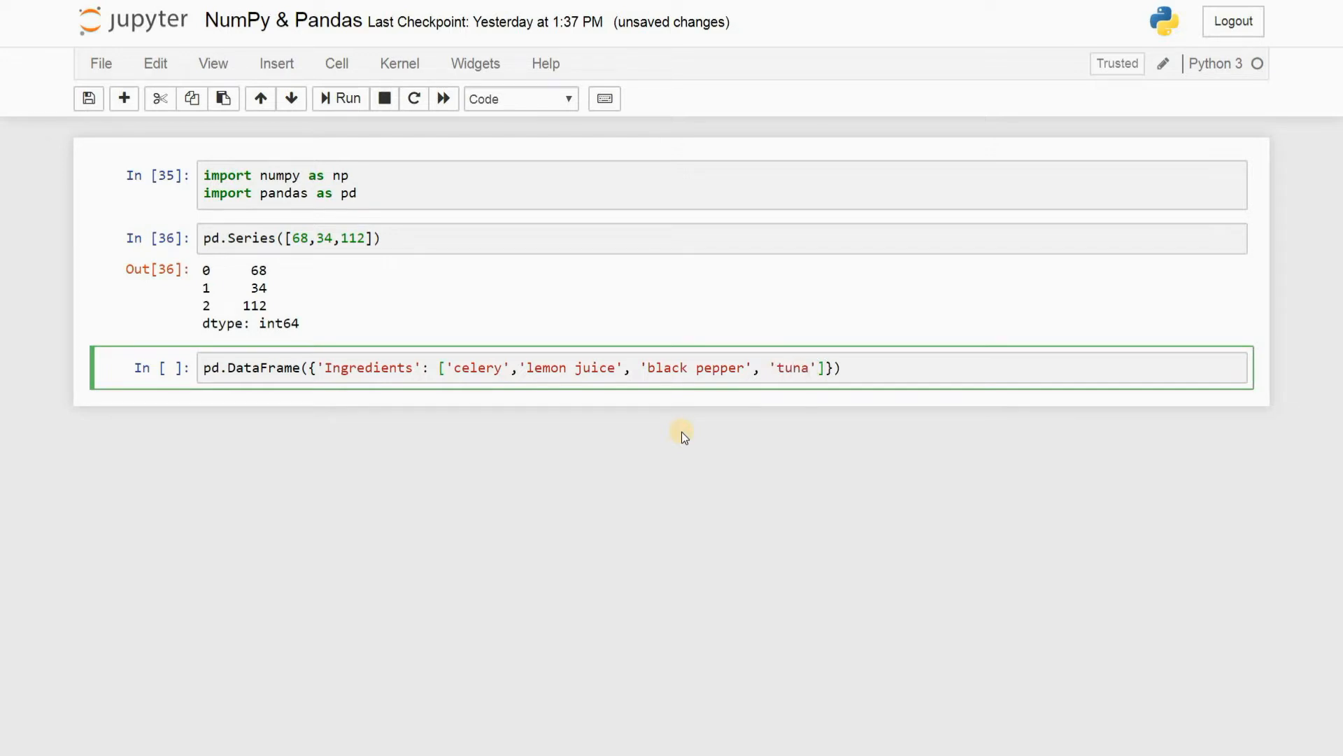
type(",")
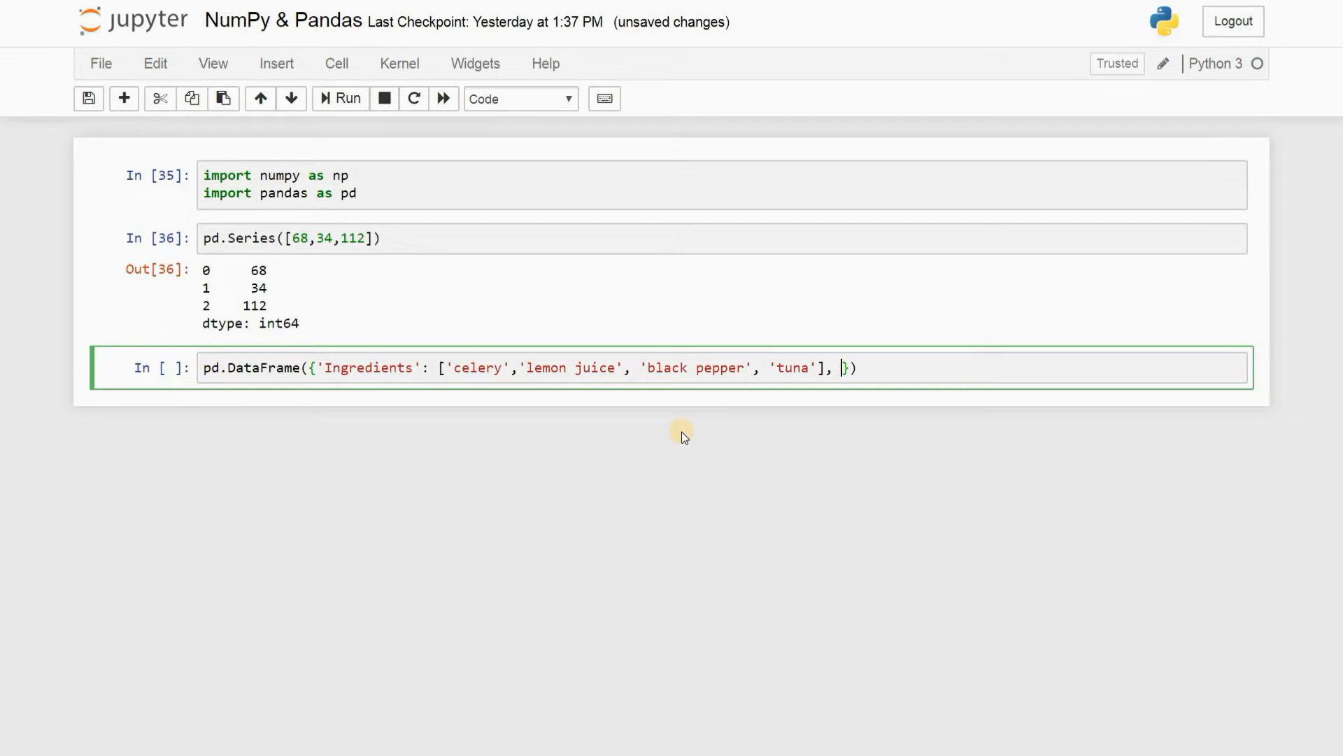
Add a 'Quantity' key with amounts such as '1/2 cup' and '1 spoon'
type("''")
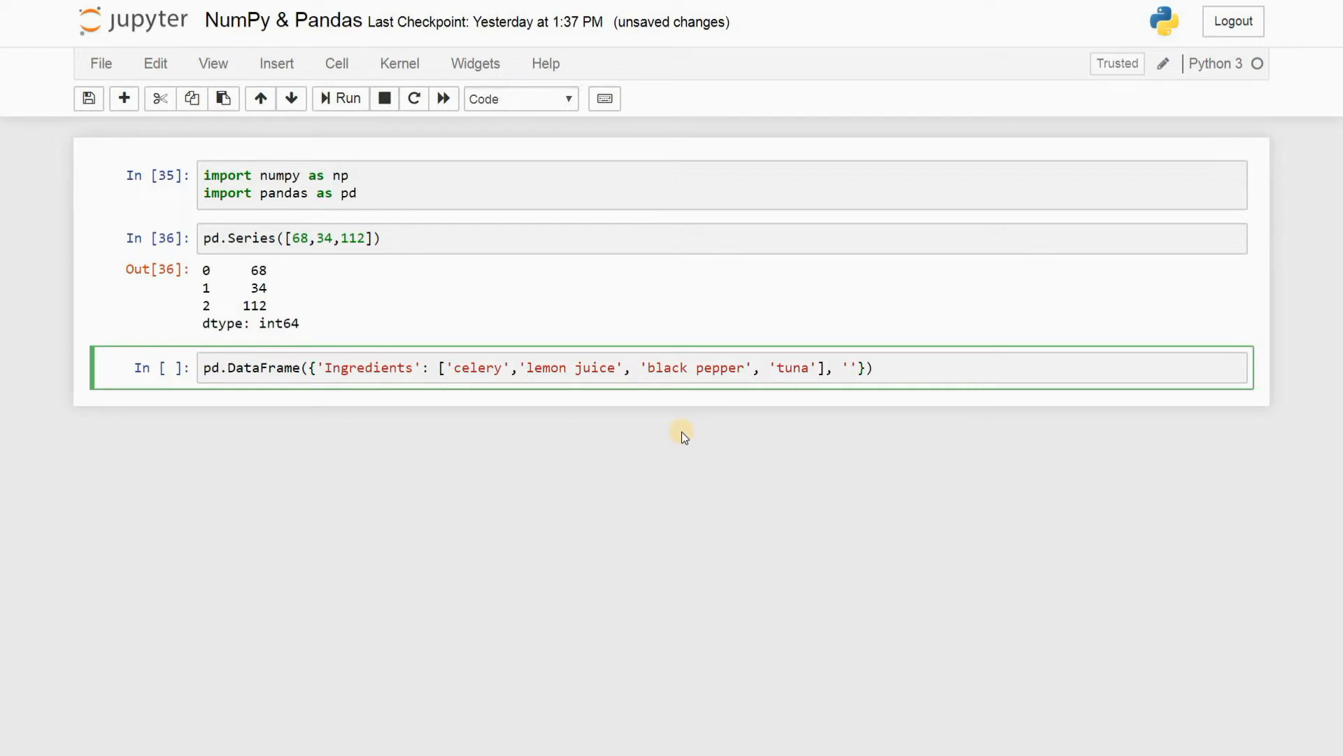
type("Quan")
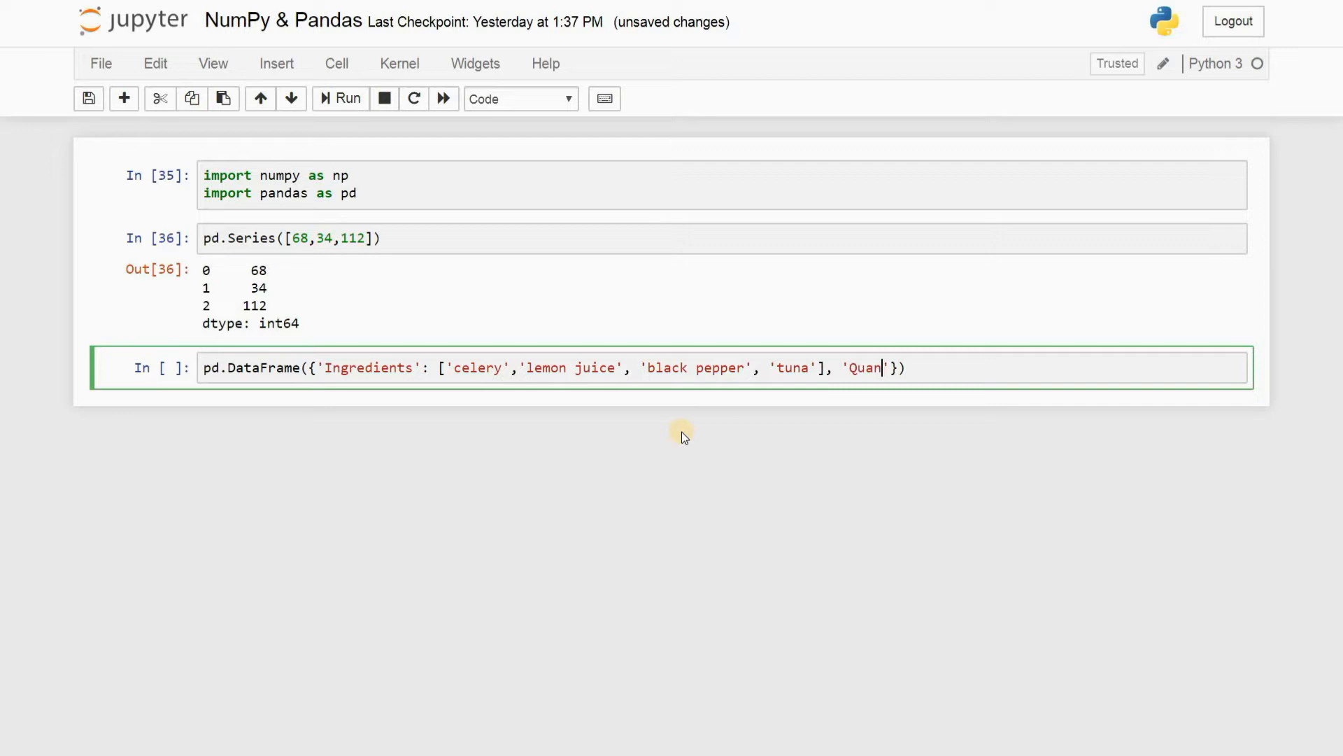
type("tity")
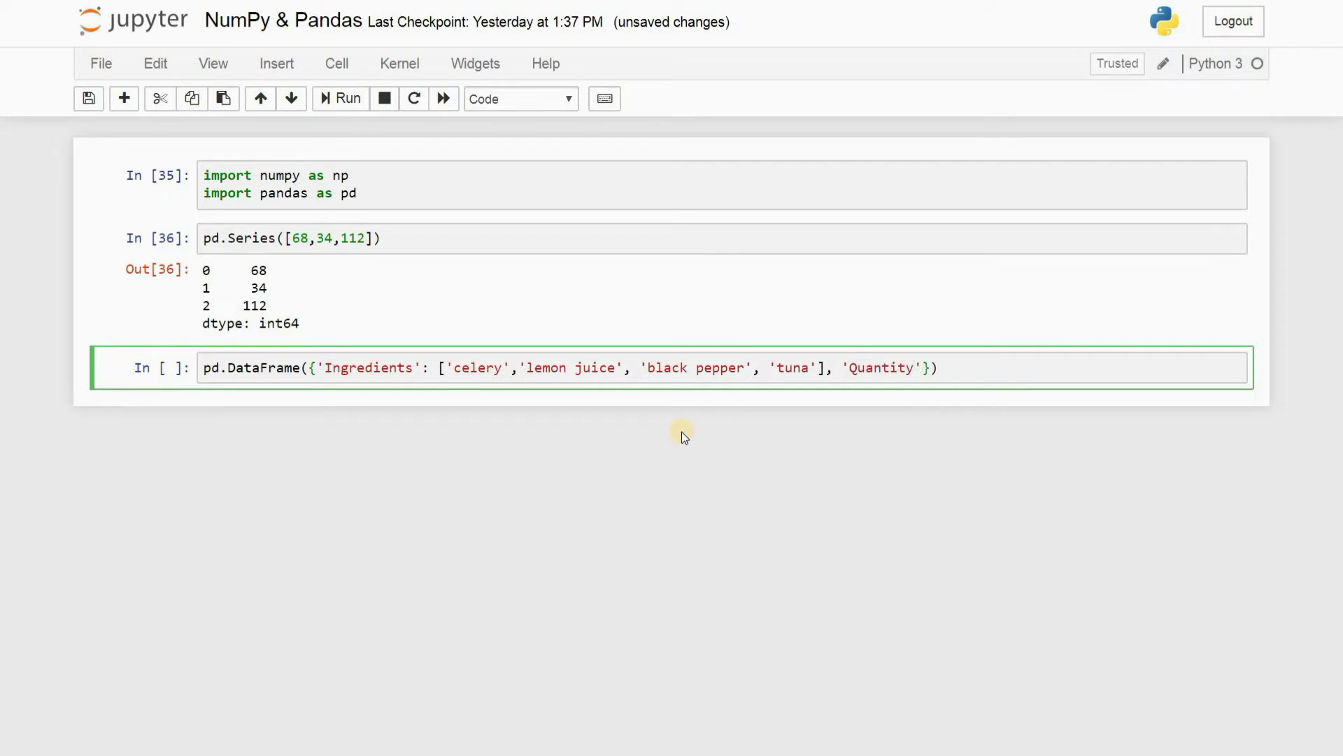
type(":")
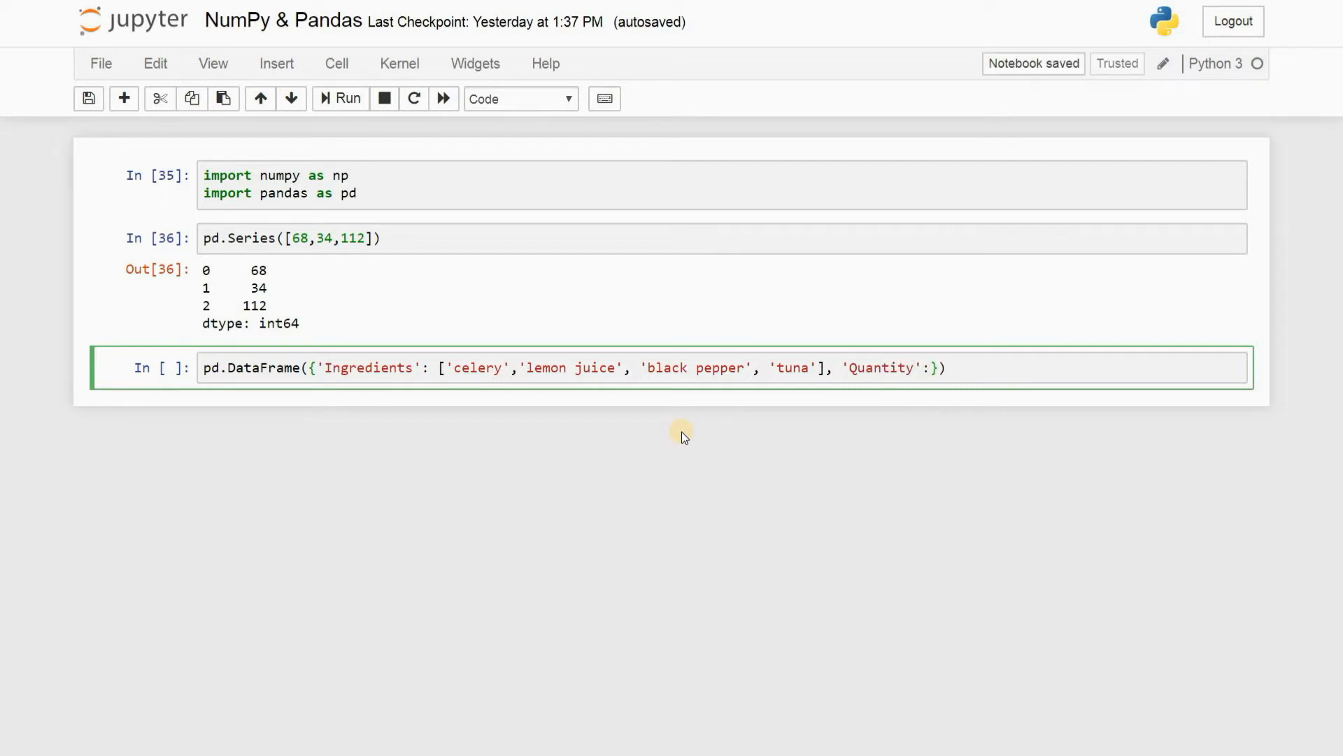
type("[]")
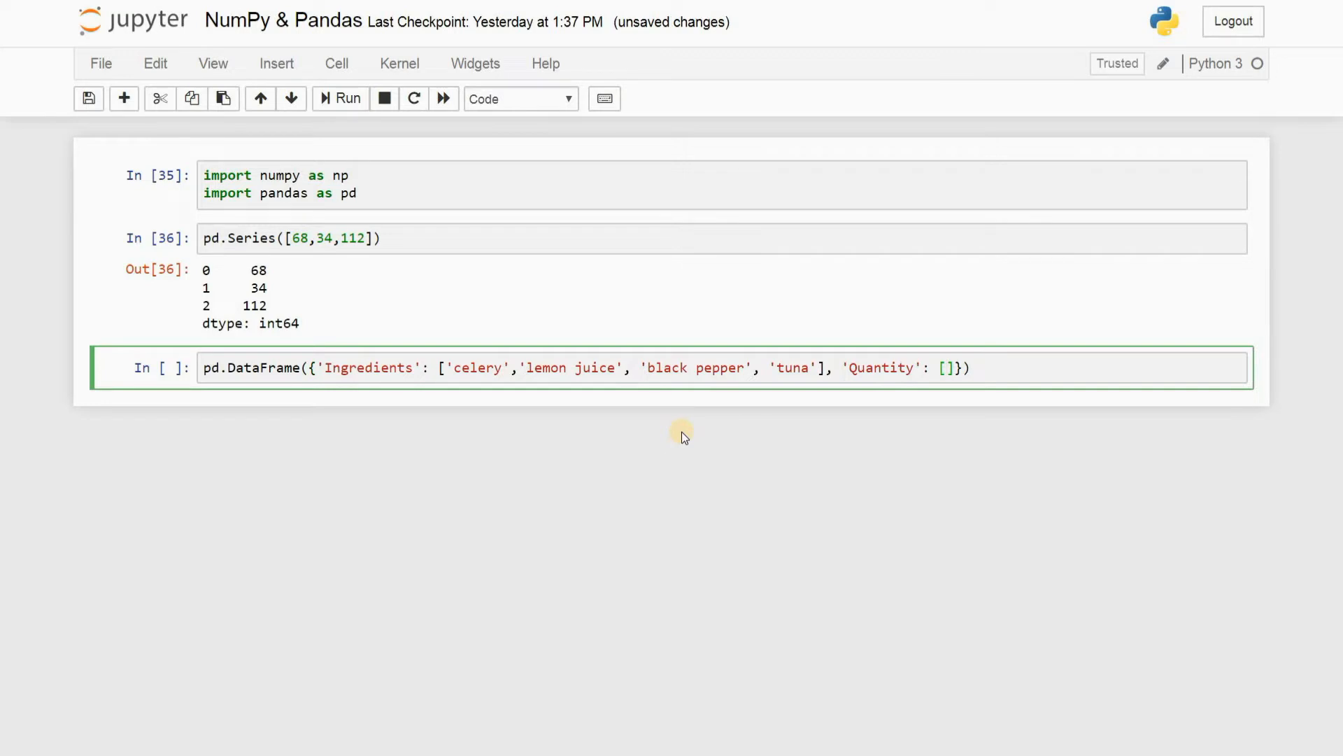
type("''")
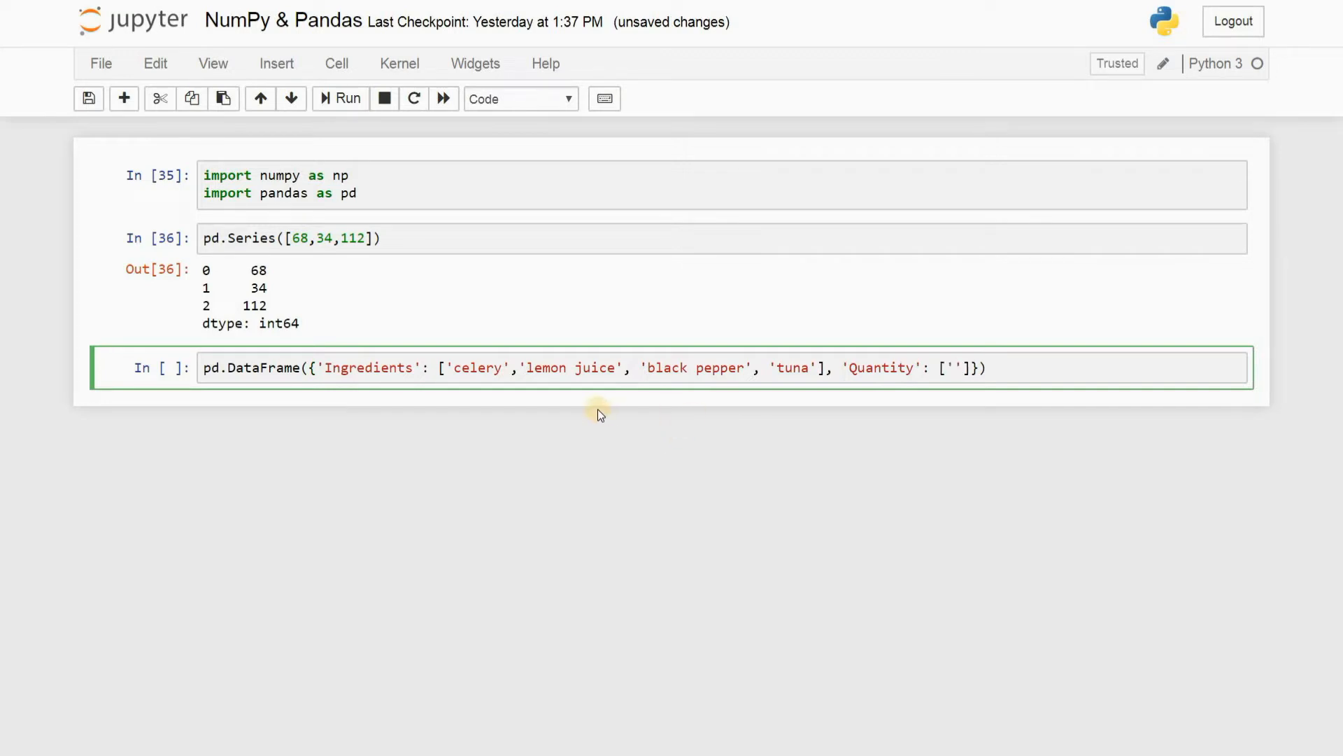
type("1/2 cup")
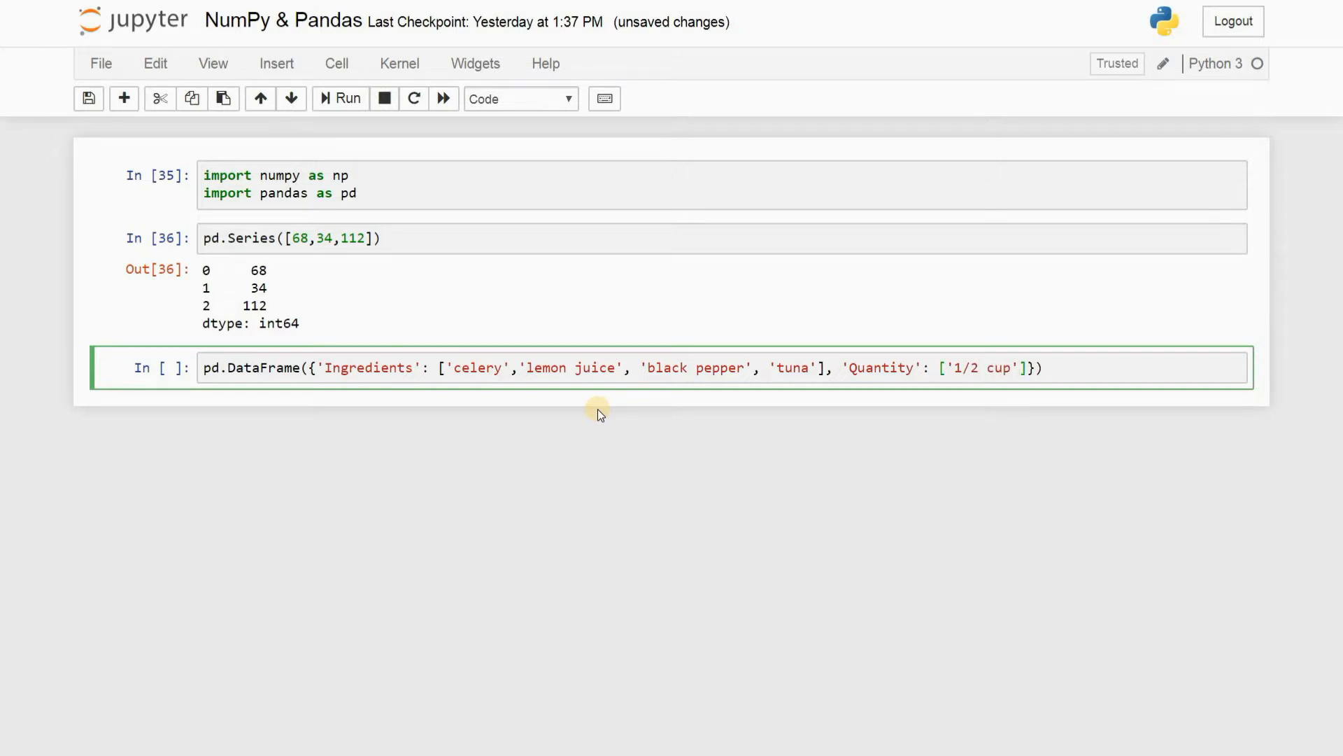
type(", ''")
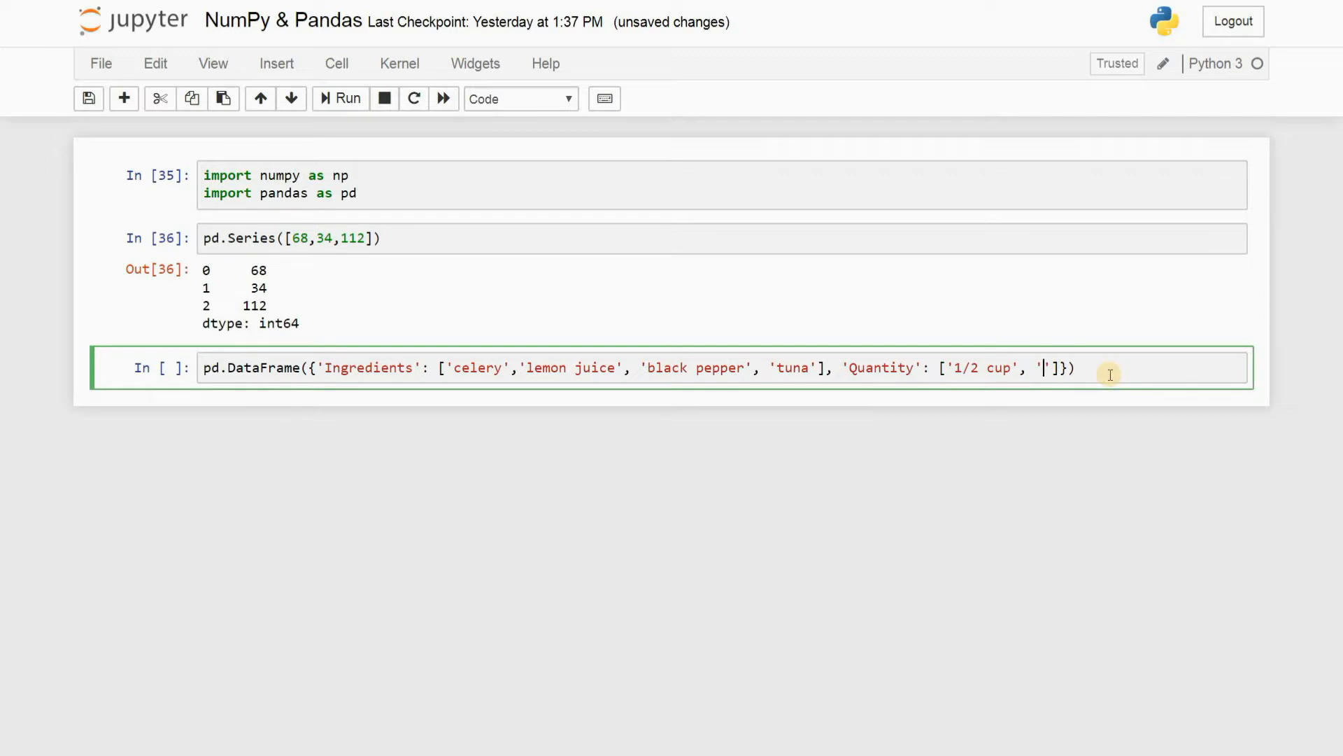
mouse_move(1122, 373)
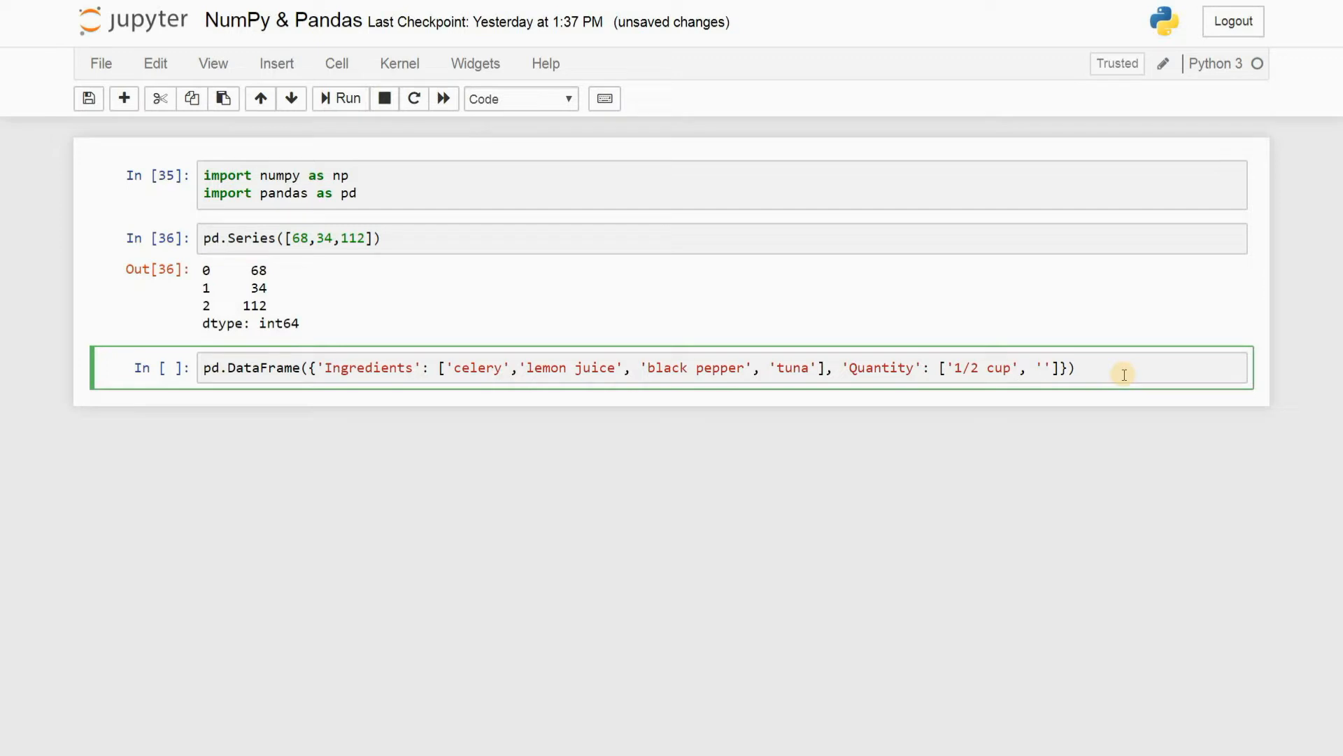
type("1 spoon")
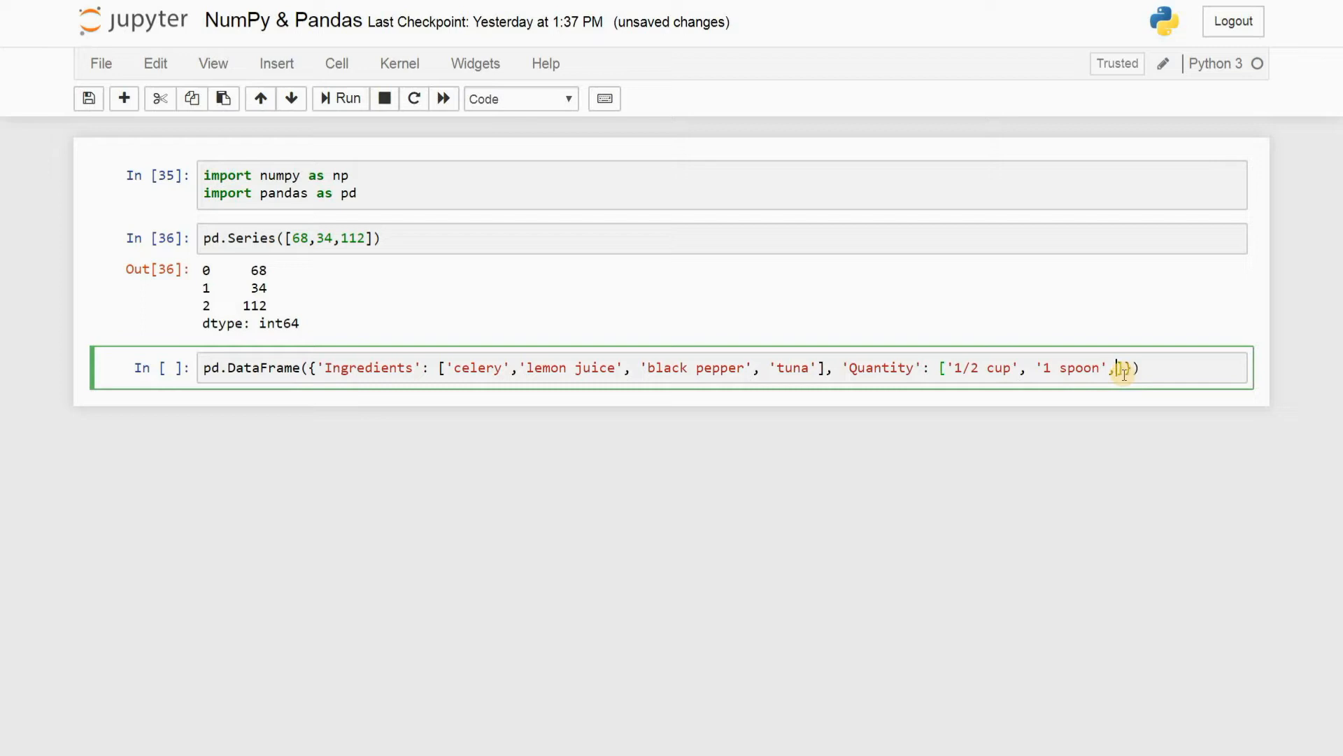
type("'1 spp'")
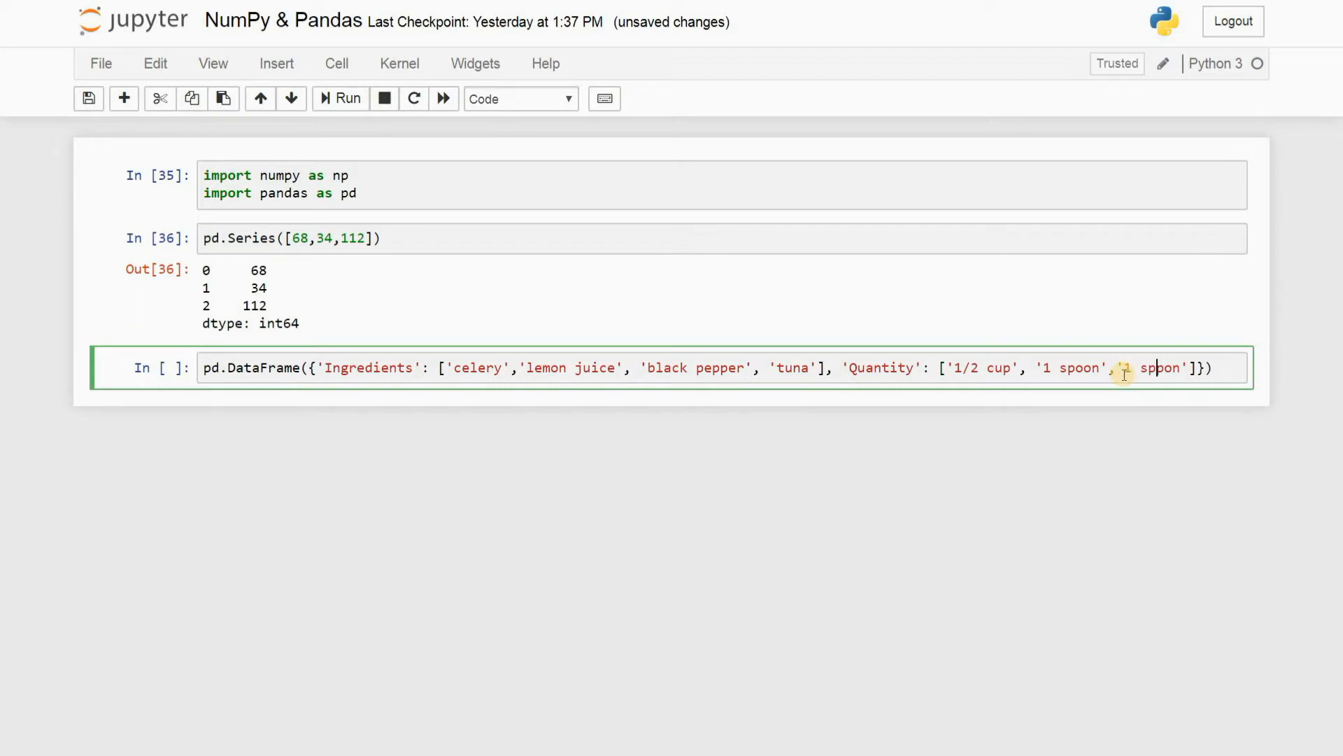
key("Backspace")
type(", '1 ou")
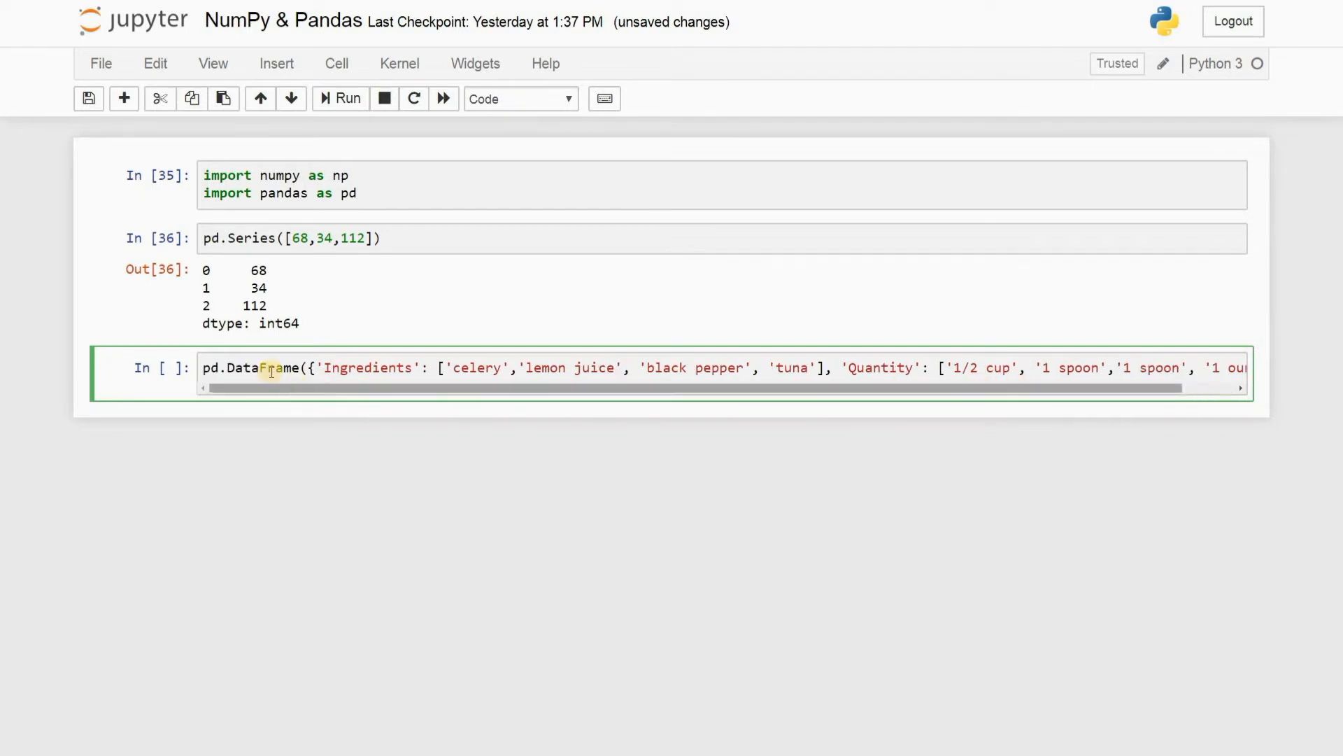
left_click(339, 98)
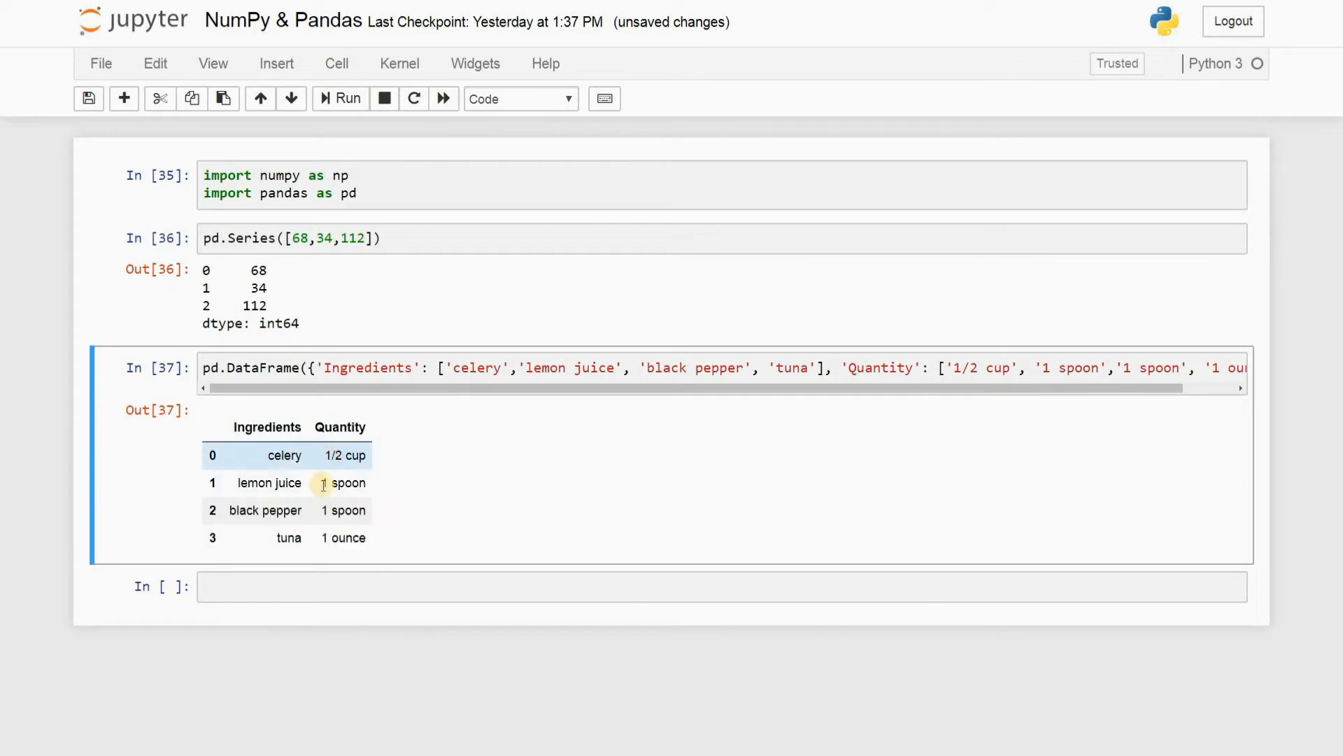
mouse_move(507, 501)
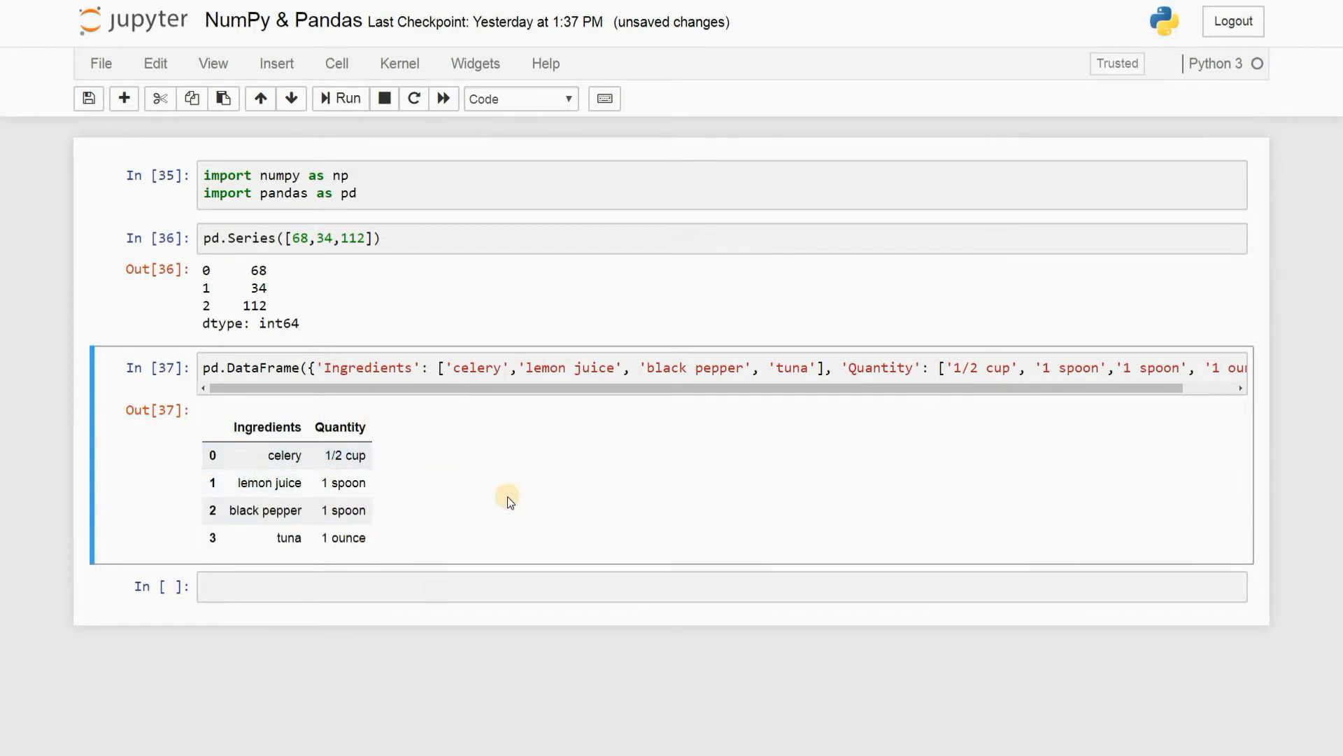
mouse_move(461, 397)
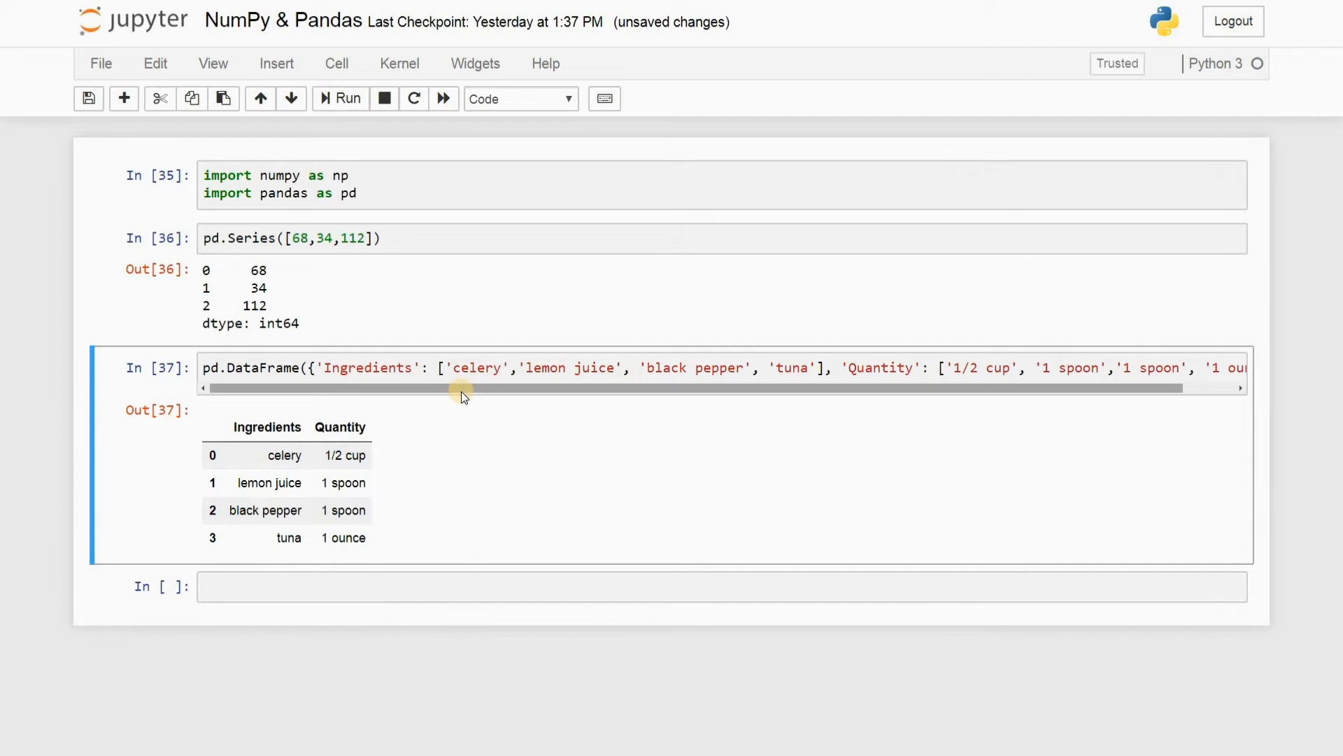
Review the four-row Ingredients and Quantity table and enter the empty cell below
left_click_drag(462, 387, 1243, 387)
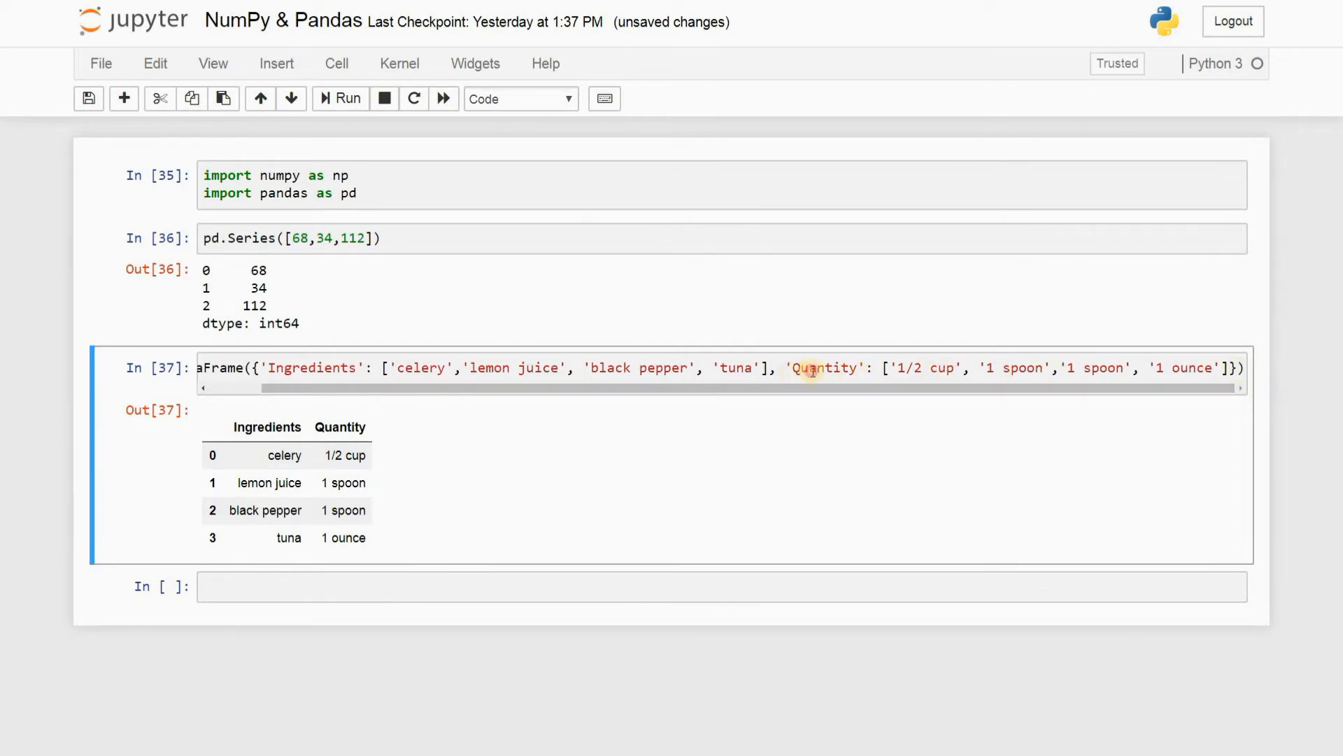
double_click(823, 367)
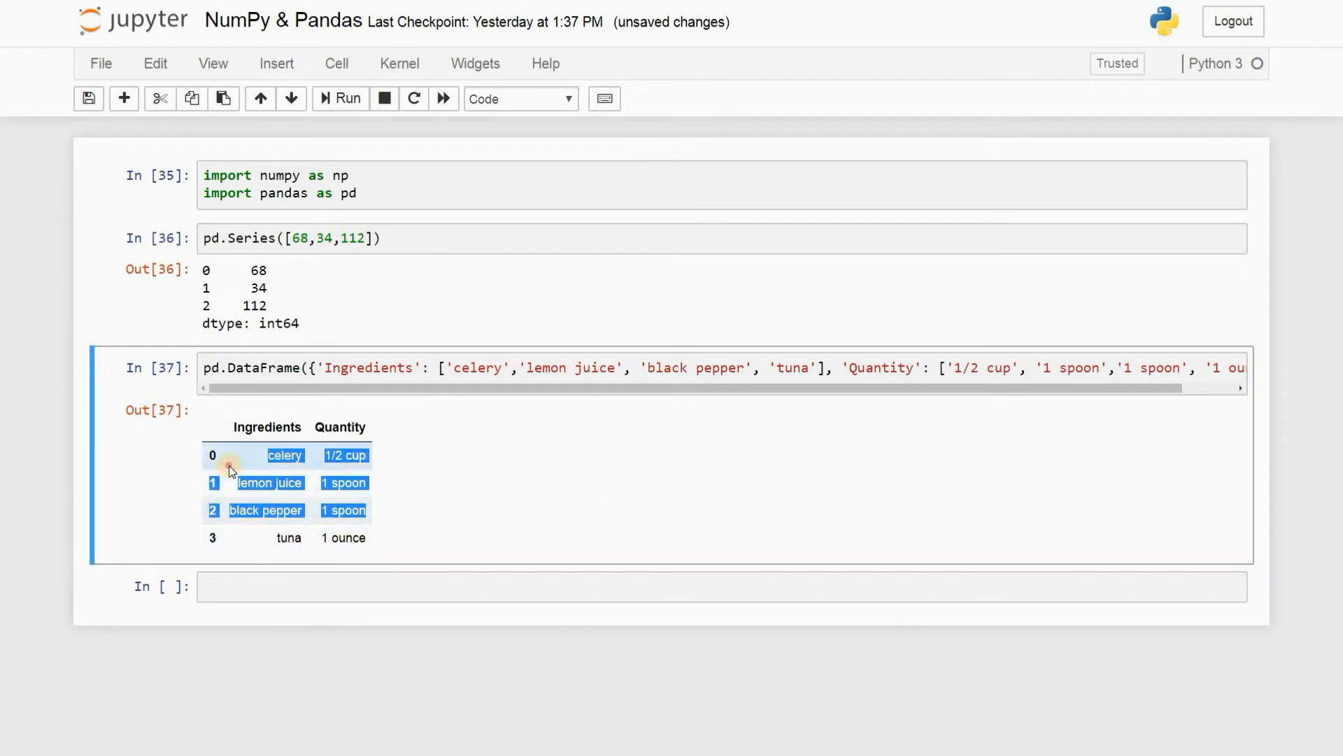
left_click(608, 507)
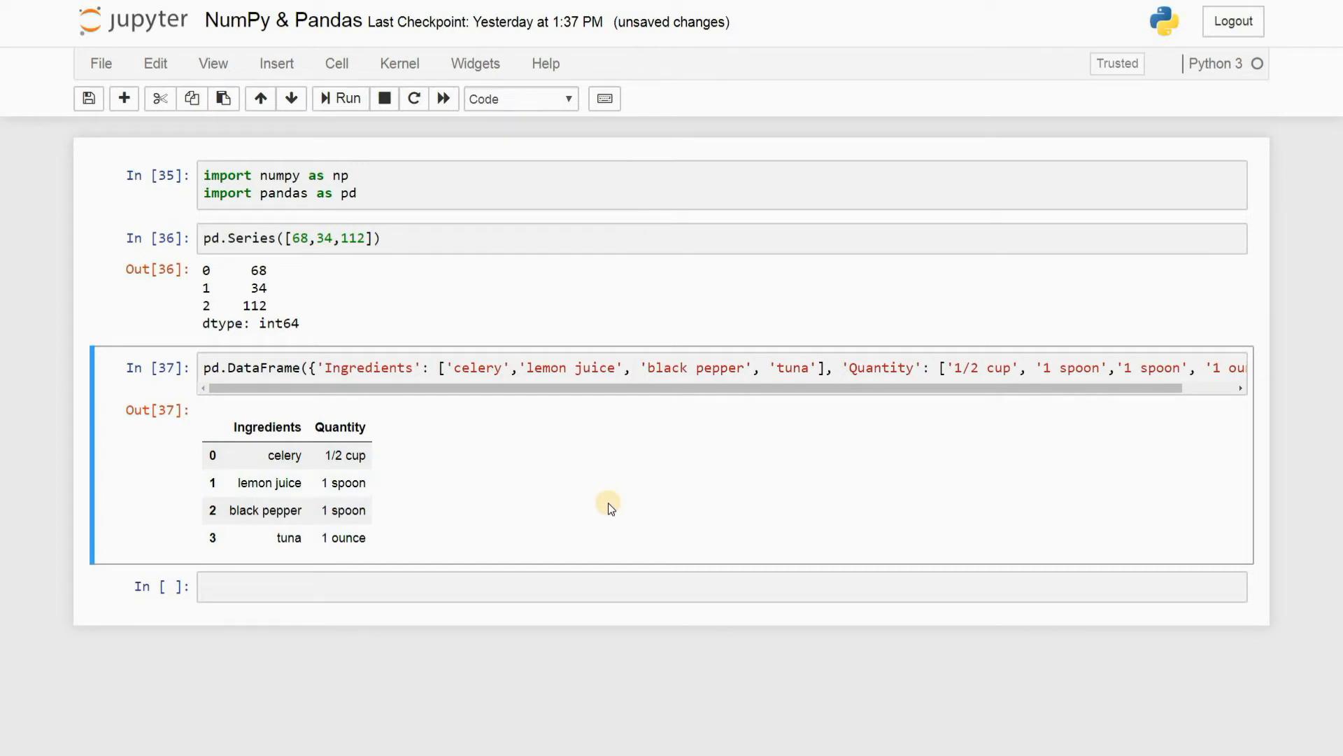
left_click(556, 589)
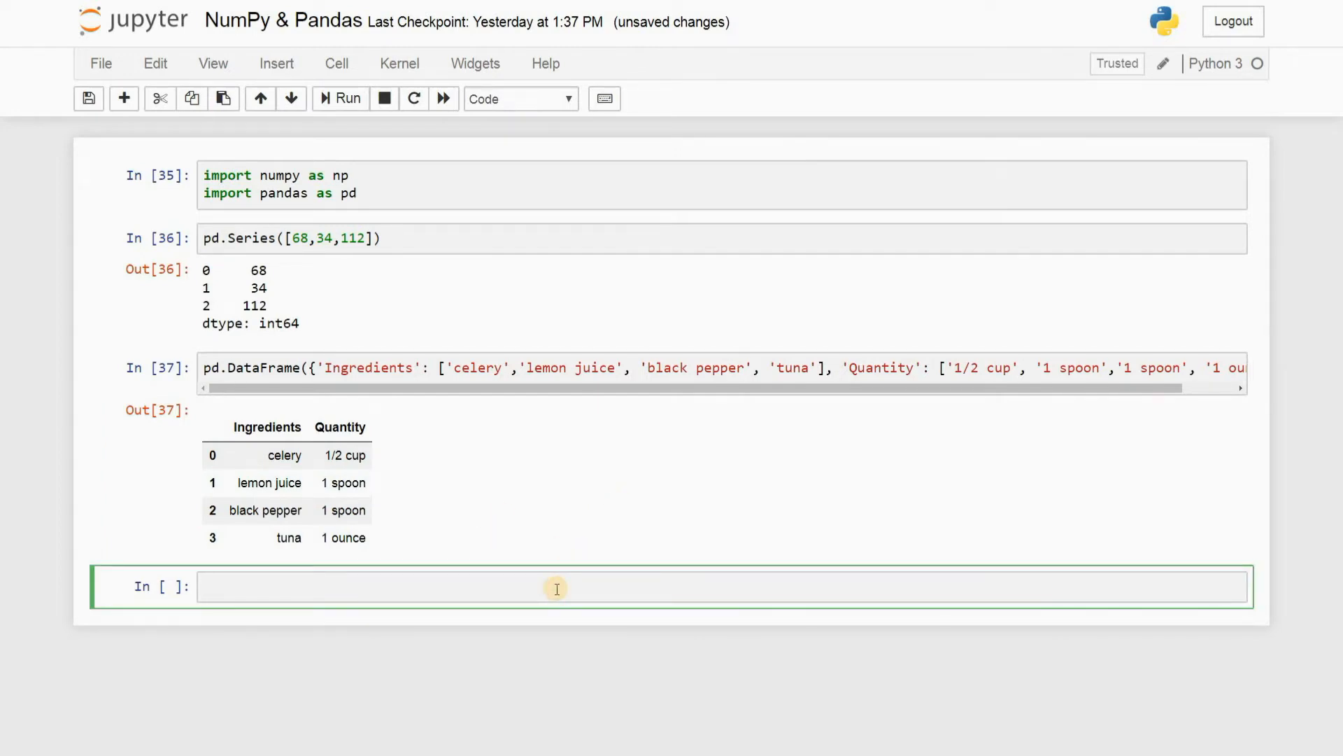
mouse_move(450, 595)
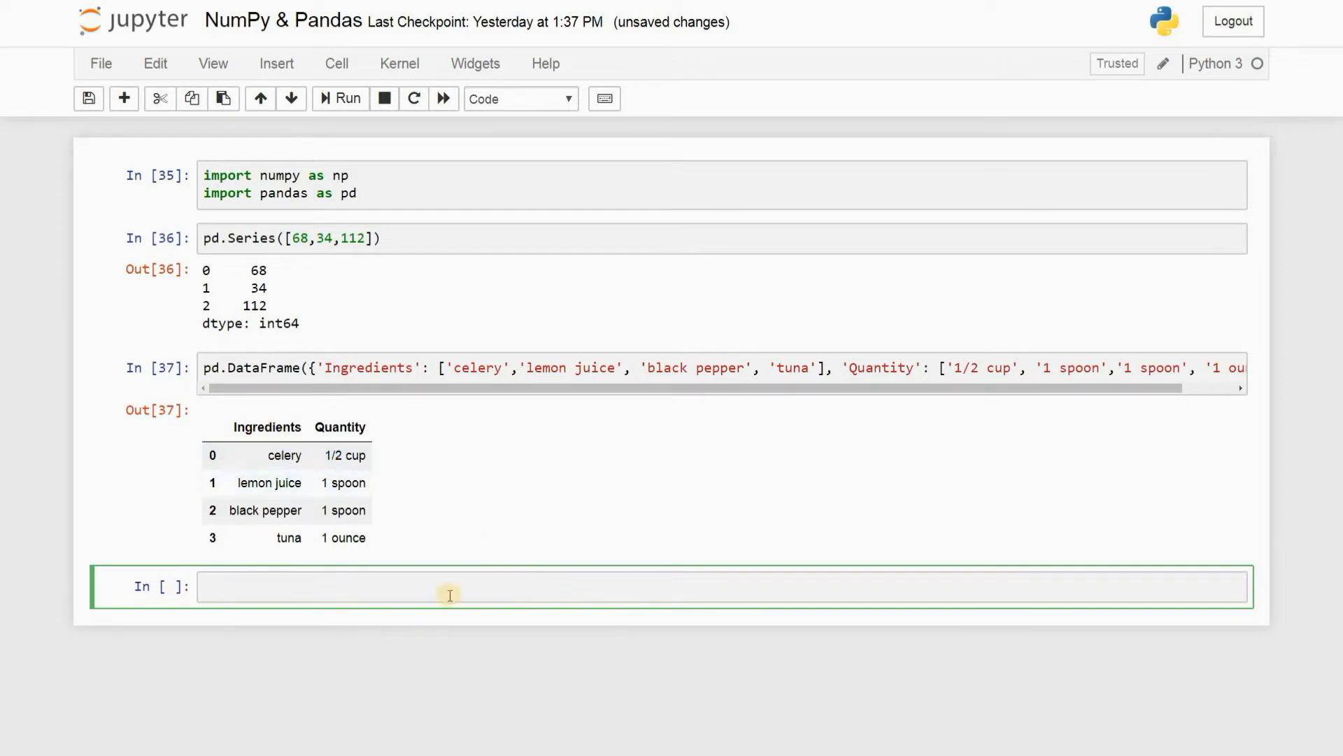
type("pd")
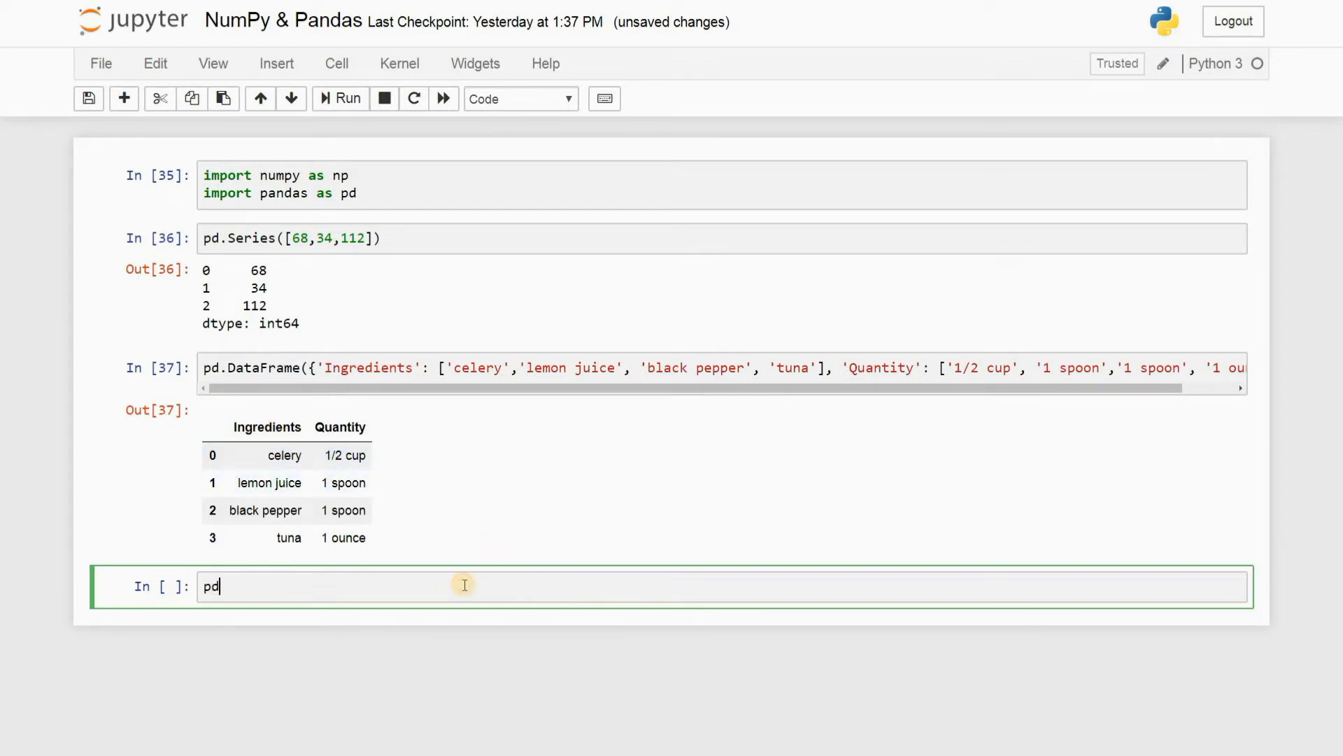
key("Backspace")
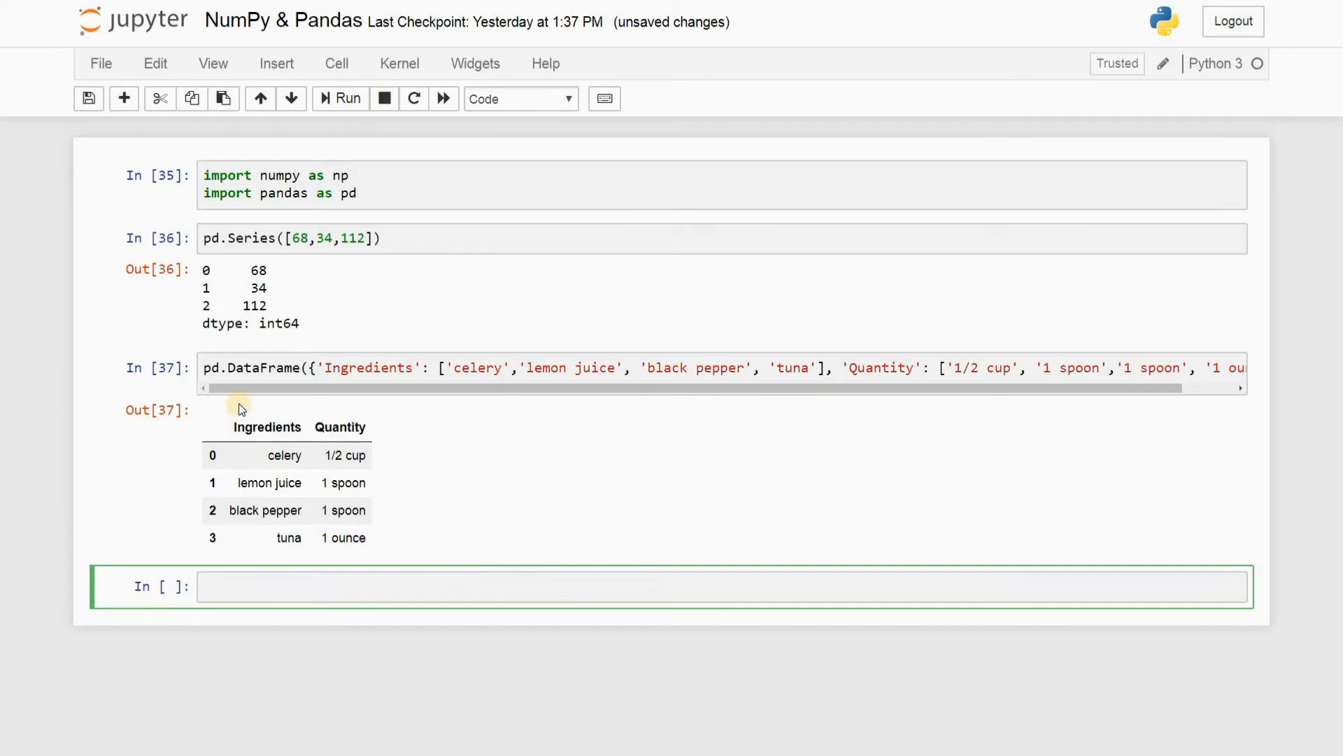
Prefix the pd.DataFrame line with the assignment tuna_sld=
left_click_drag(243, 387, 317, 387)
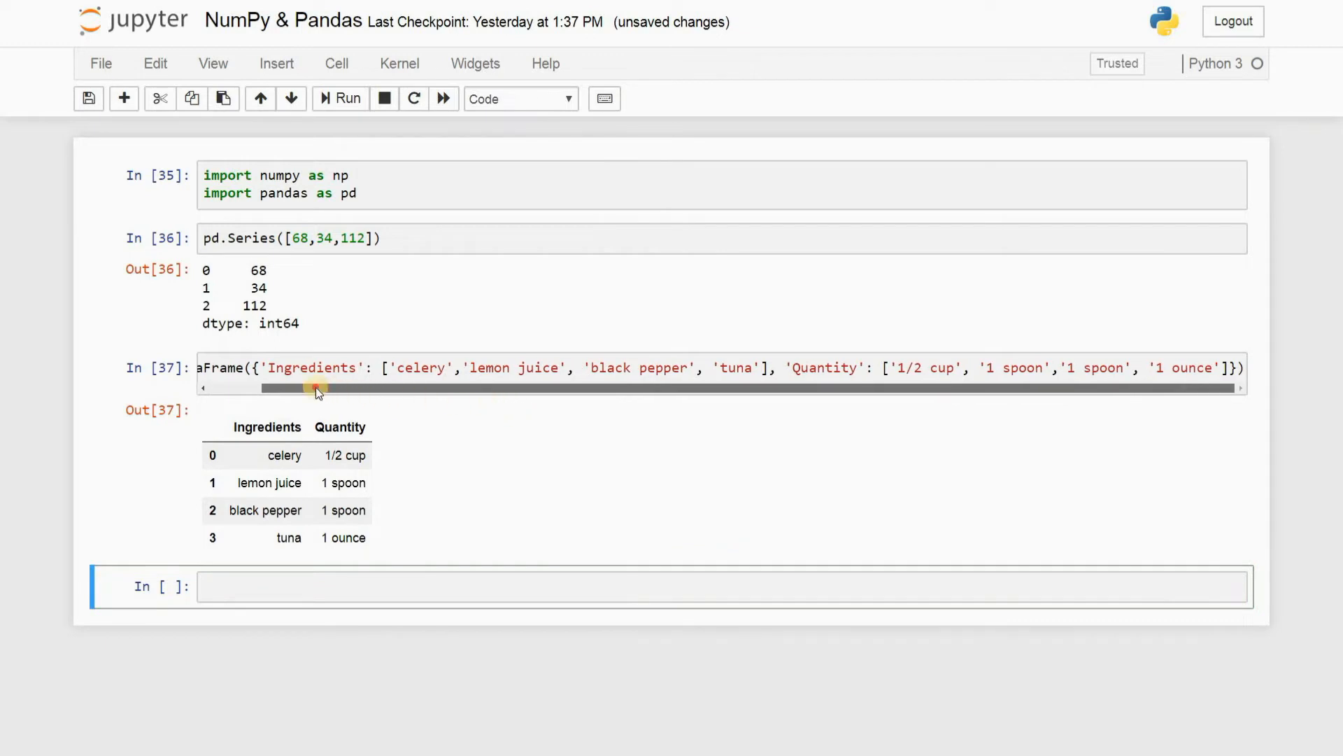
left_click_drag(317, 387, 245, 386)
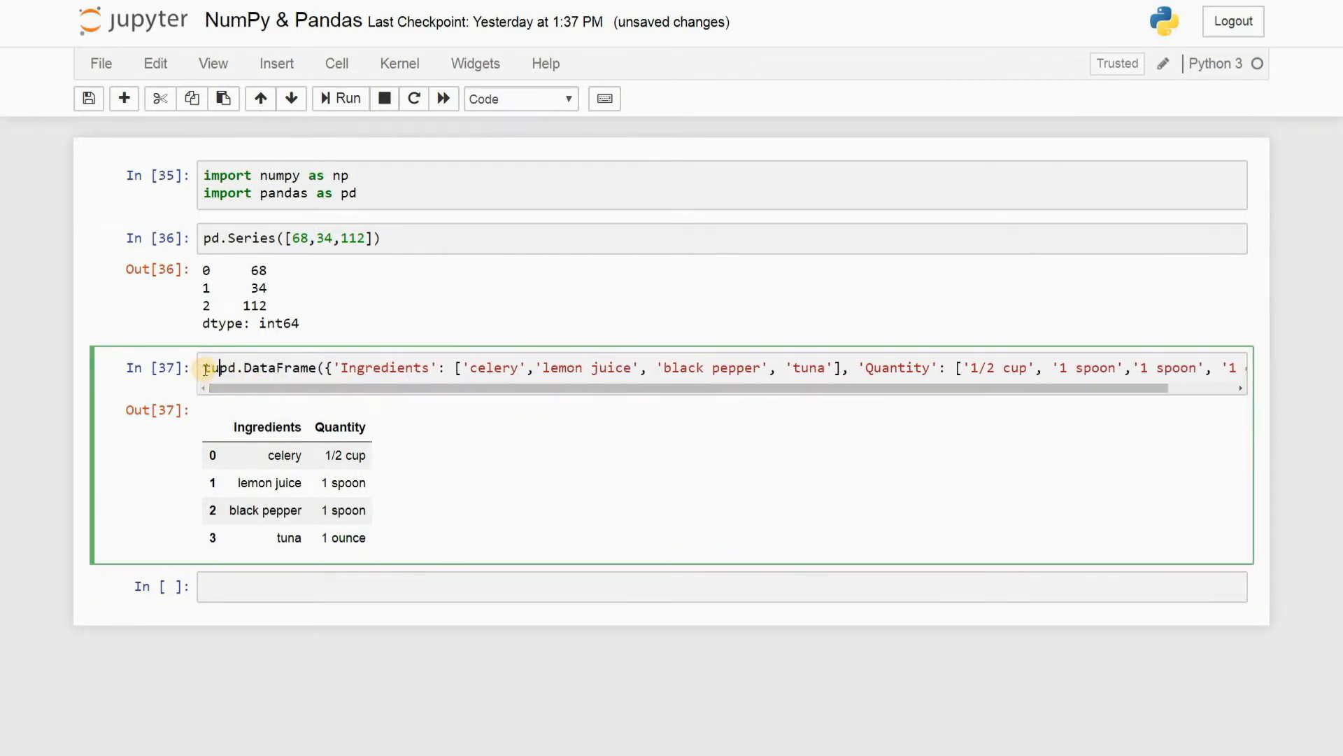
type("tuna=")
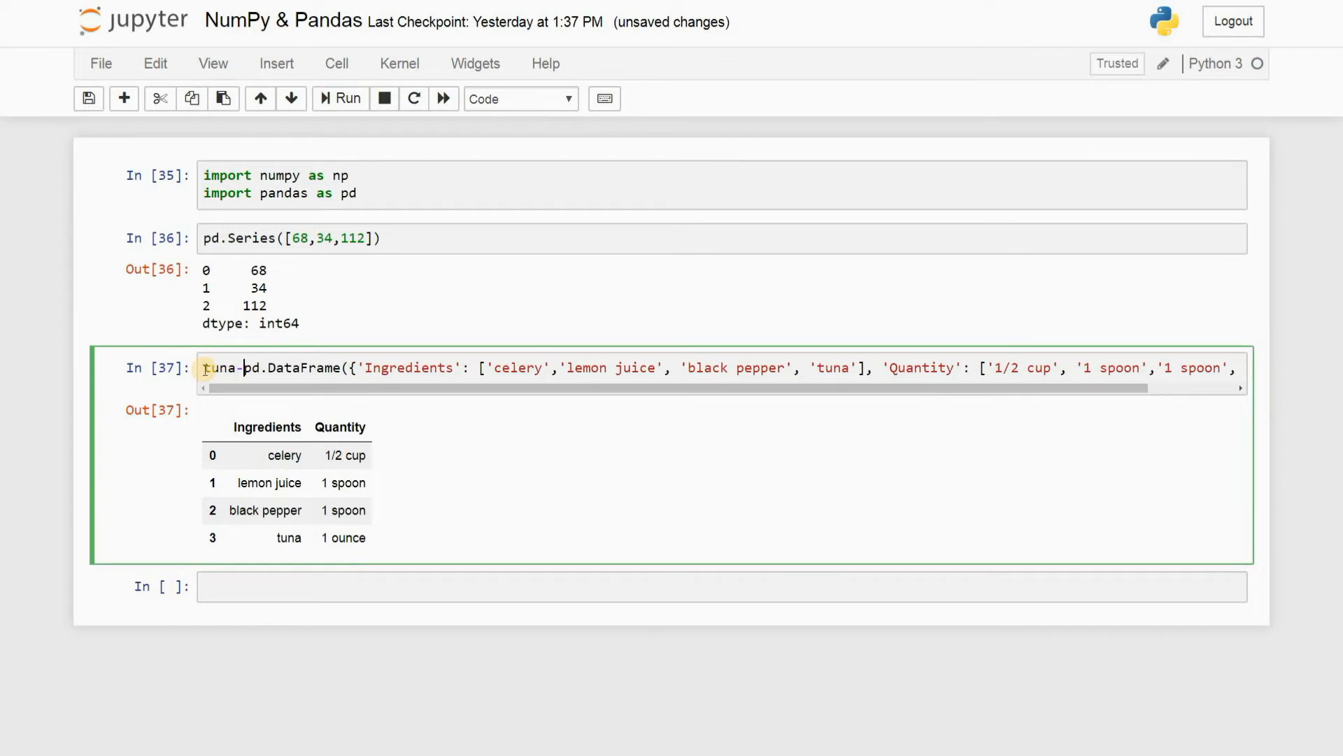
type("_sld")
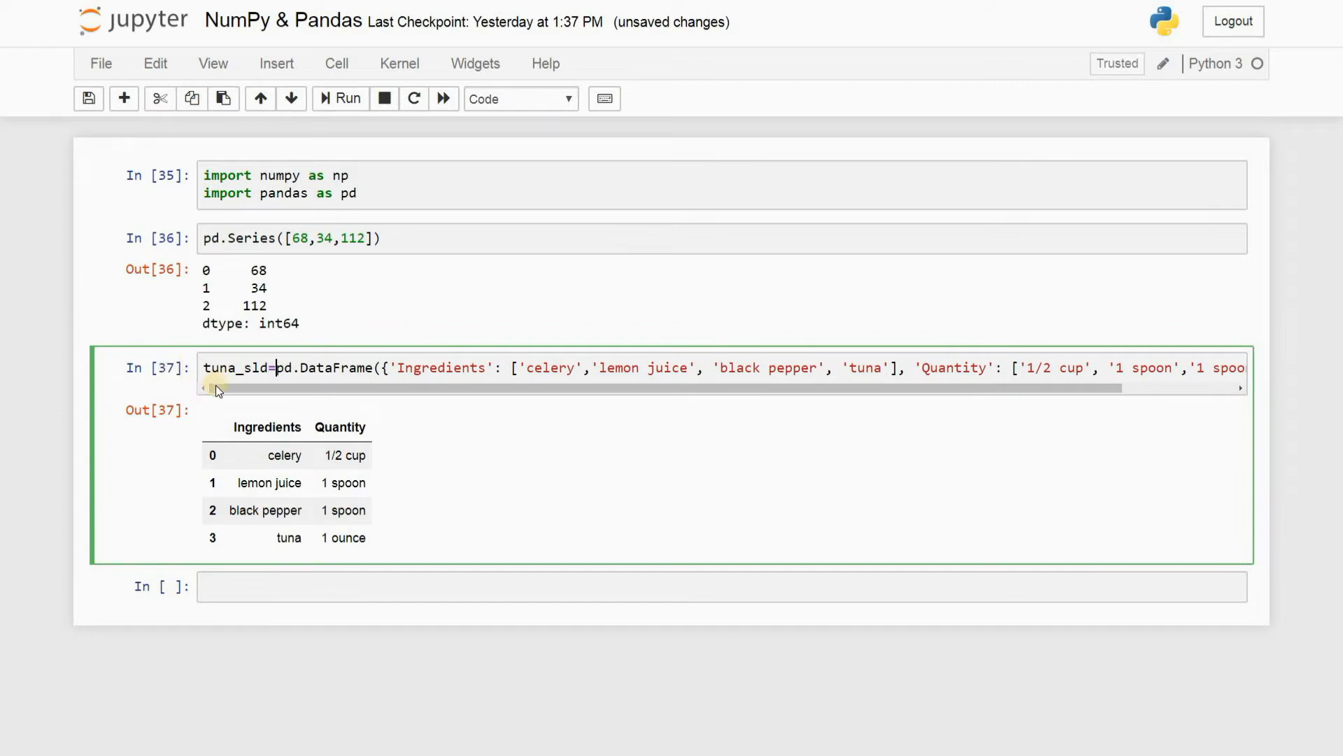
double_click(283, 368)
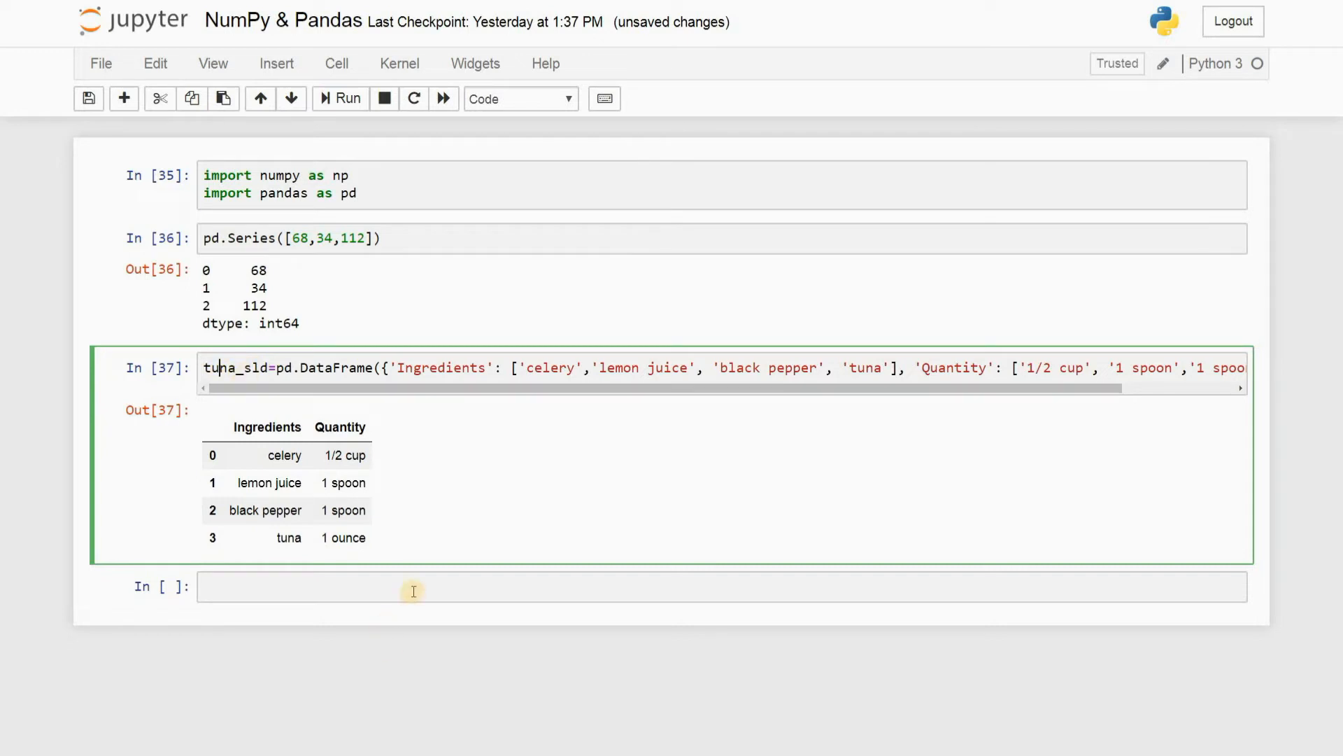
Run tuna_sld.shape and inspect the (4, 2) result
type("tuna")
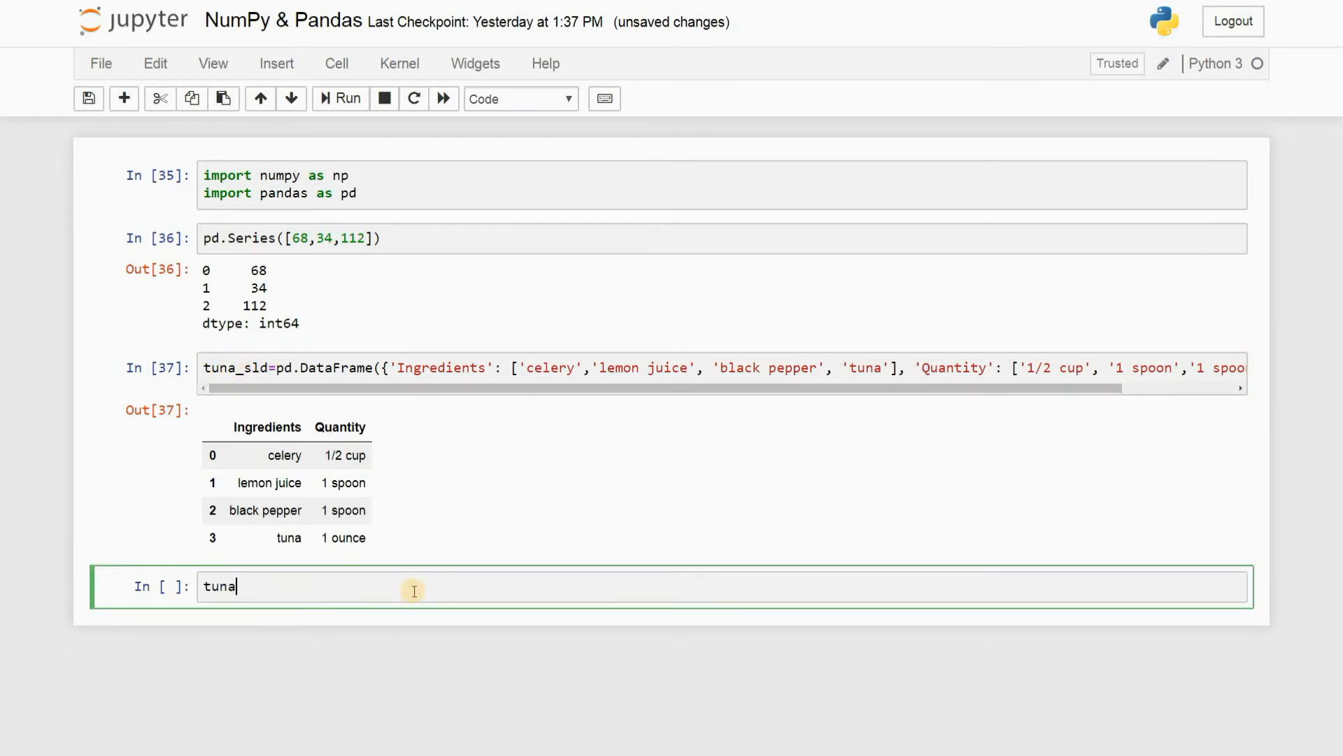
type("_sld")
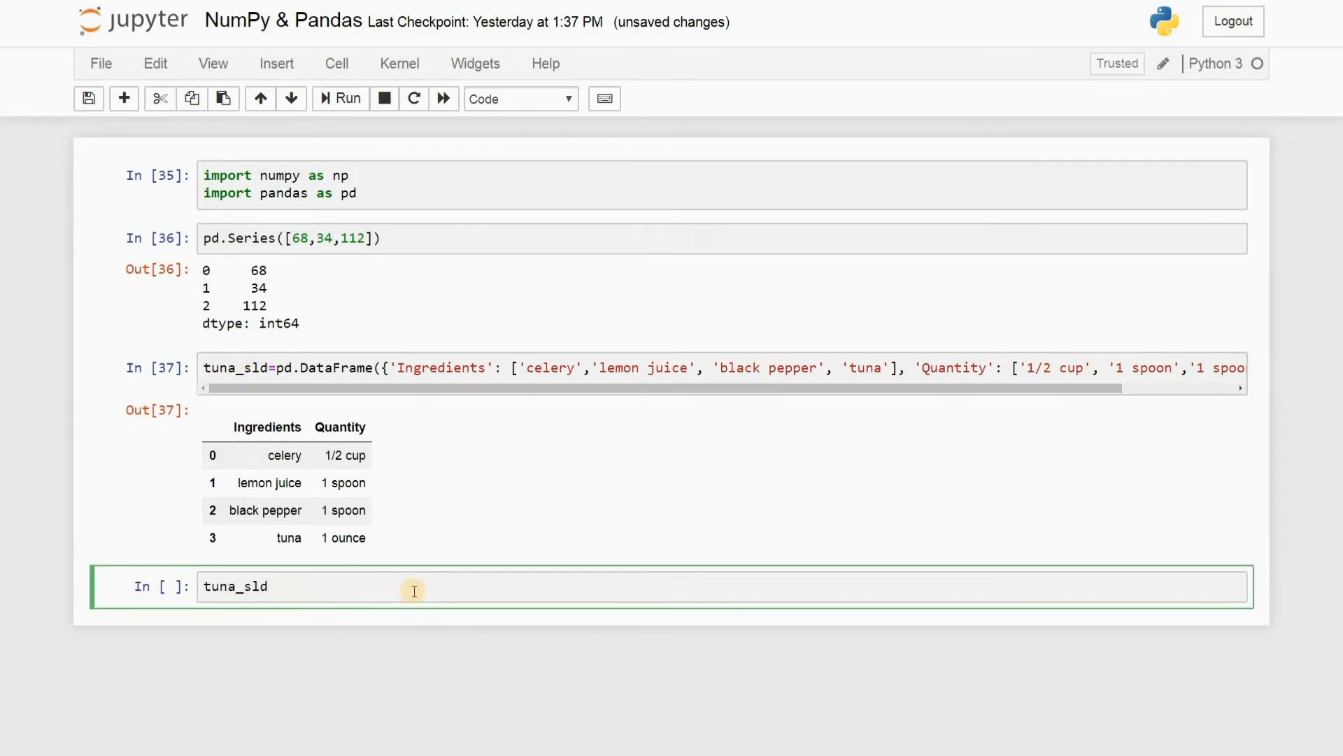
type(".")
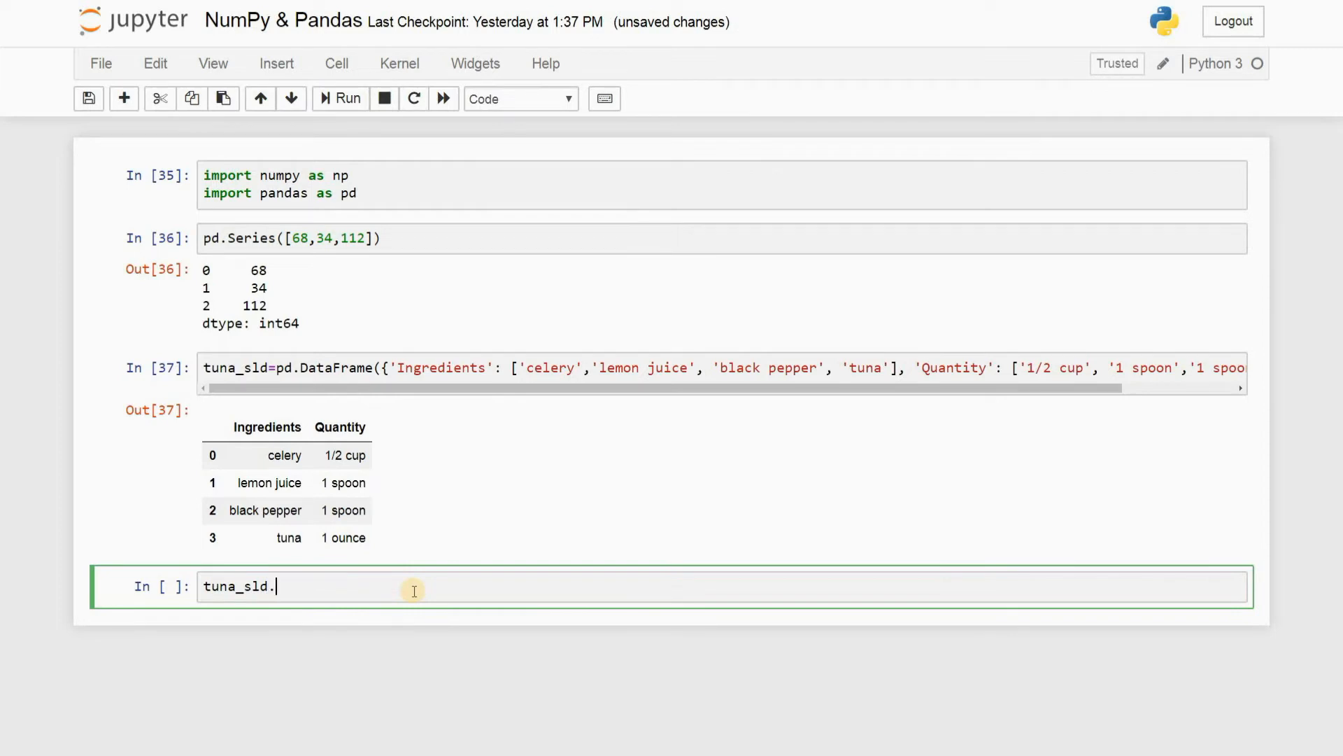
type("sh")
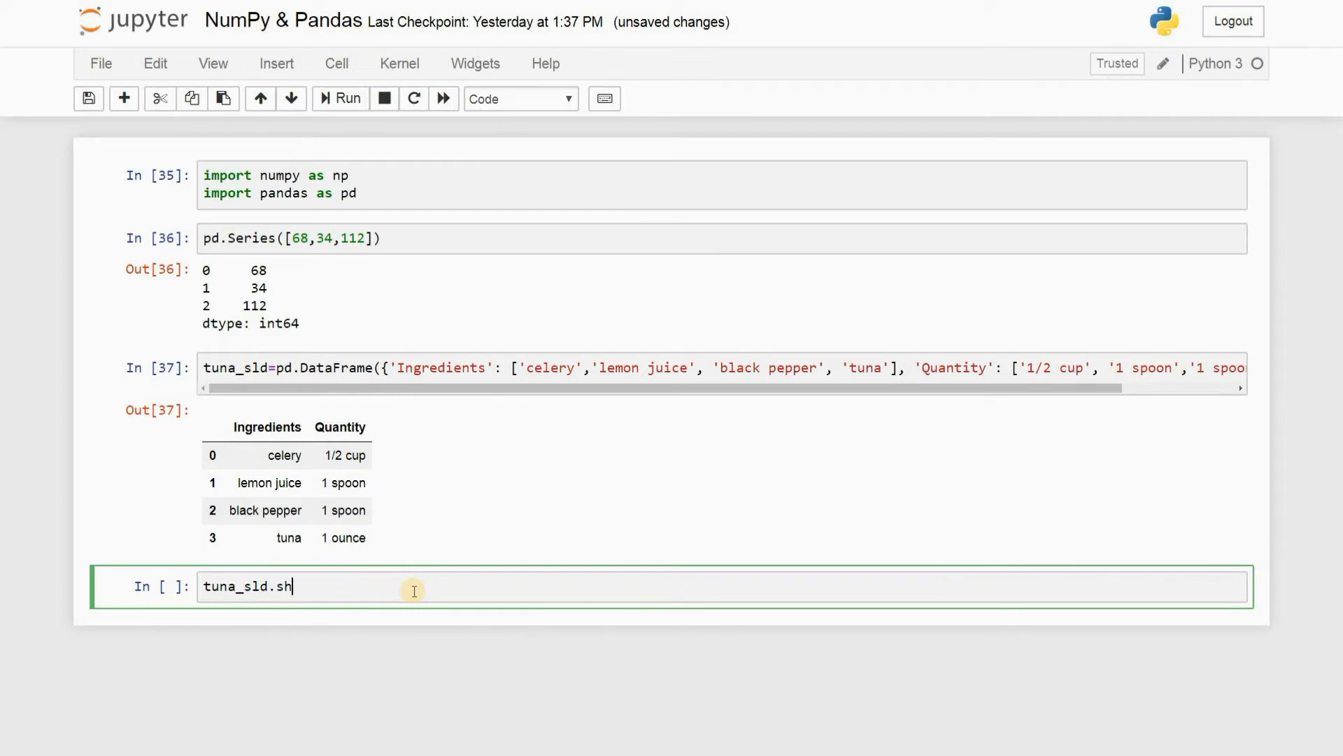
type("ape")
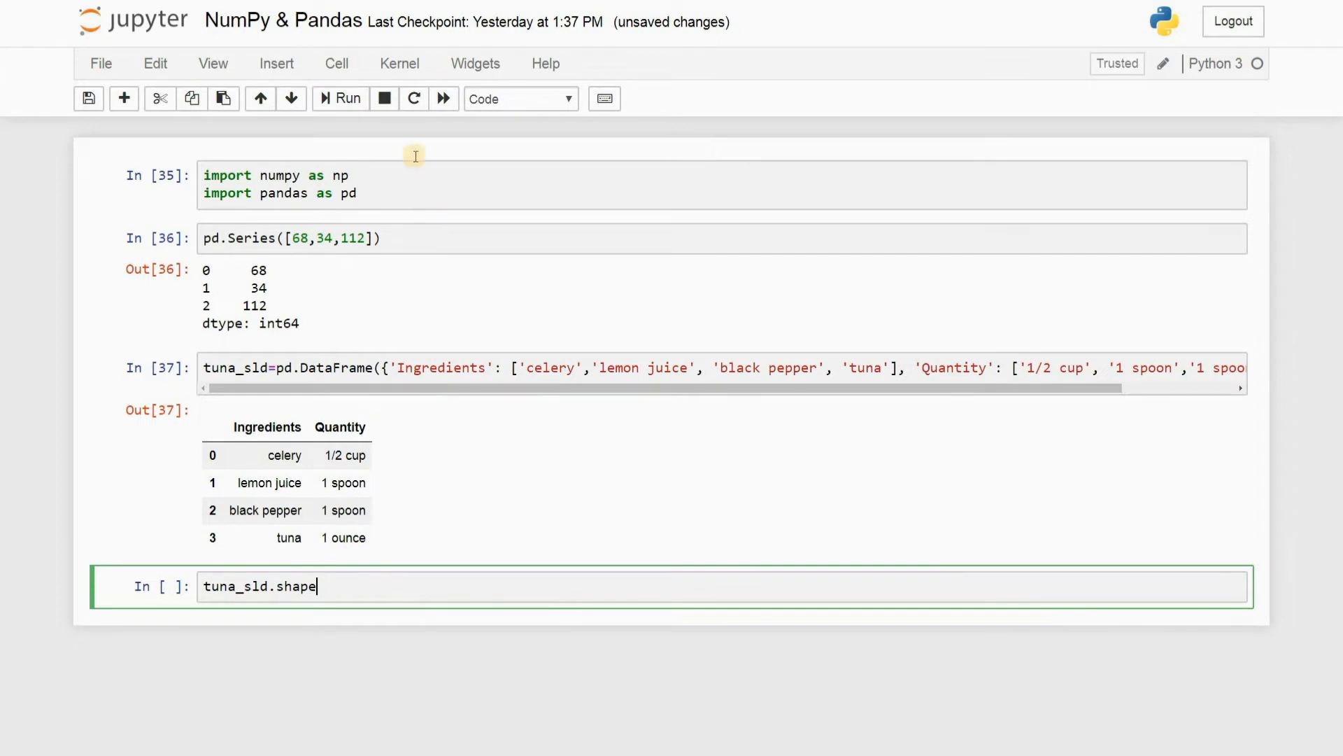
left_click(339, 97)
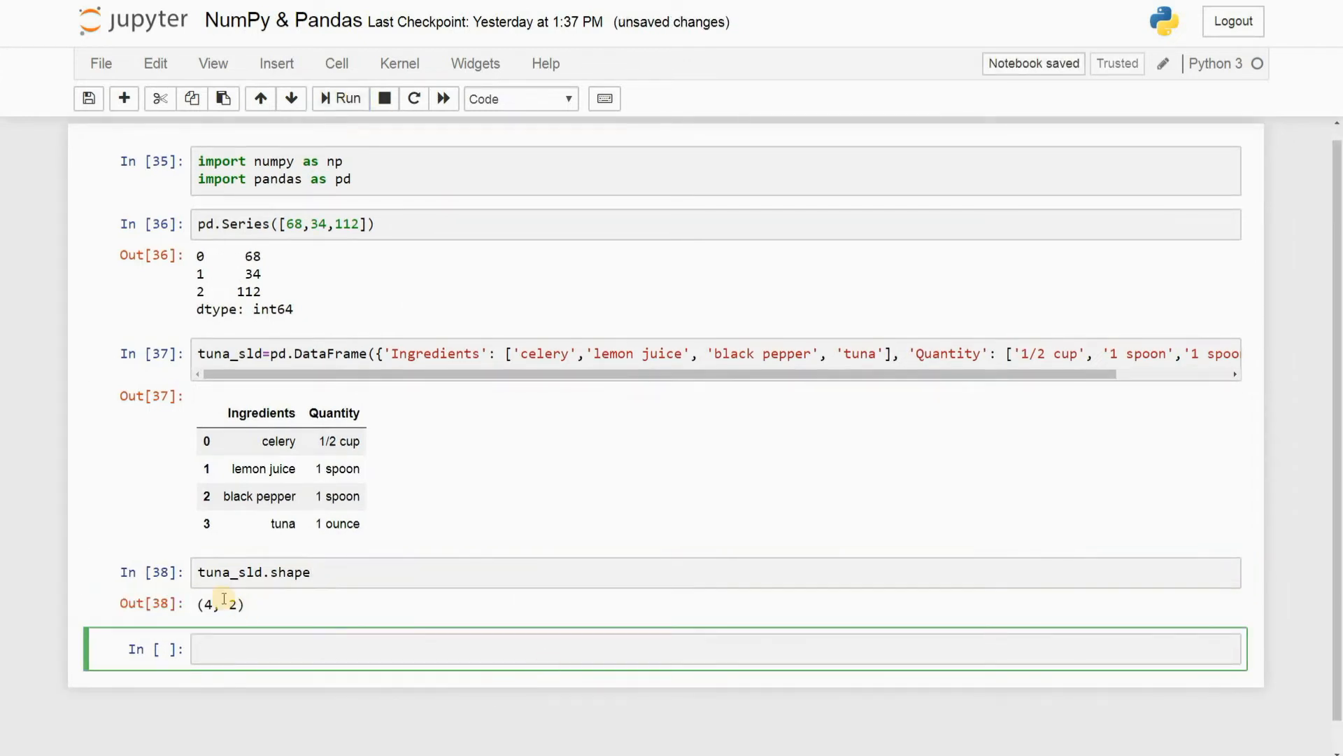
double_click(217, 604)
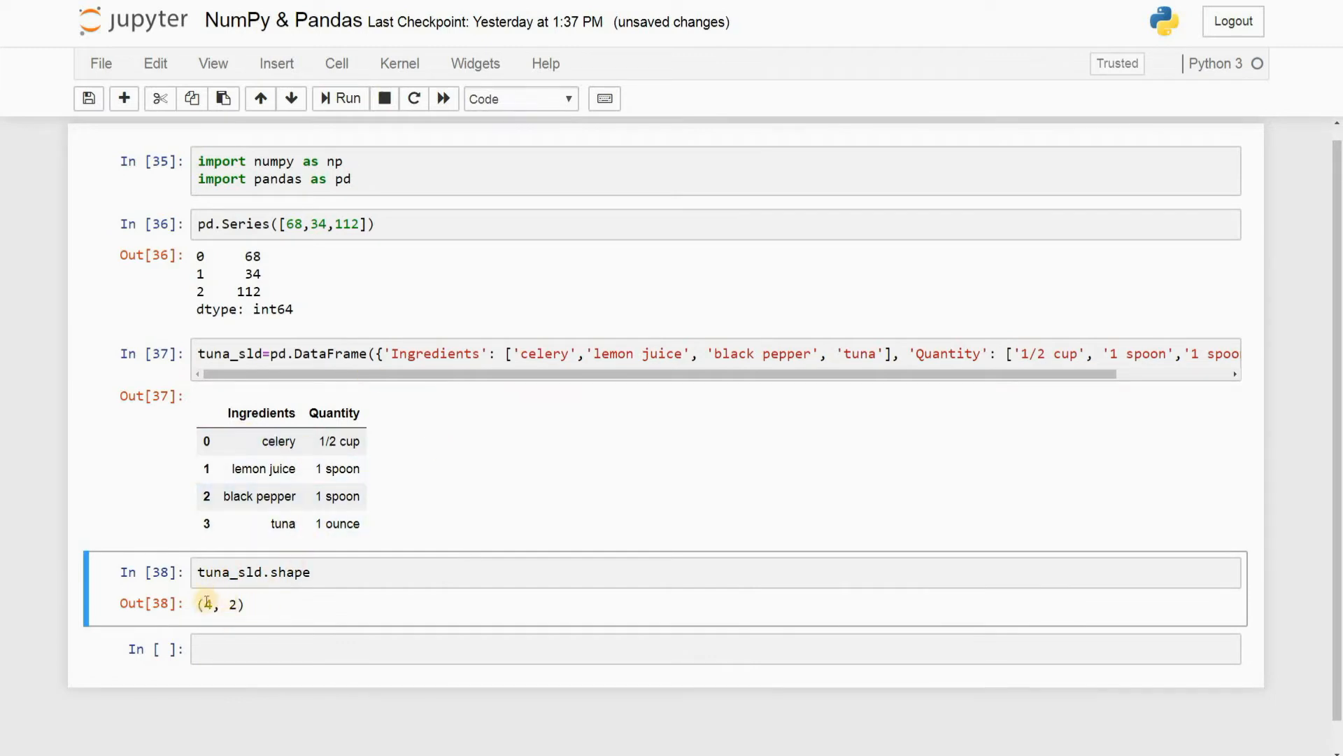
double_click(208, 604)
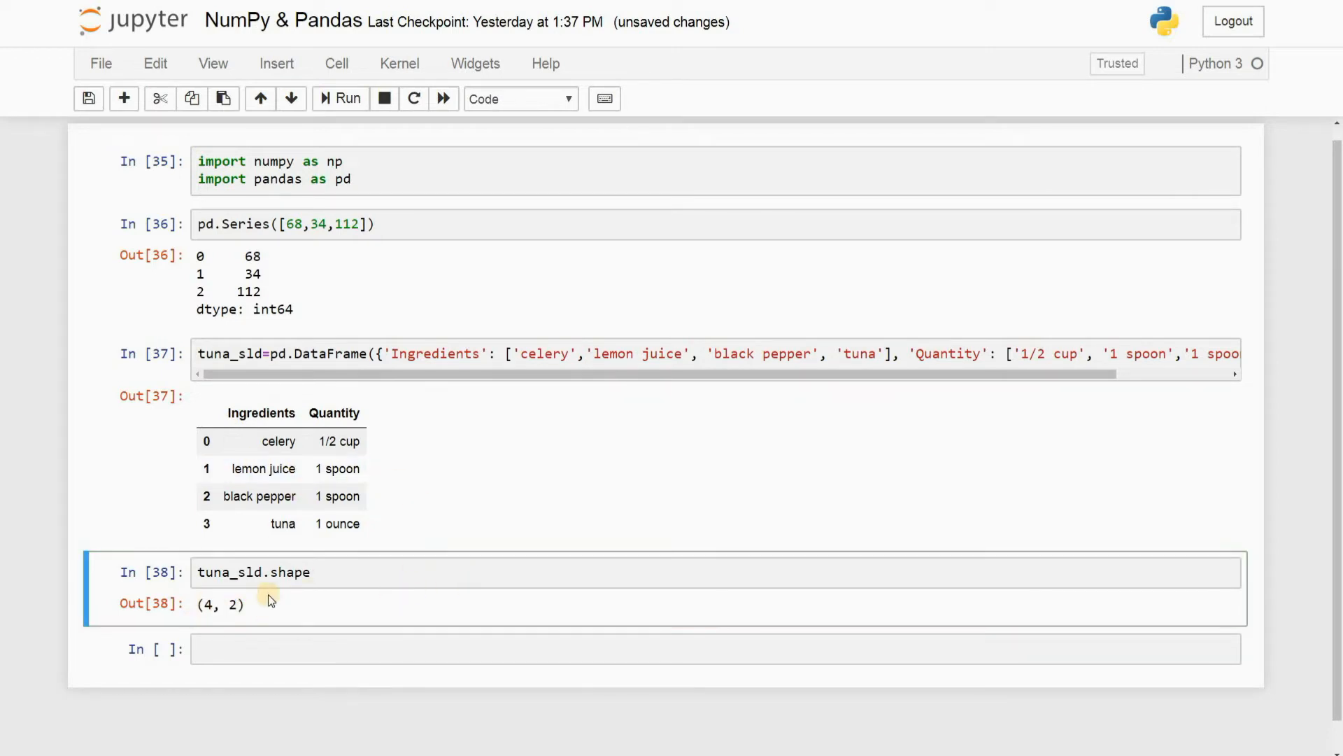
mouse_move(446, 572)
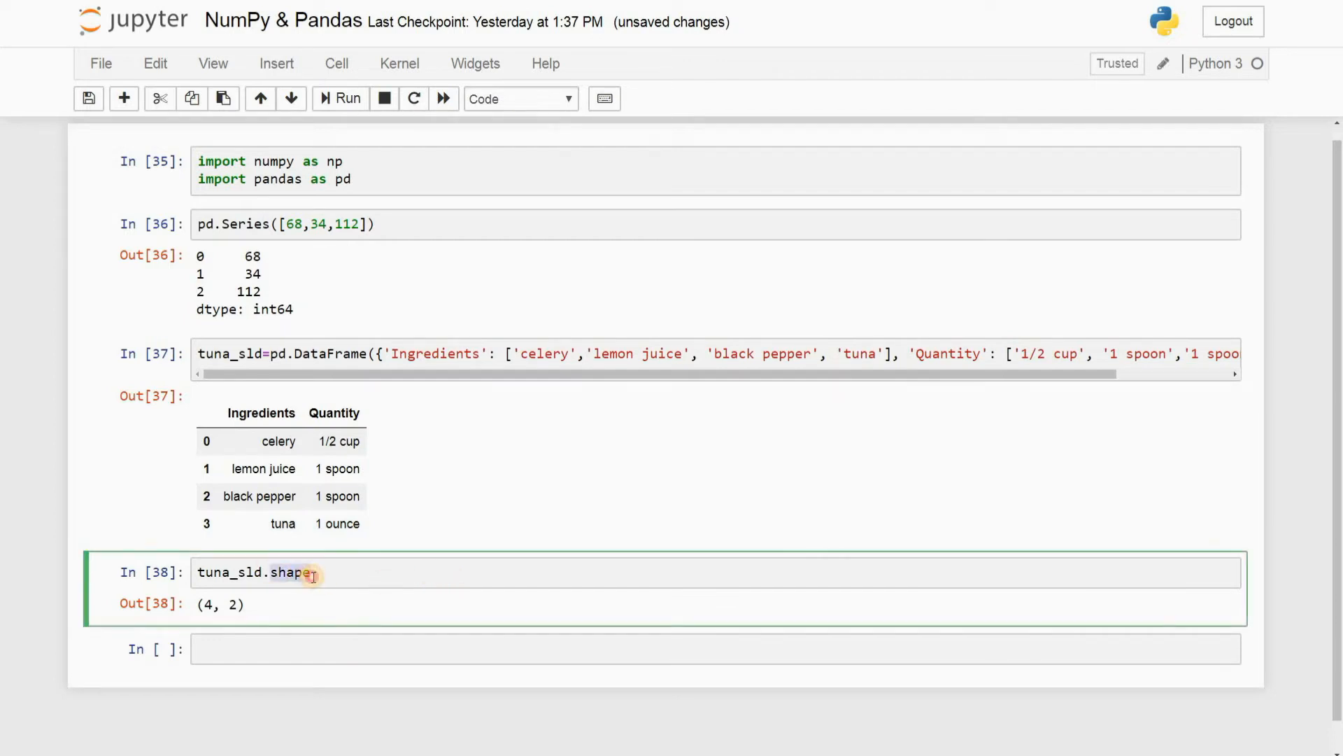
left_click(311, 572)
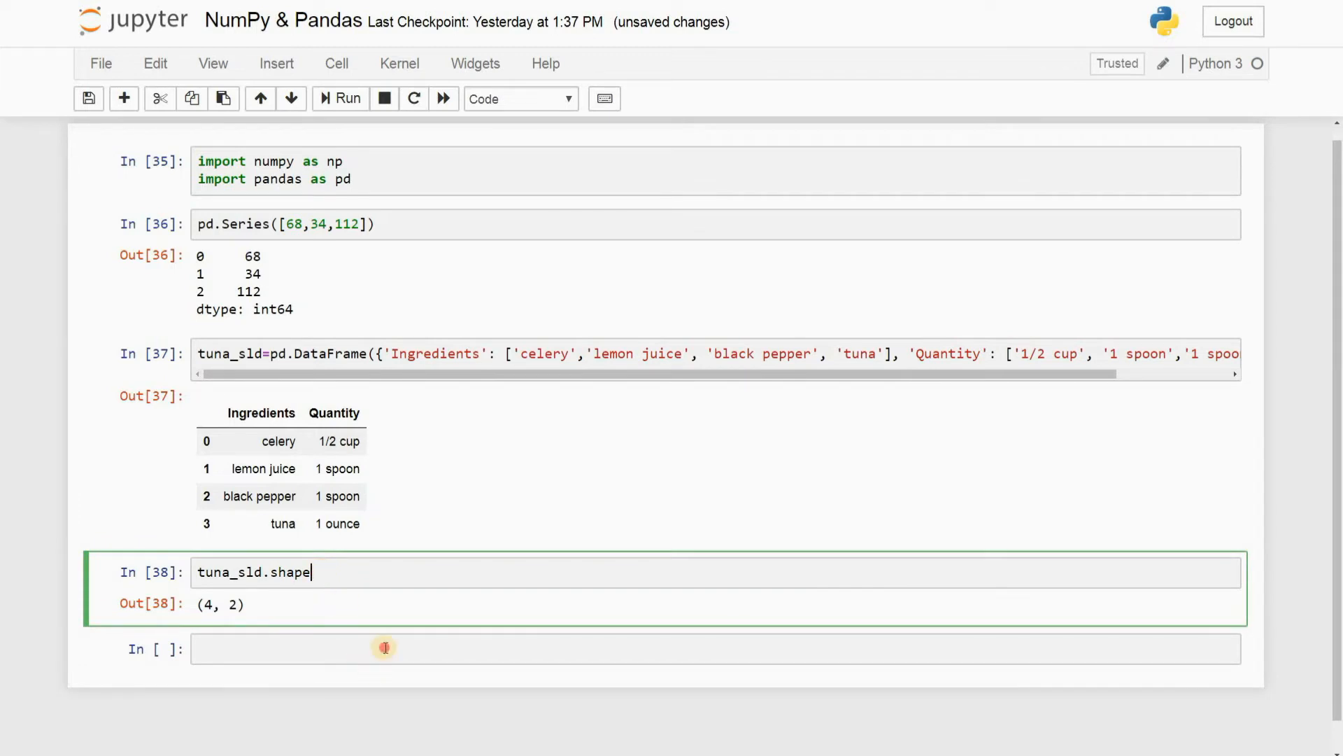
Run tuna_sld.info() to list 4 entries, two object columns and 144.0+ bytes
type("tuna_sld")
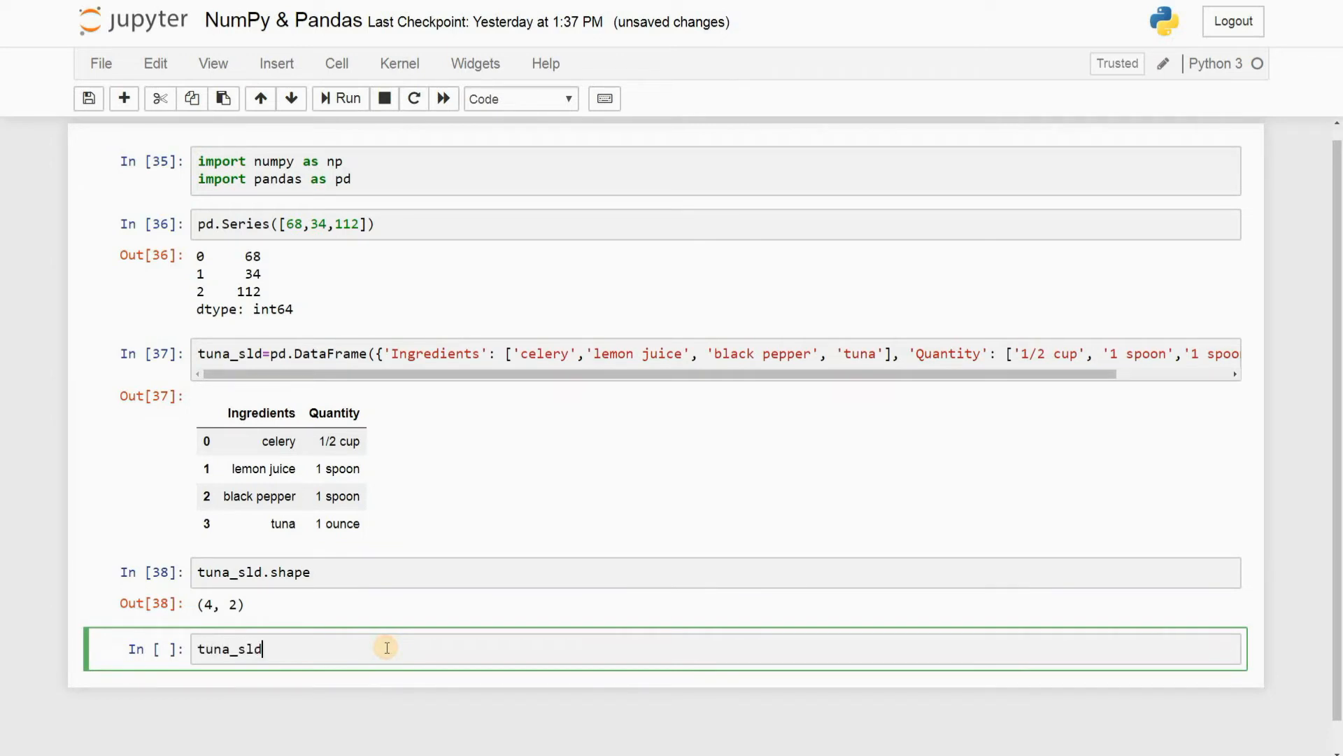
type(".inf")
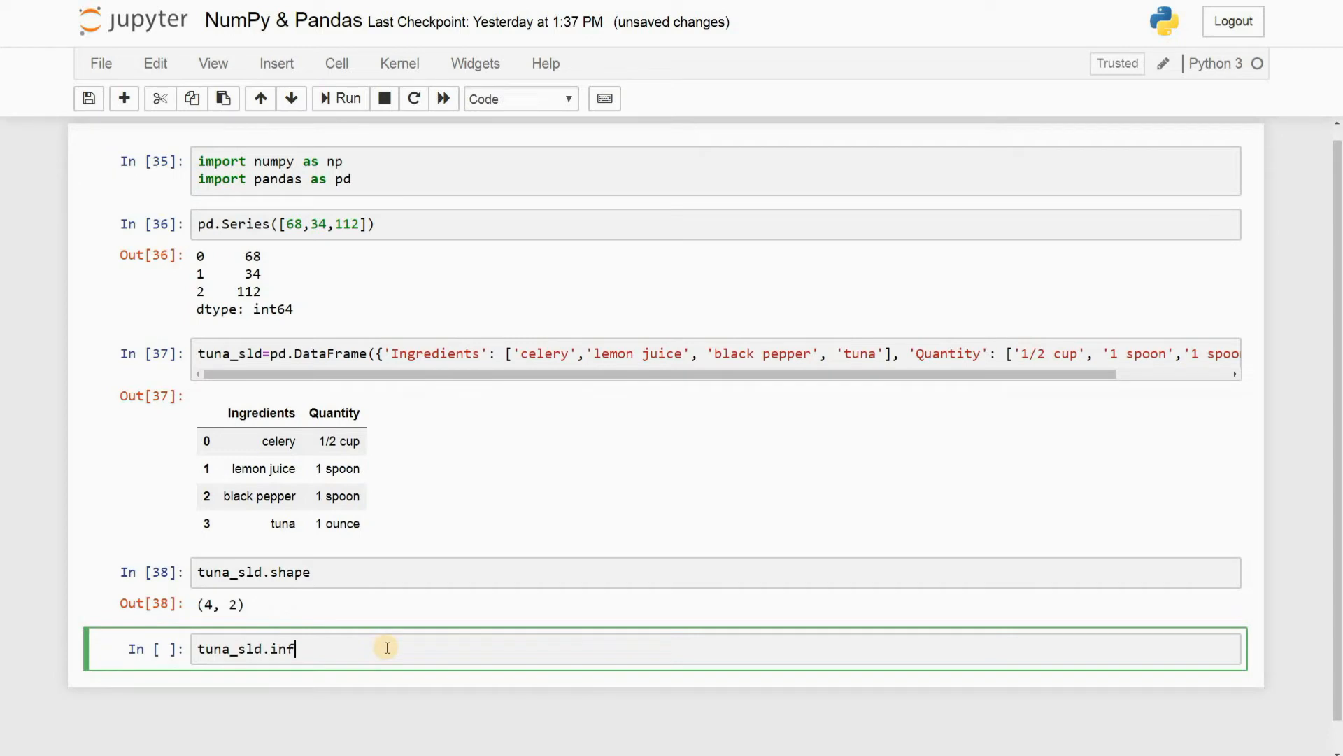
type("o()")
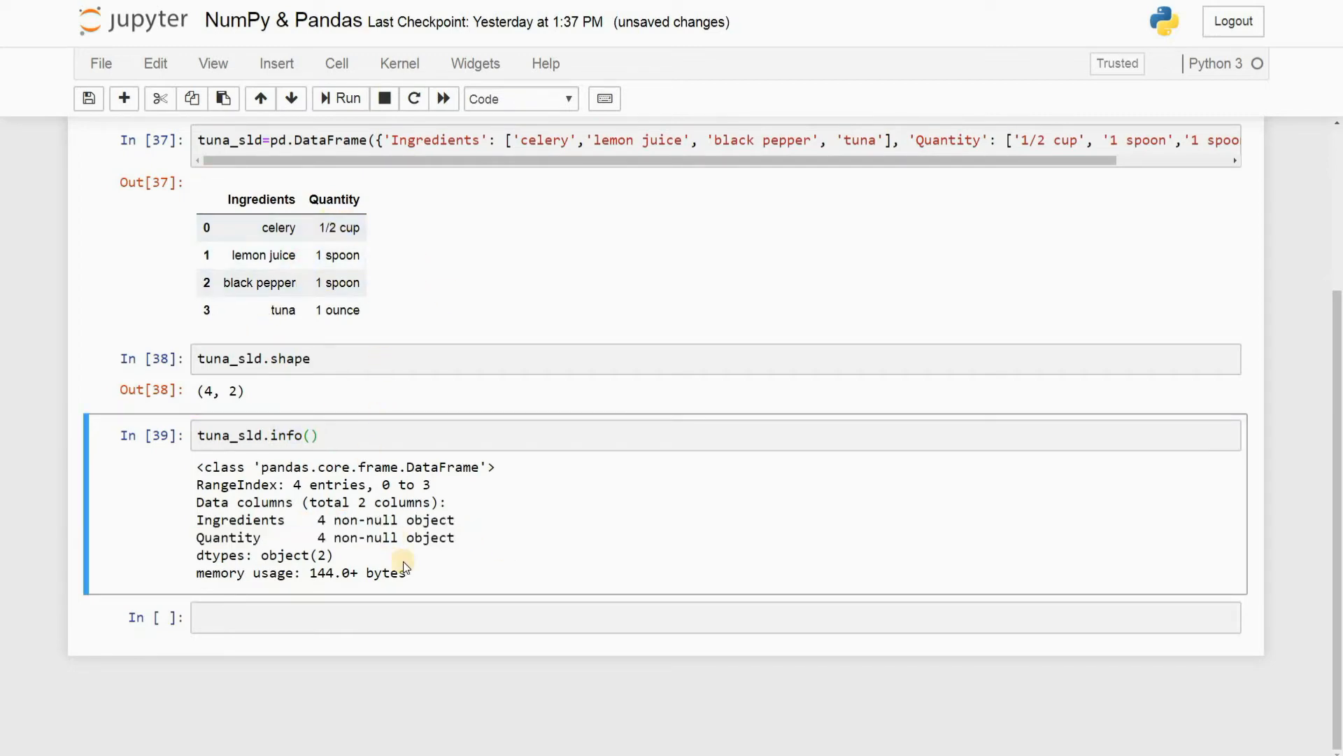
mouse_move(479, 386)
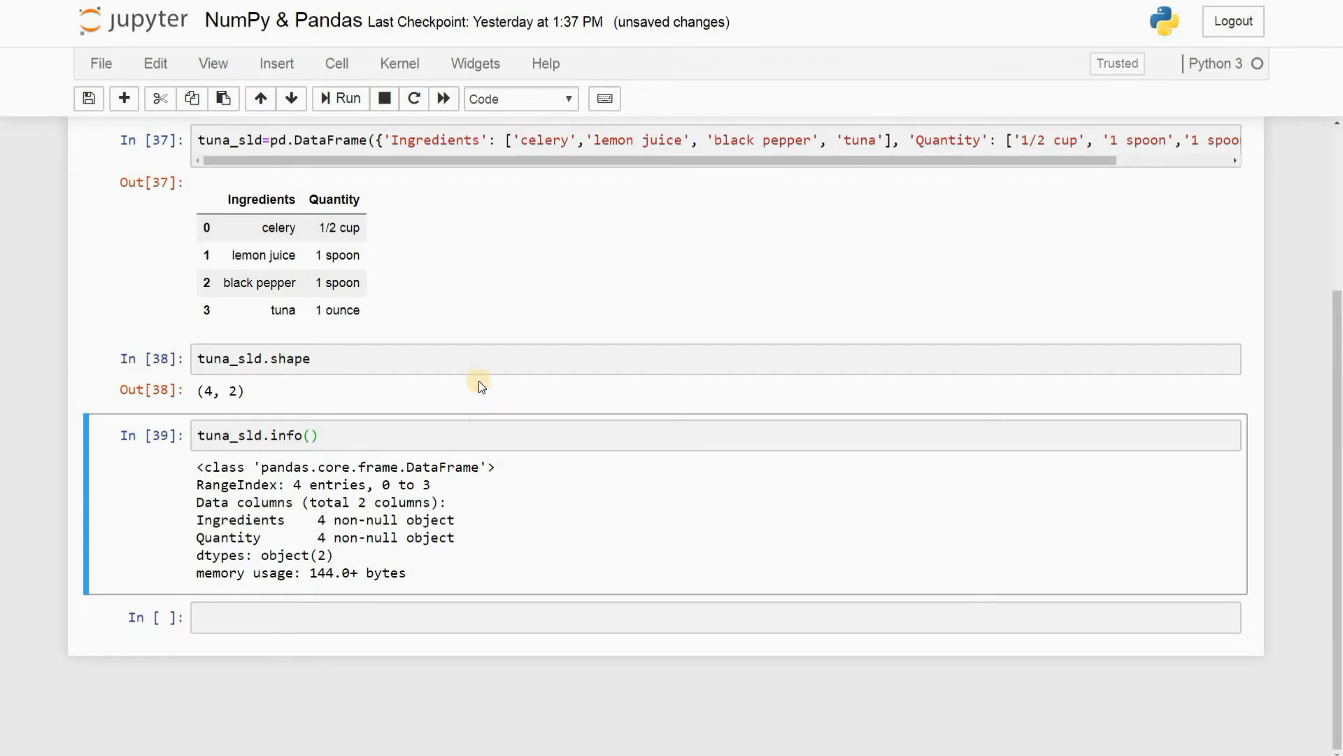
mouse_move(331, 573)
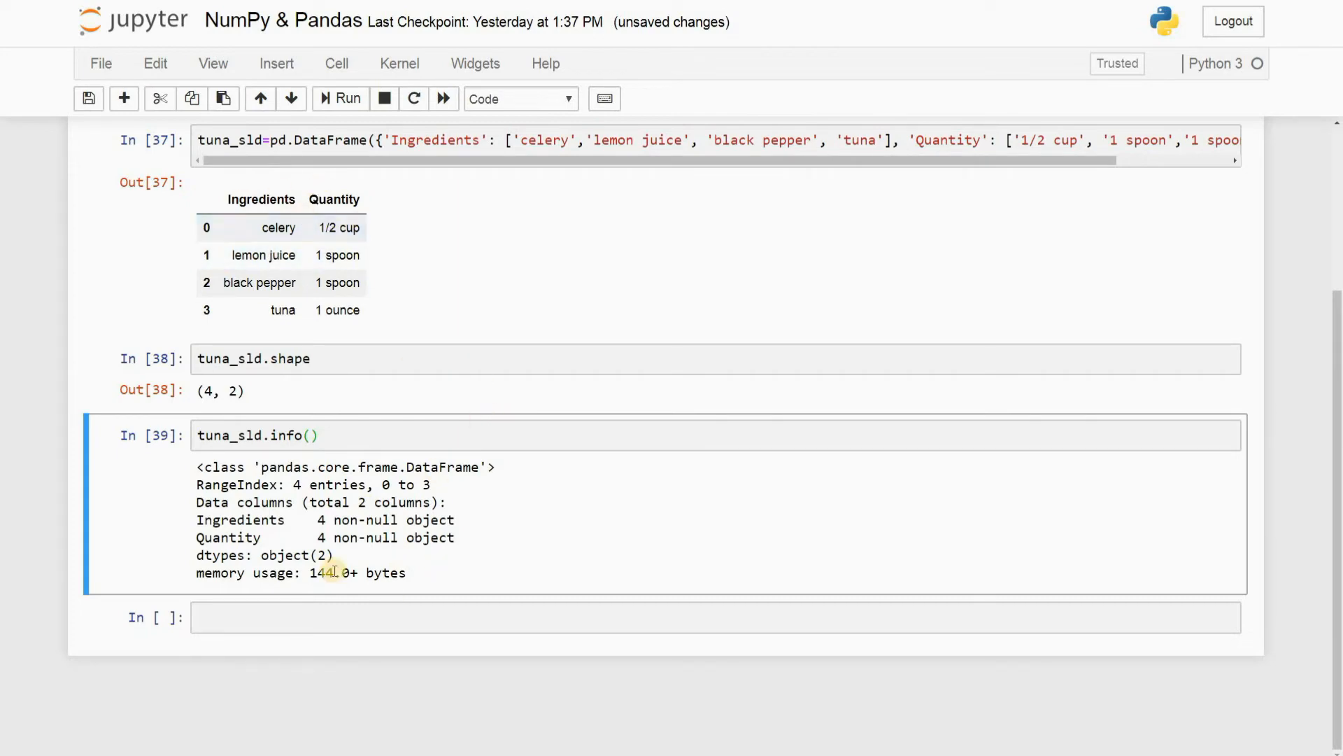
mouse_move(460, 514)
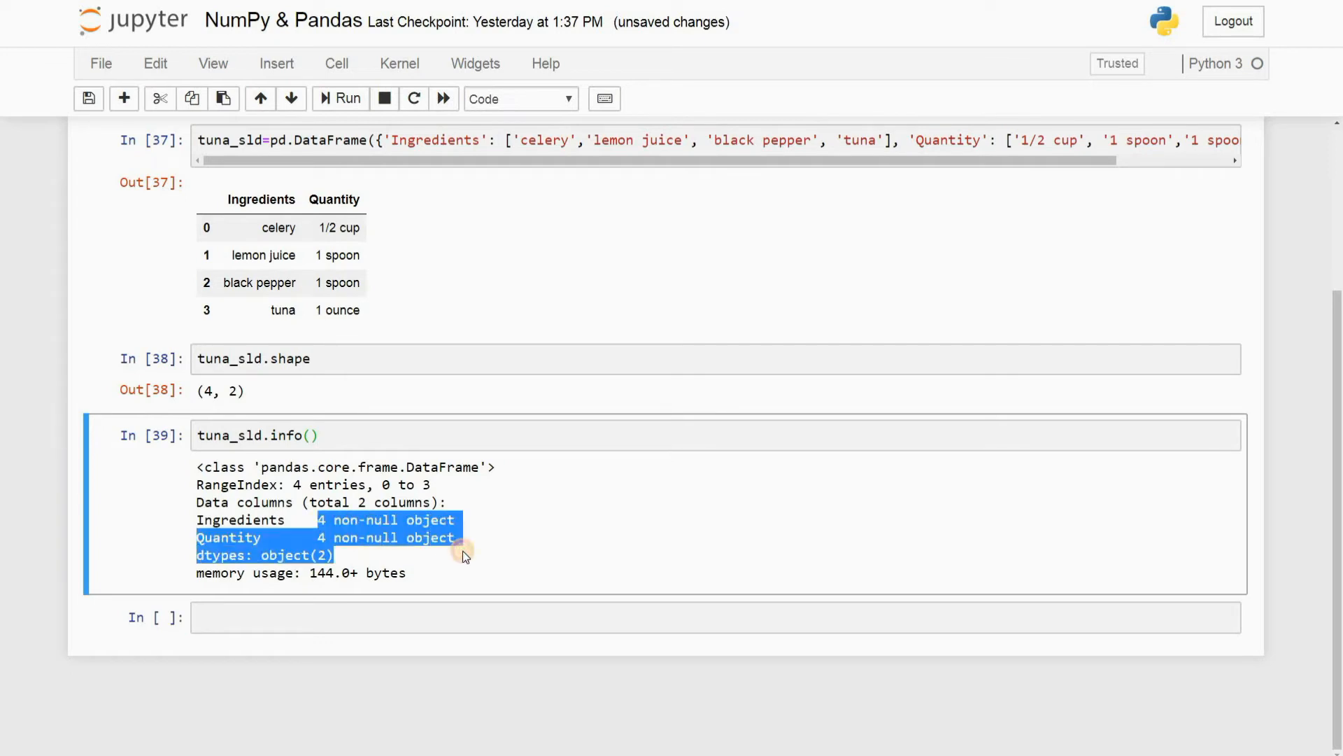
left_click(465, 538)
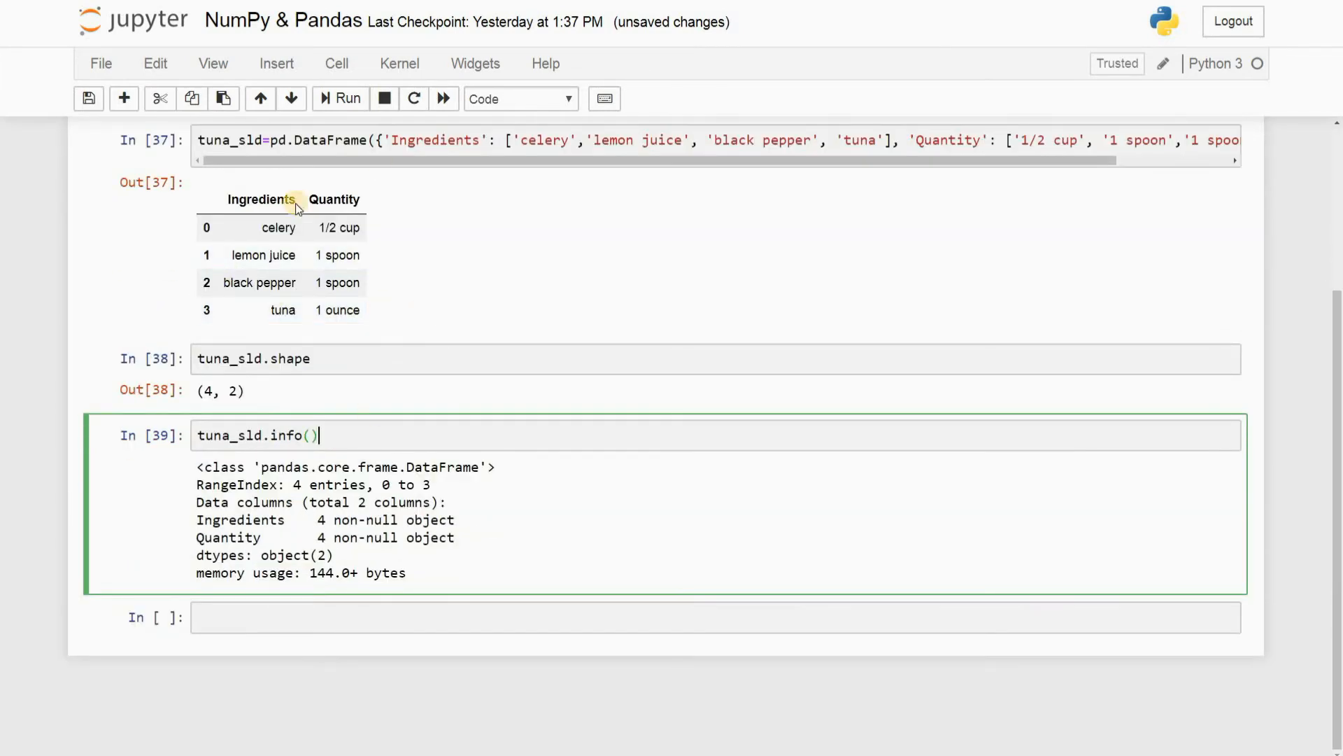
mouse_move(441, 506)
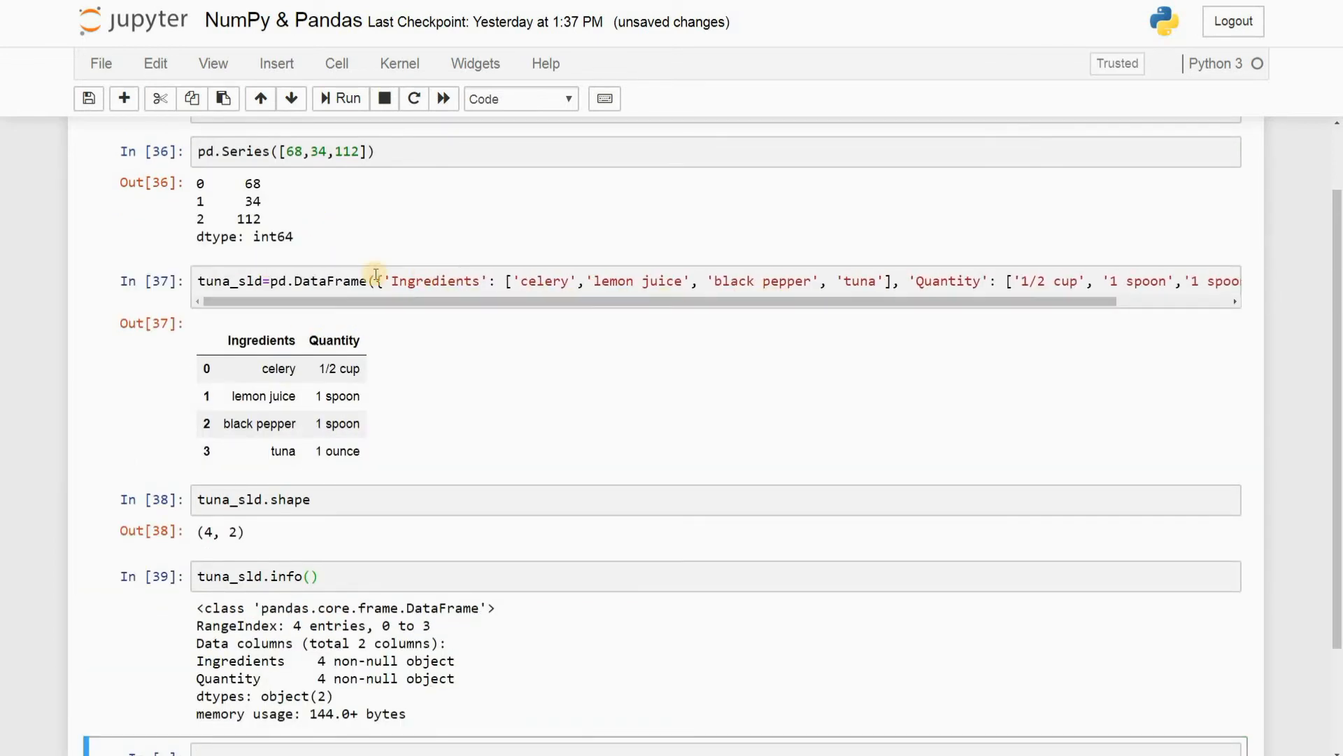
double_click(351, 281)
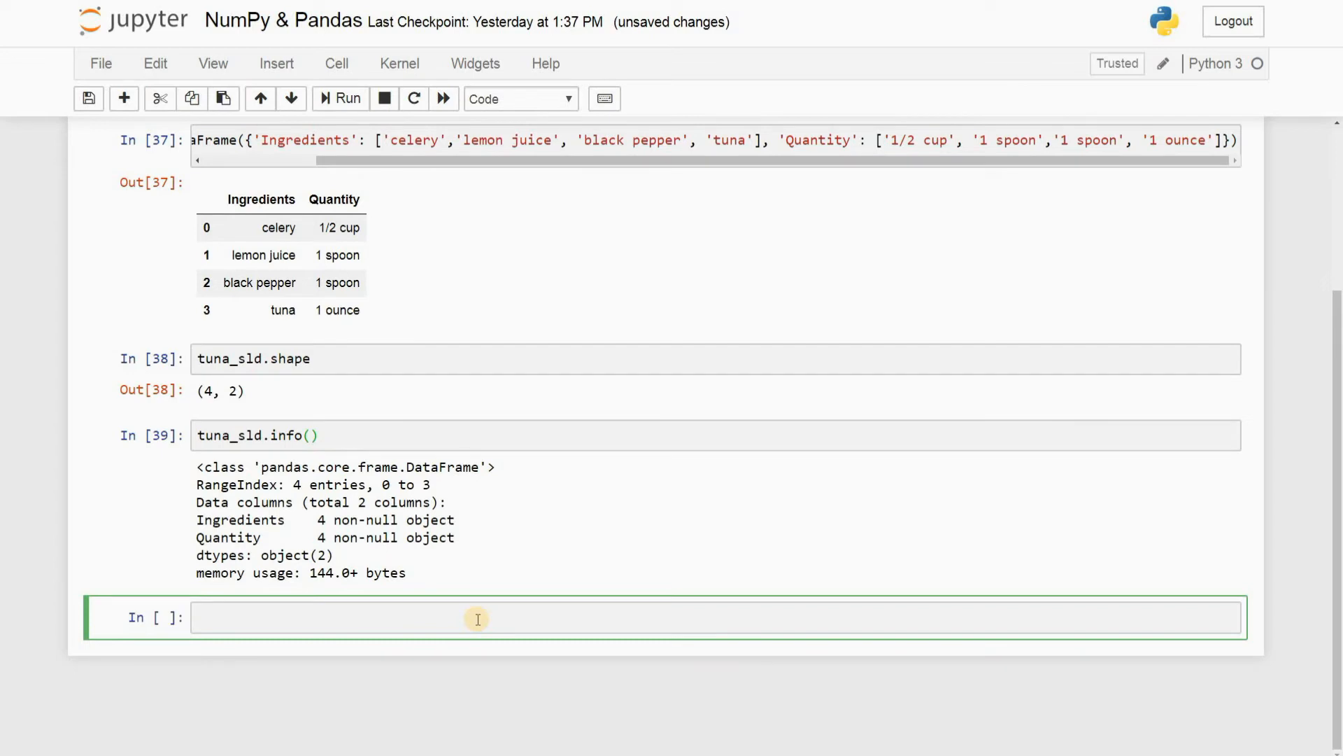
Run abc=pd.read_excel('F.CS List 3.xlsx') to load the workbook
type("pd.")
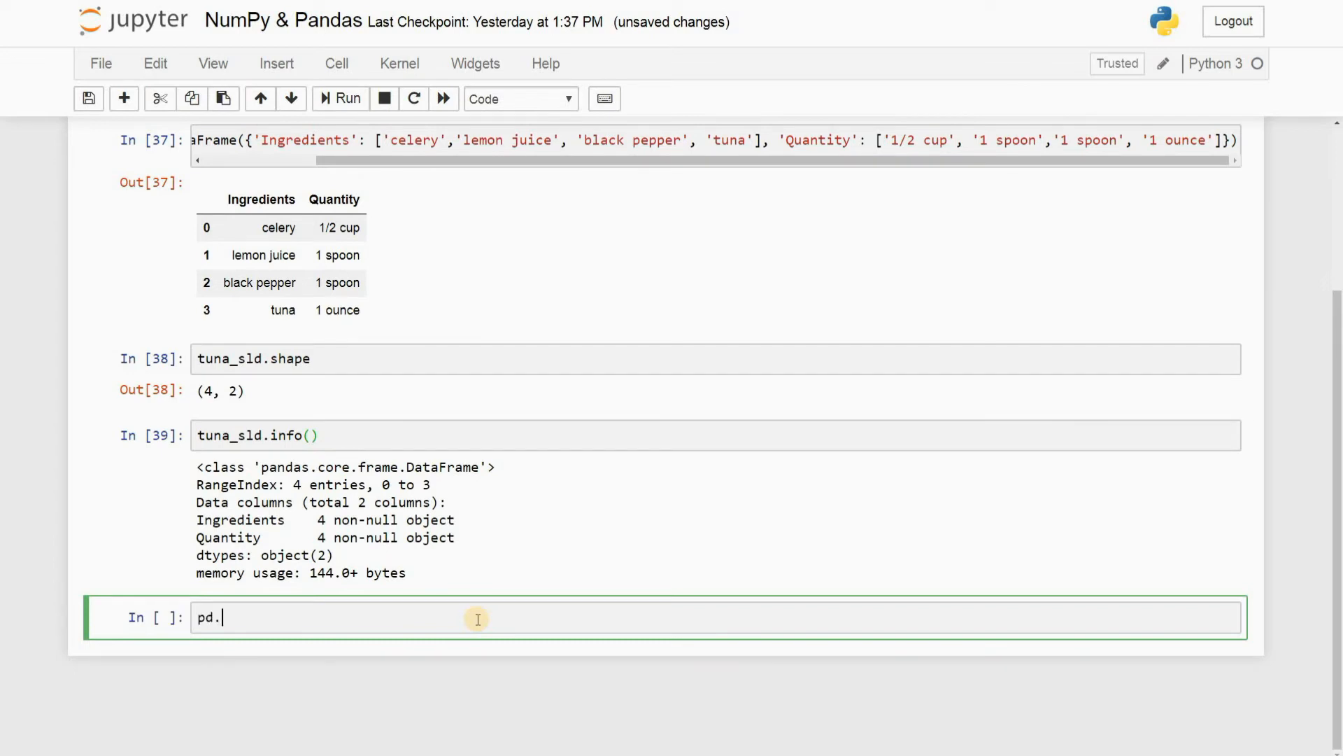
type("read_")
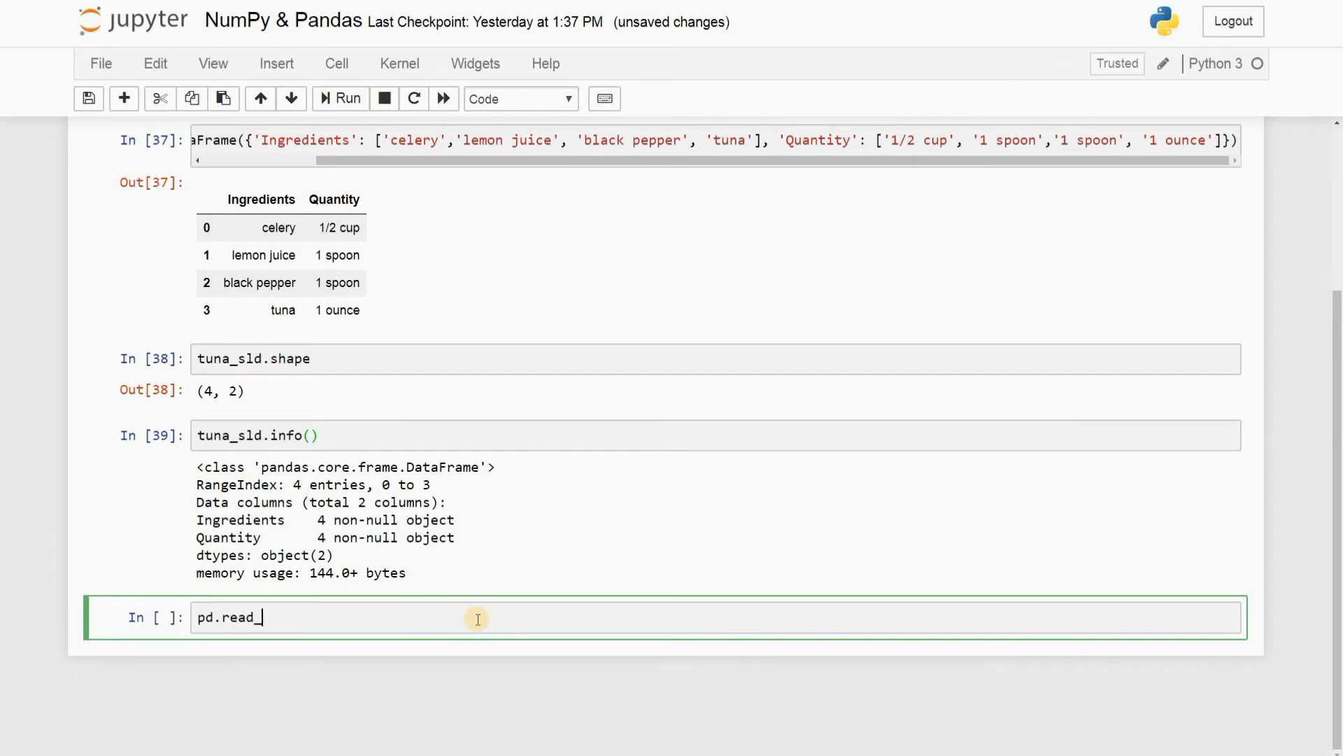
type("excel")
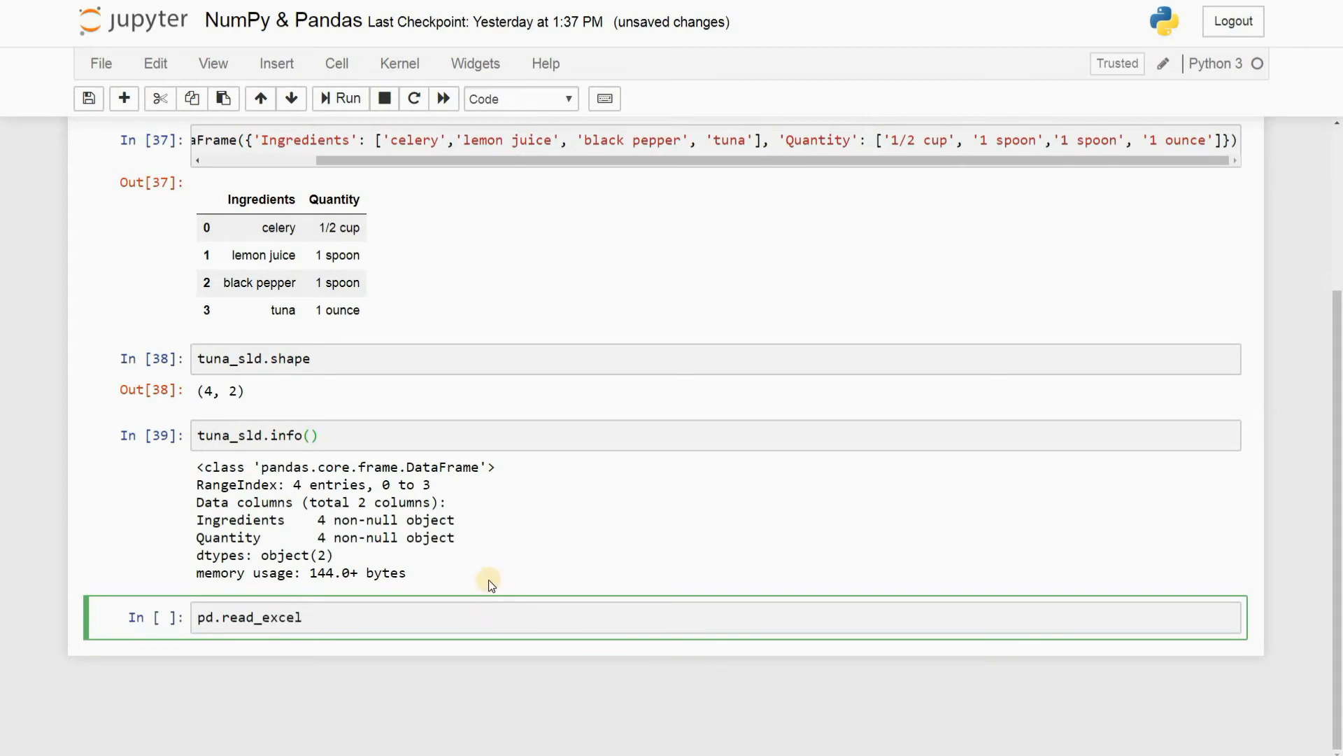
mouse_move(406, 677)
type("abc=")
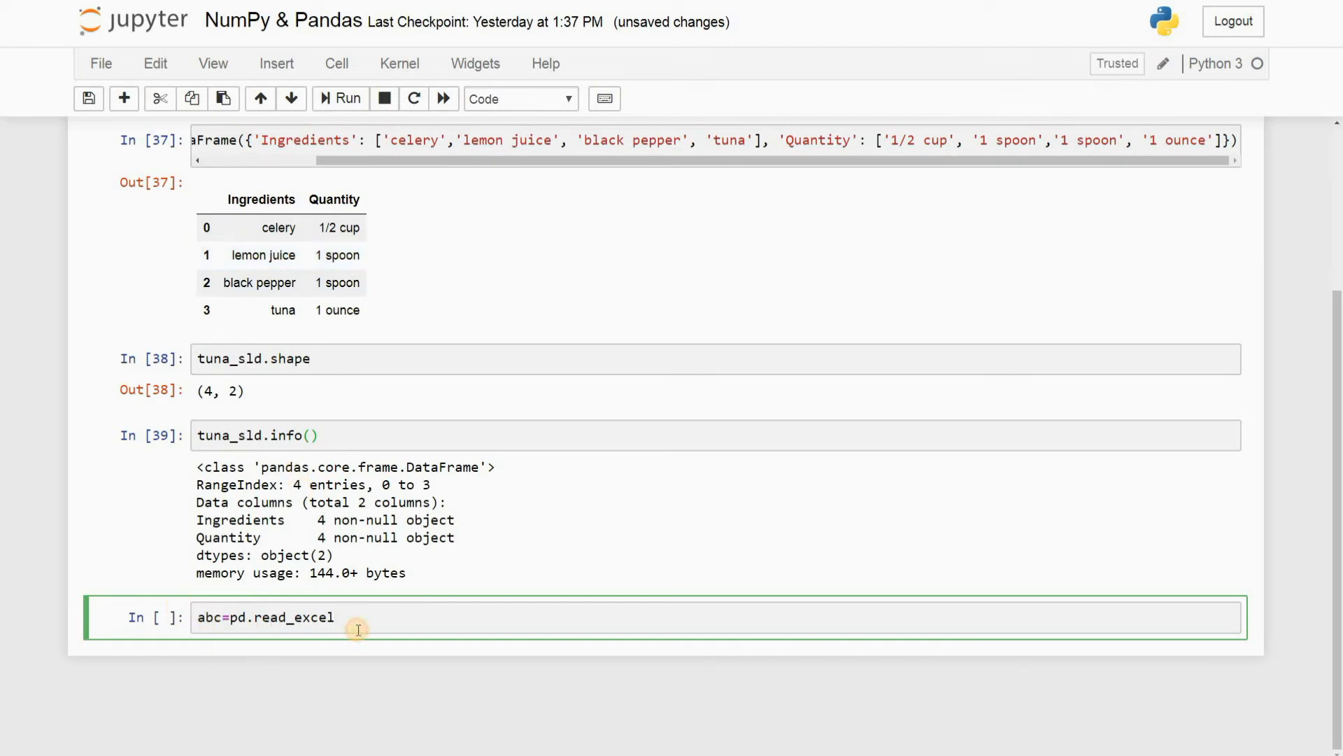
type("()")
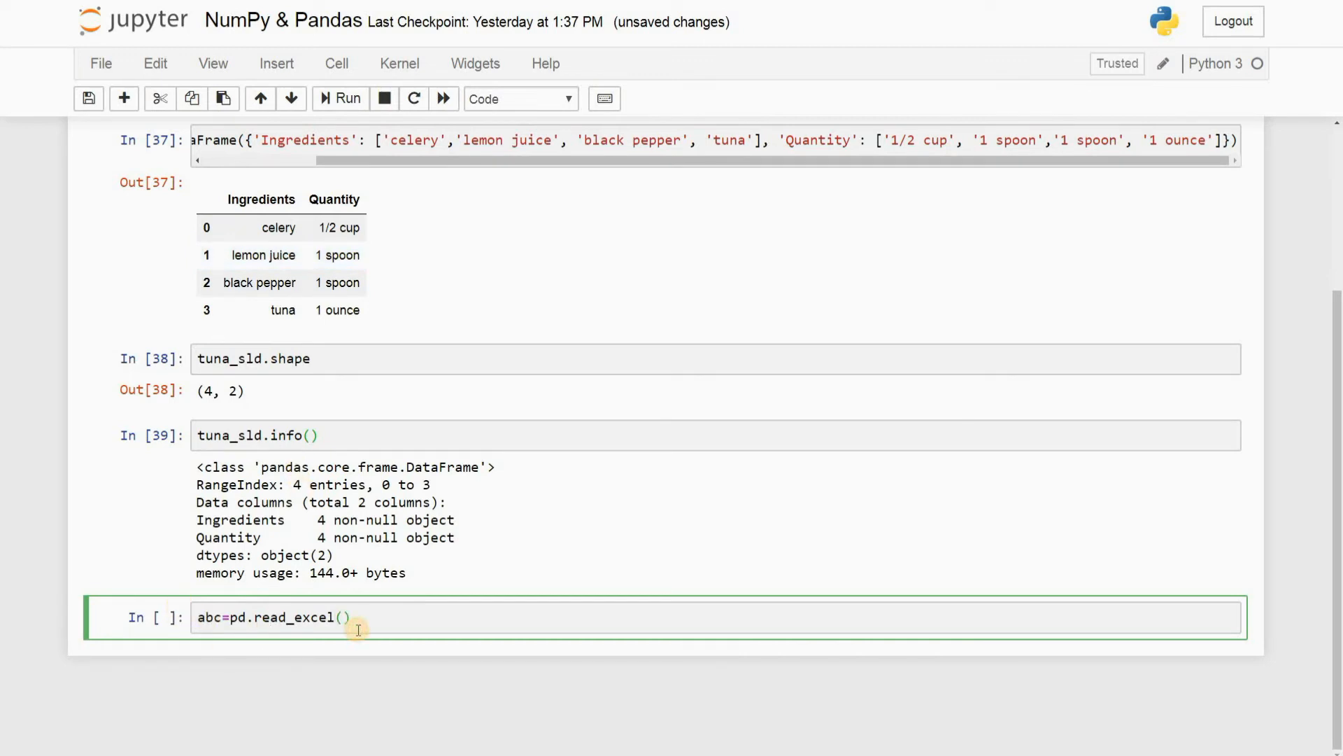
mouse_move(390, 623)
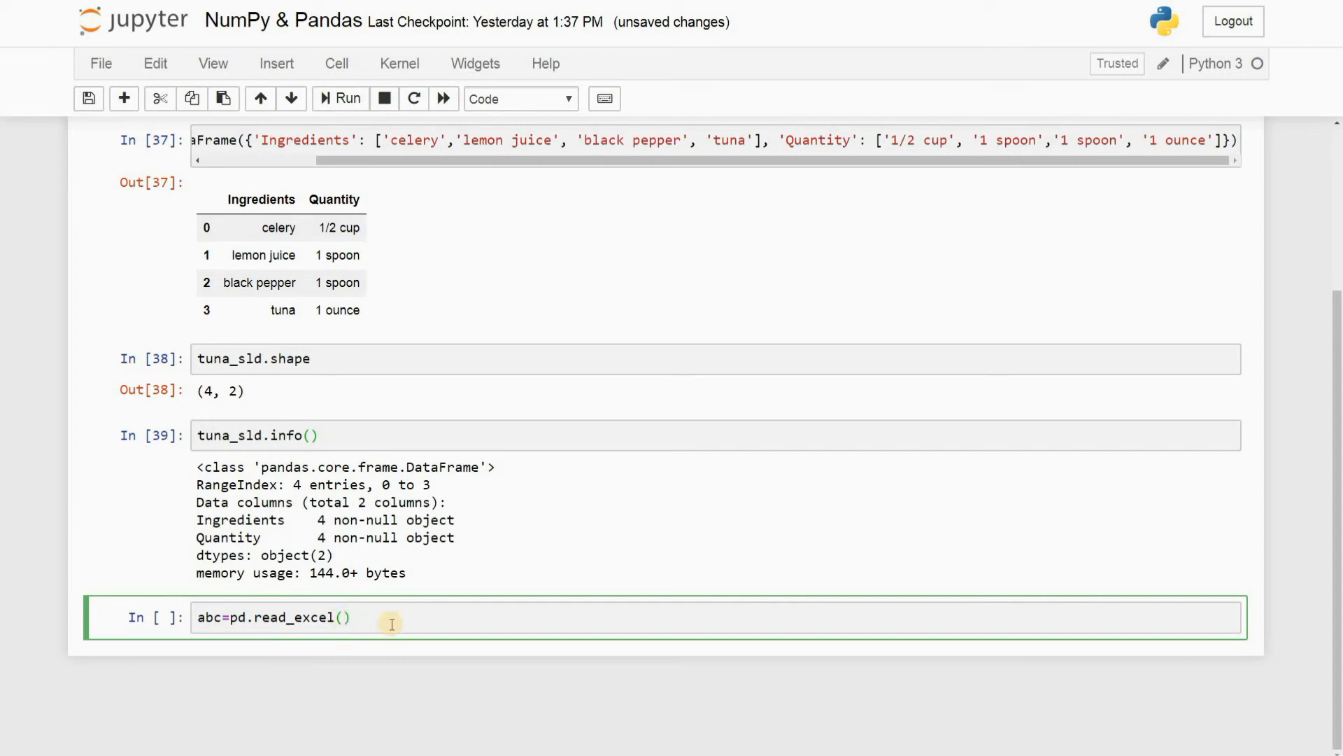
type("''")
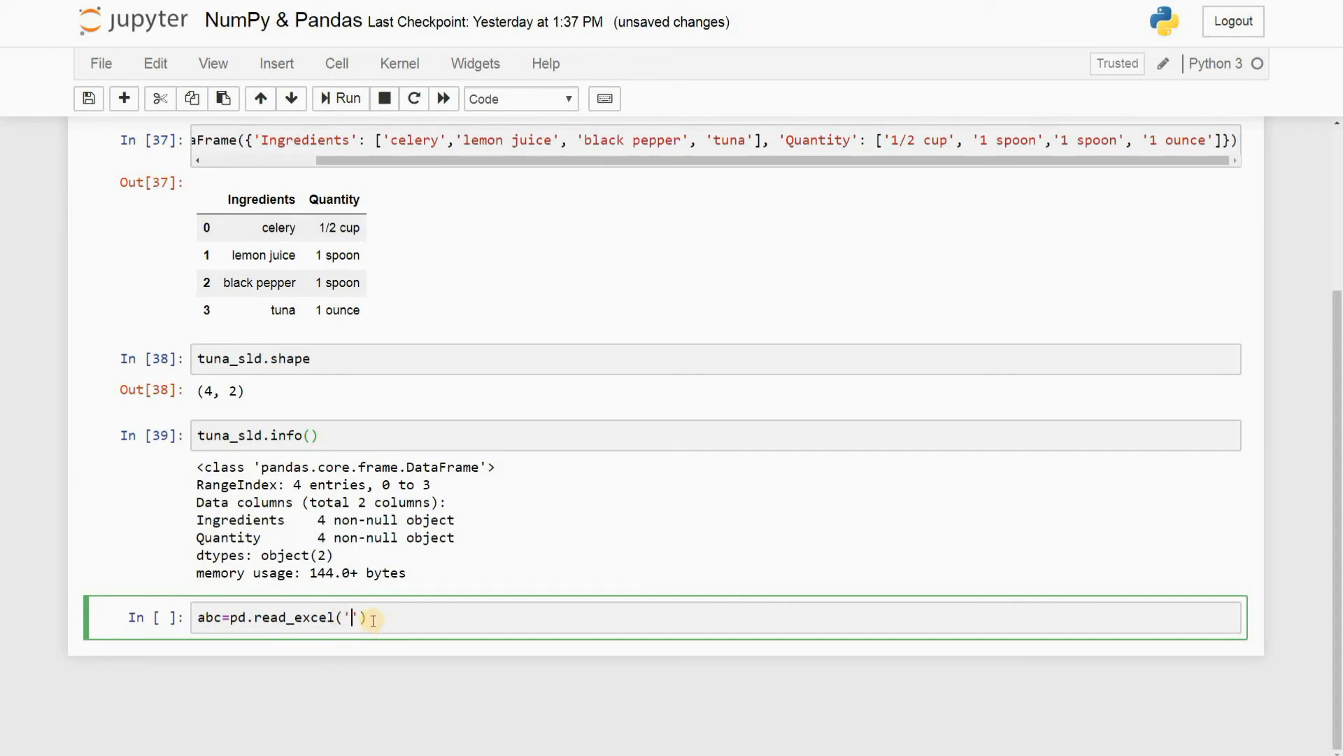
type("F")
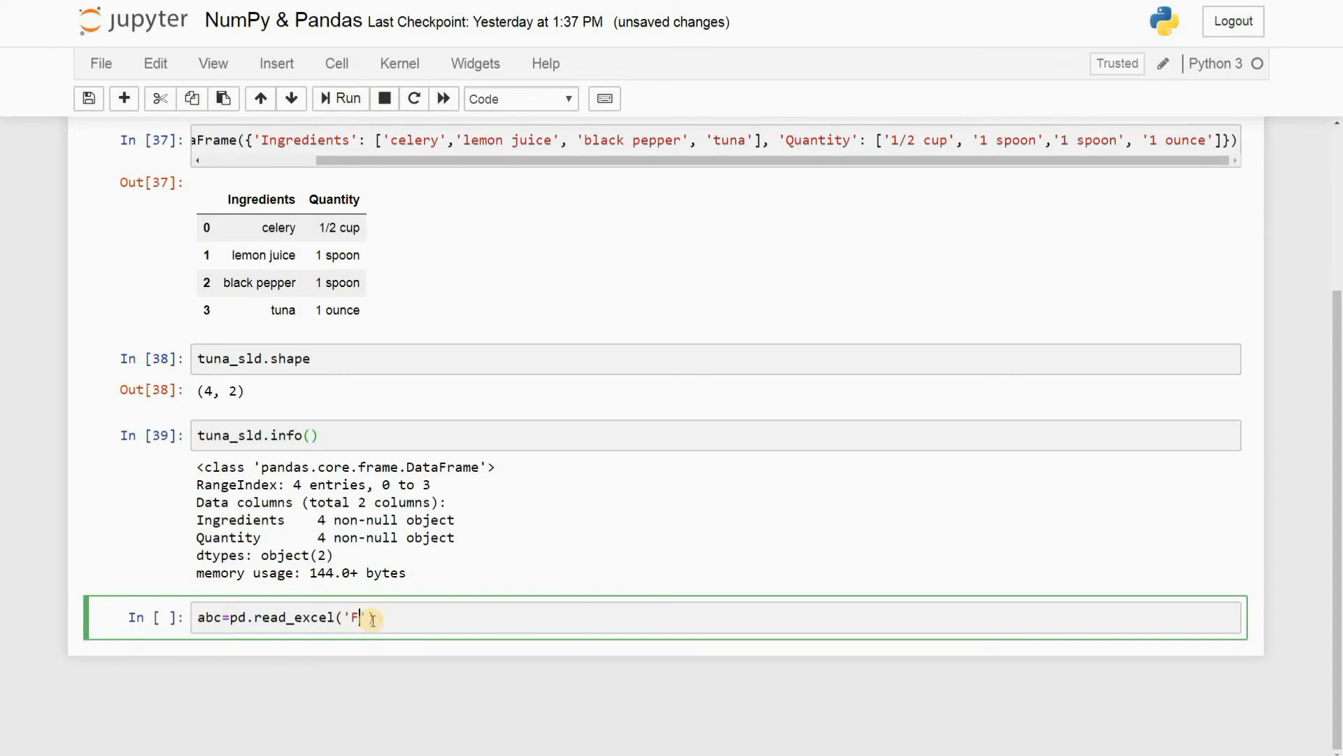
type(".cs")
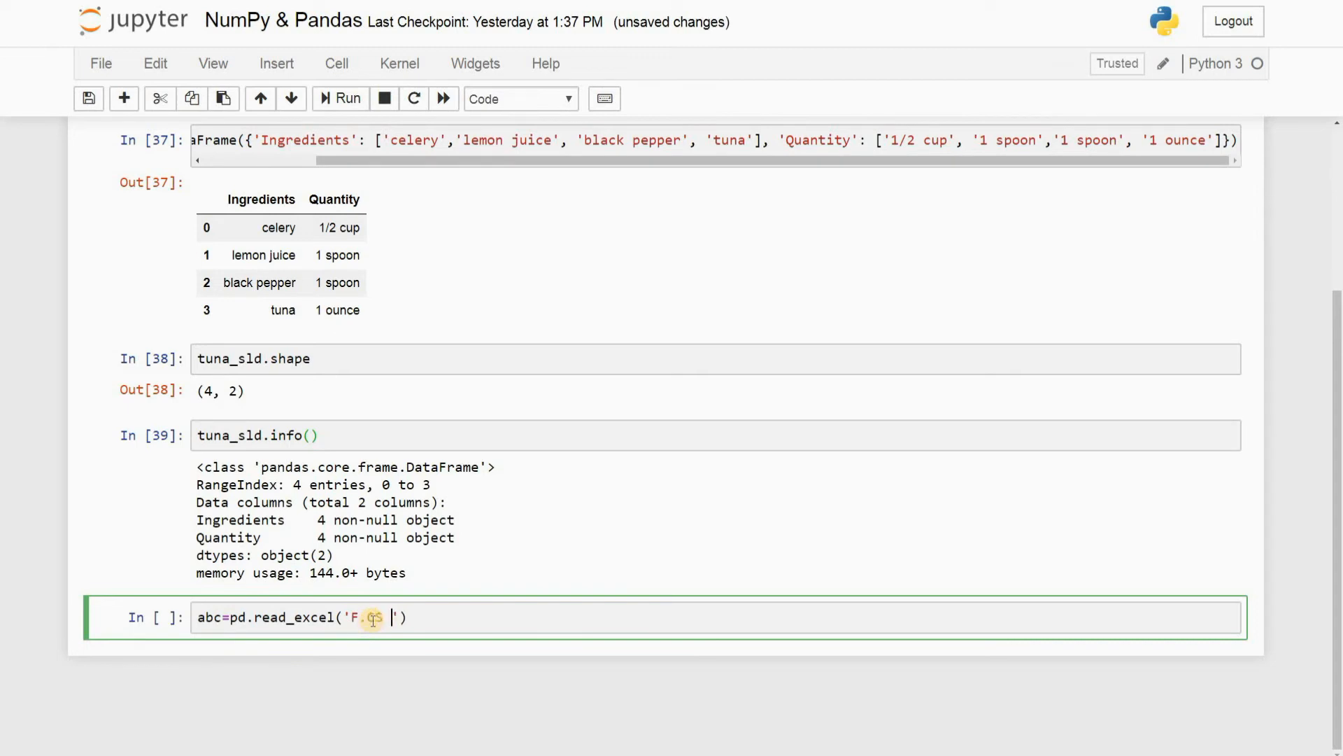
type("List 3")
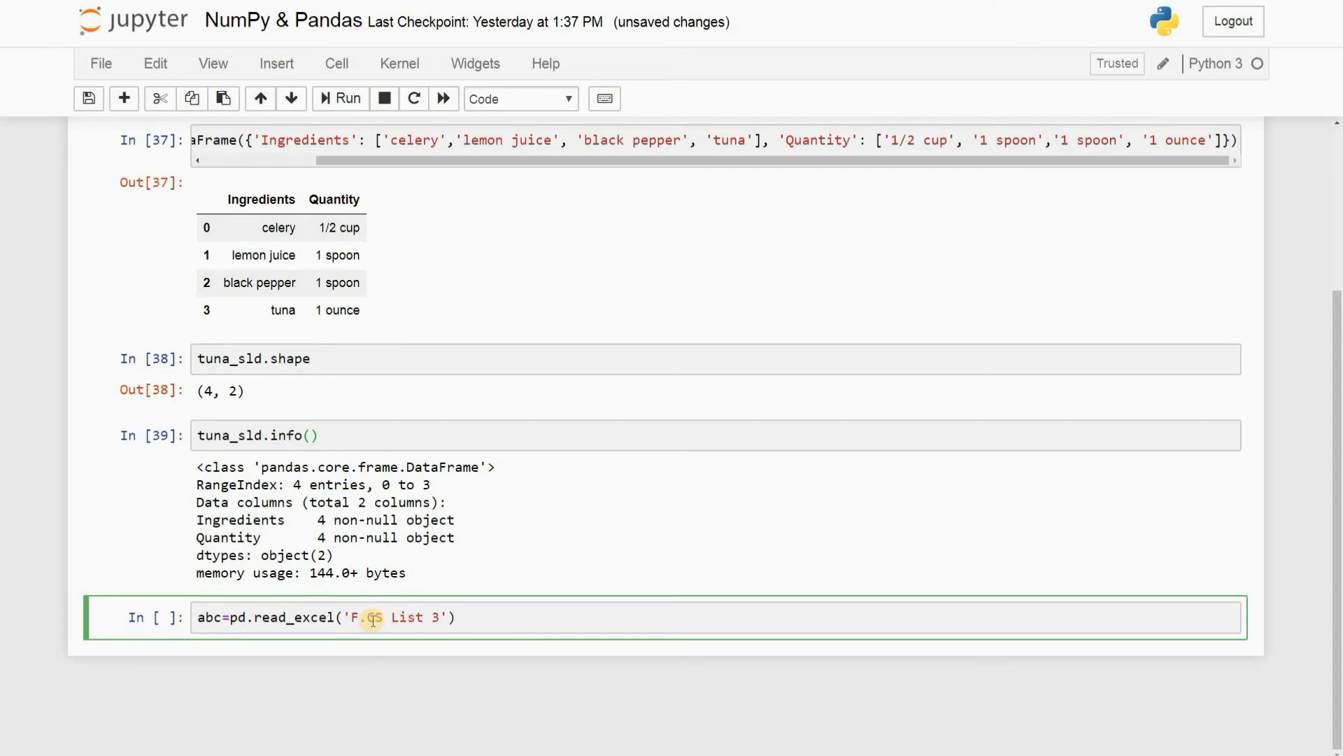
type(".xlsx")
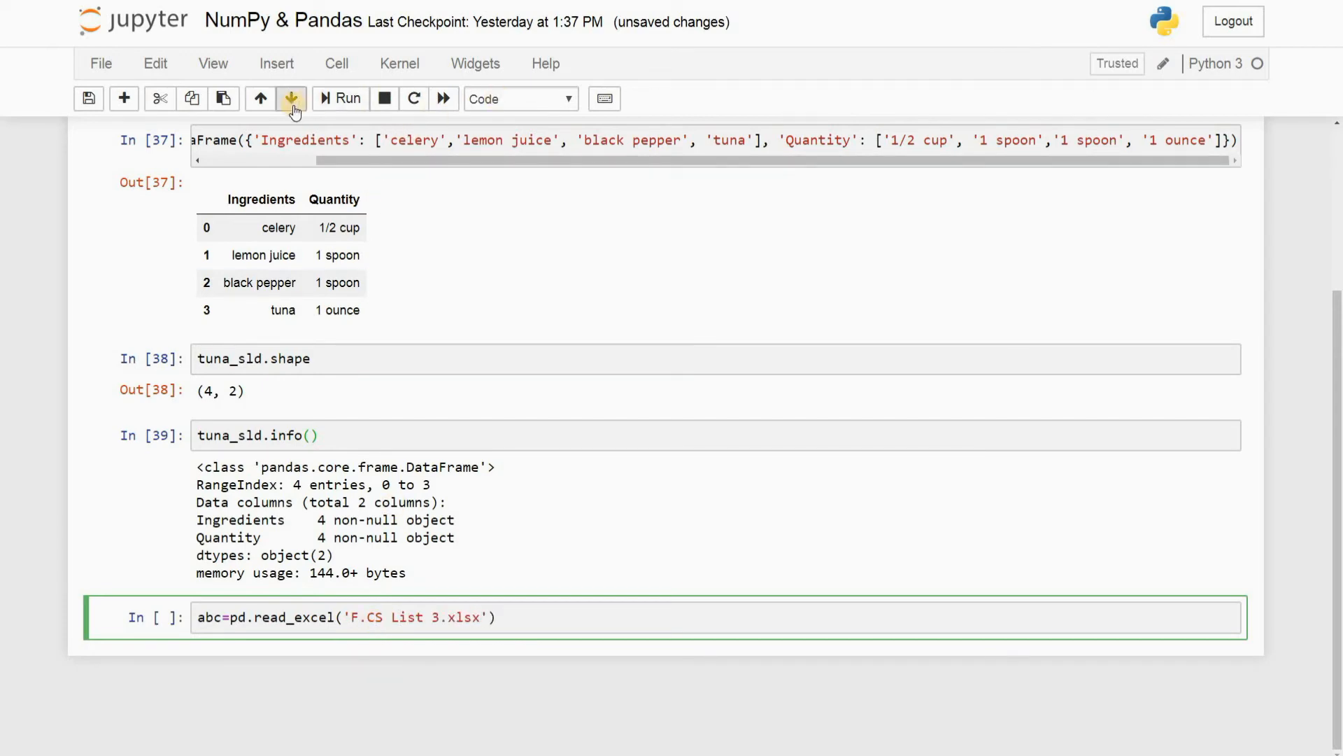
left_click(340, 98)
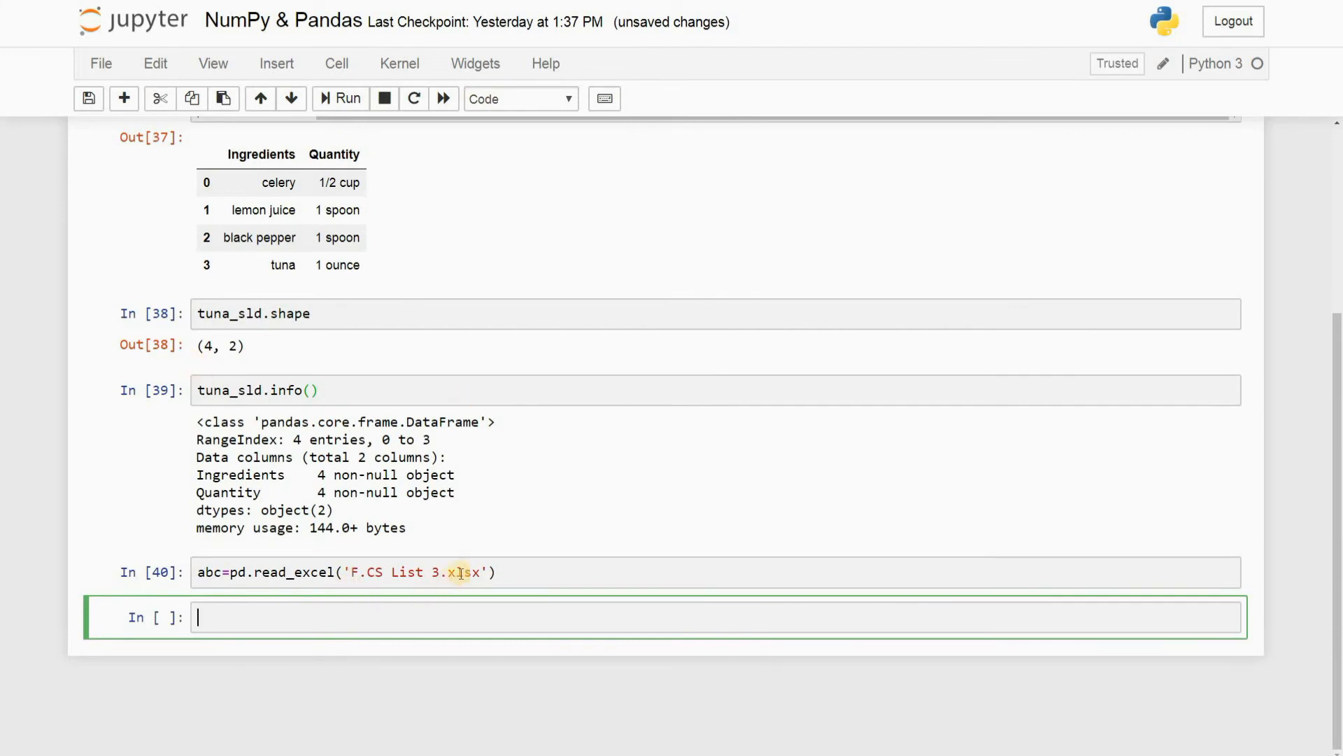
left_click(464, 572)
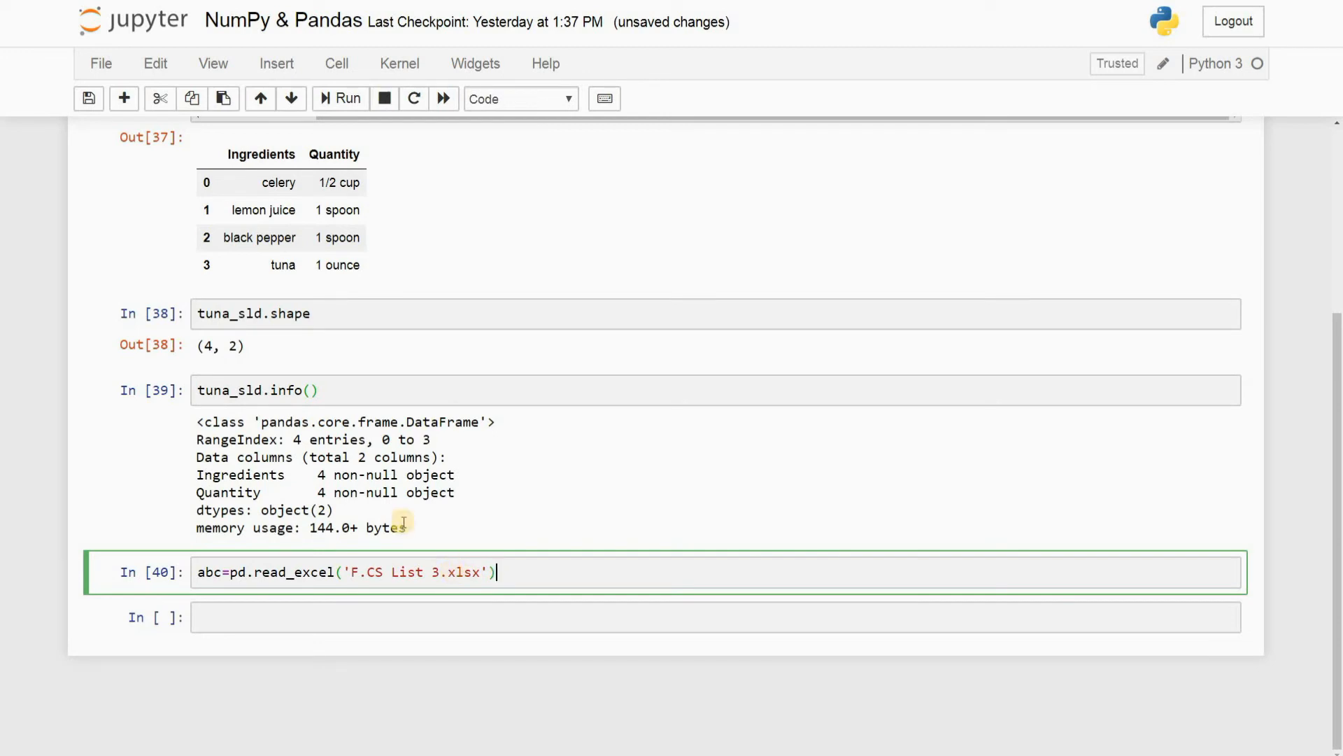
Display abc and scroll through the schools table's columns and rows
type("a")
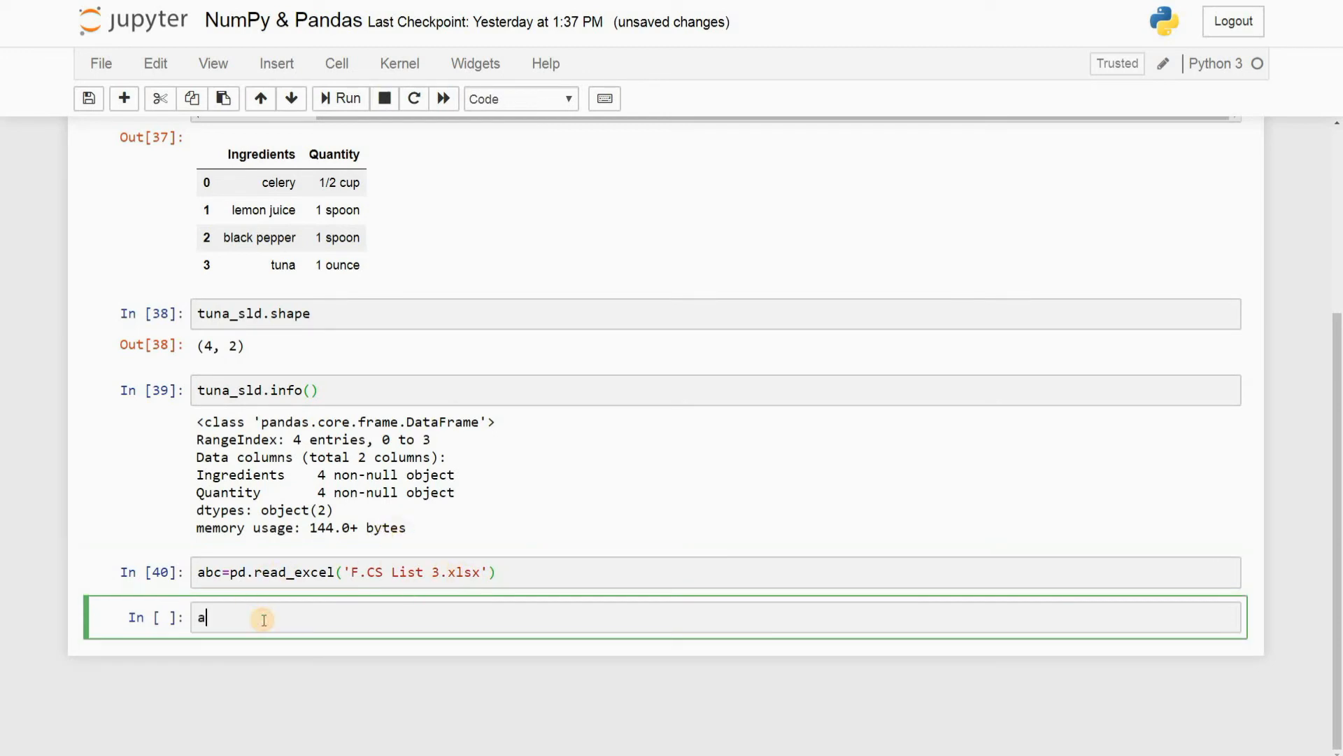
type("bc")
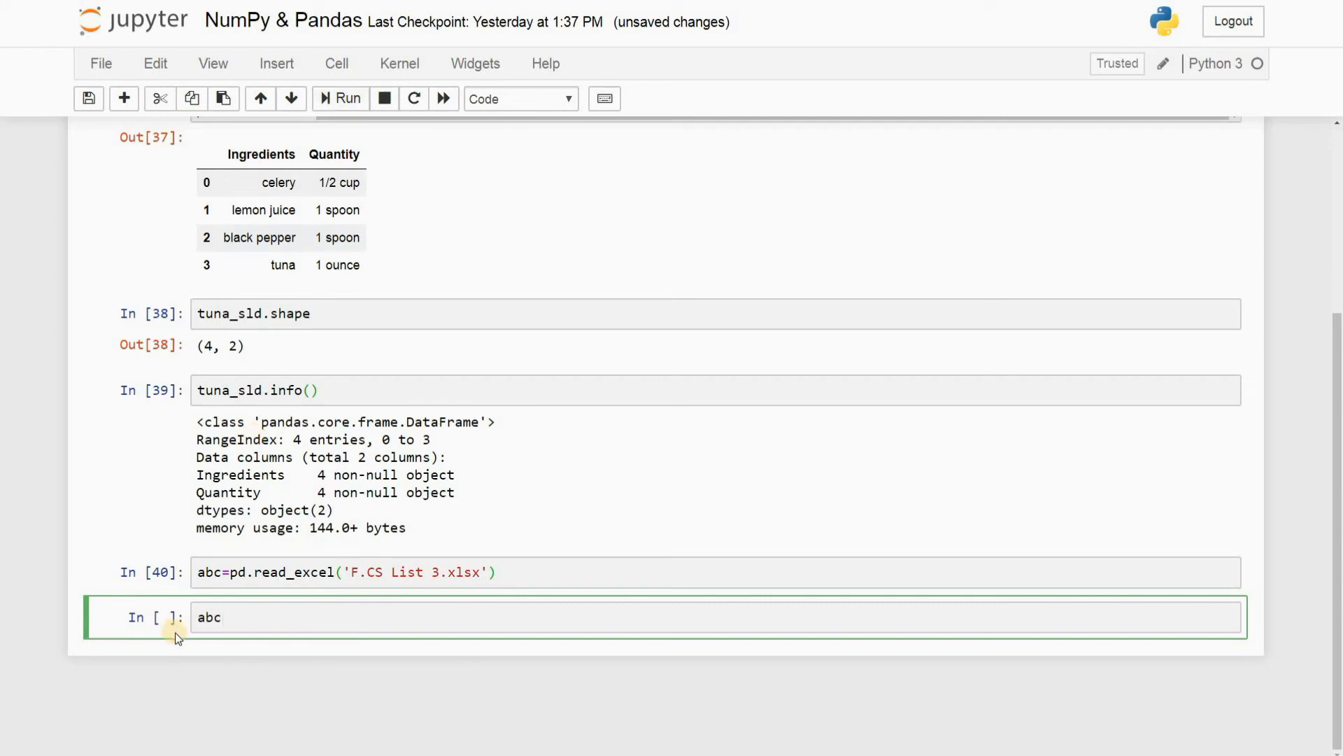
type("pri")
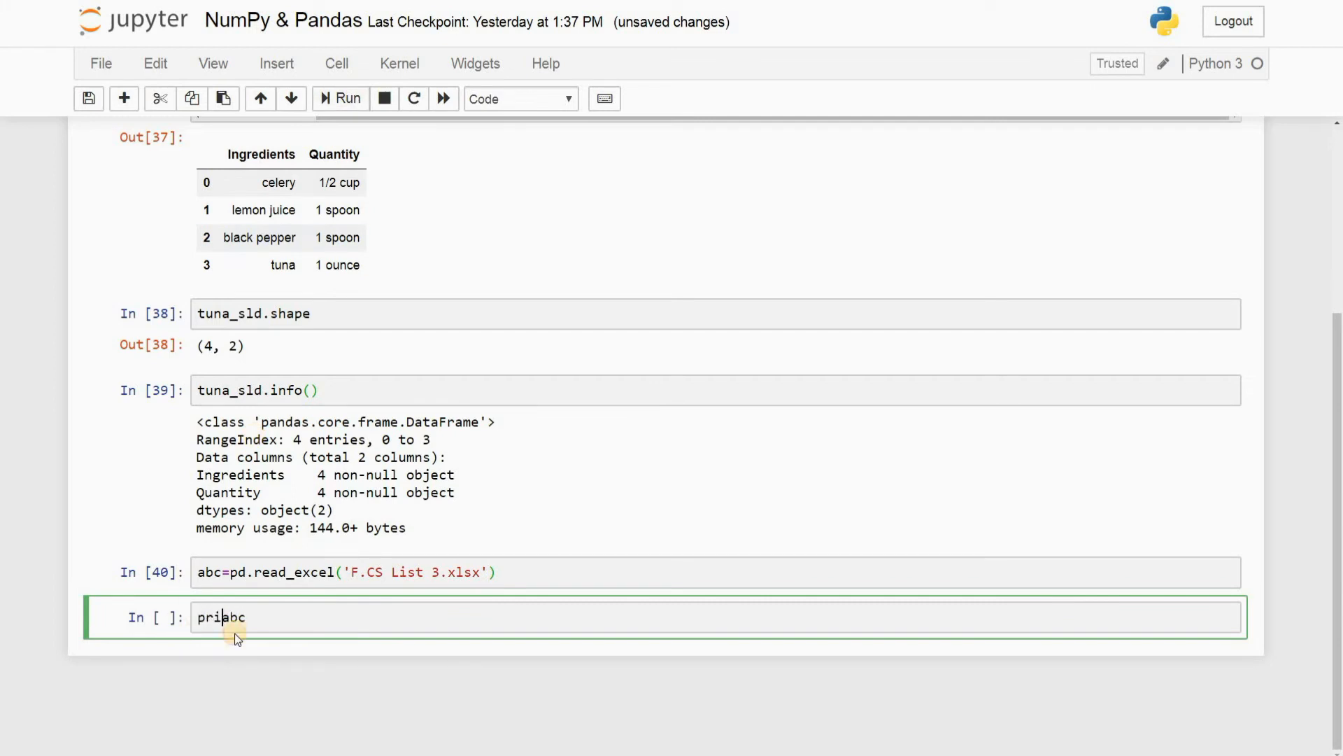
key("Backspace")
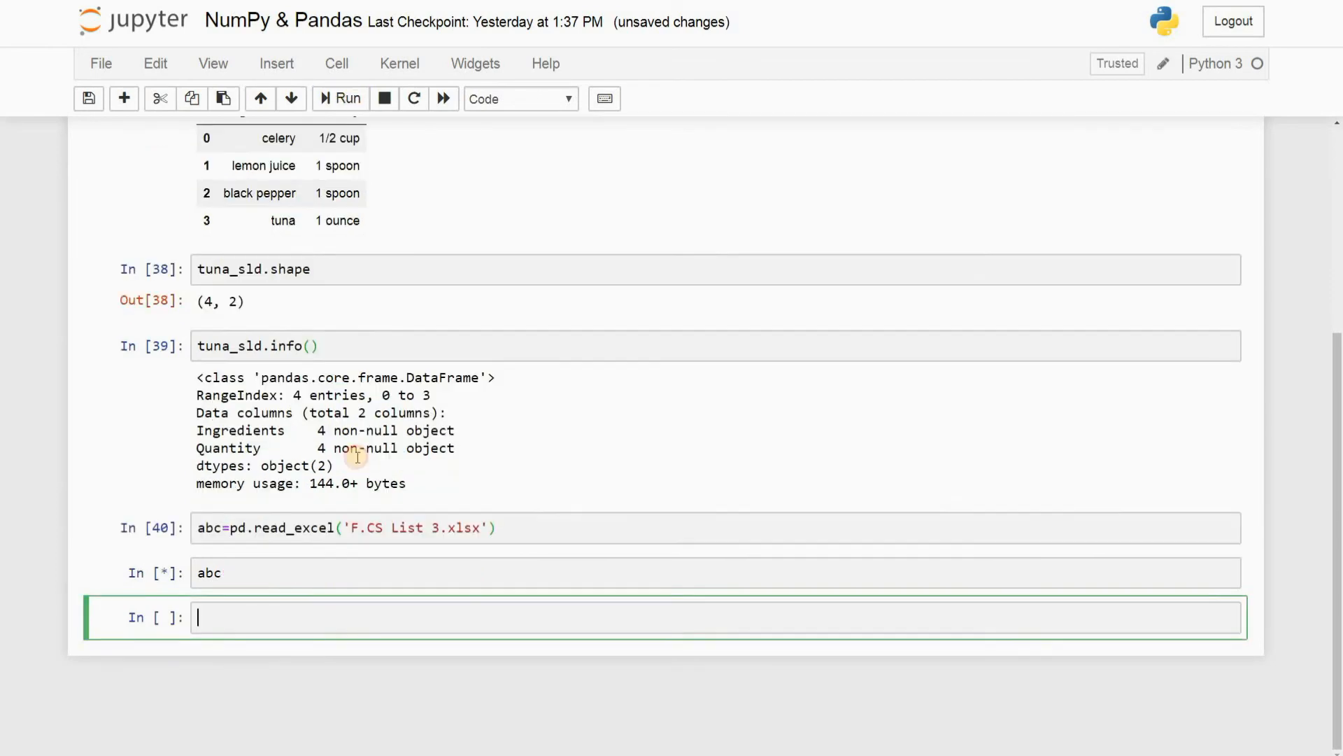
left_click(340, 98)
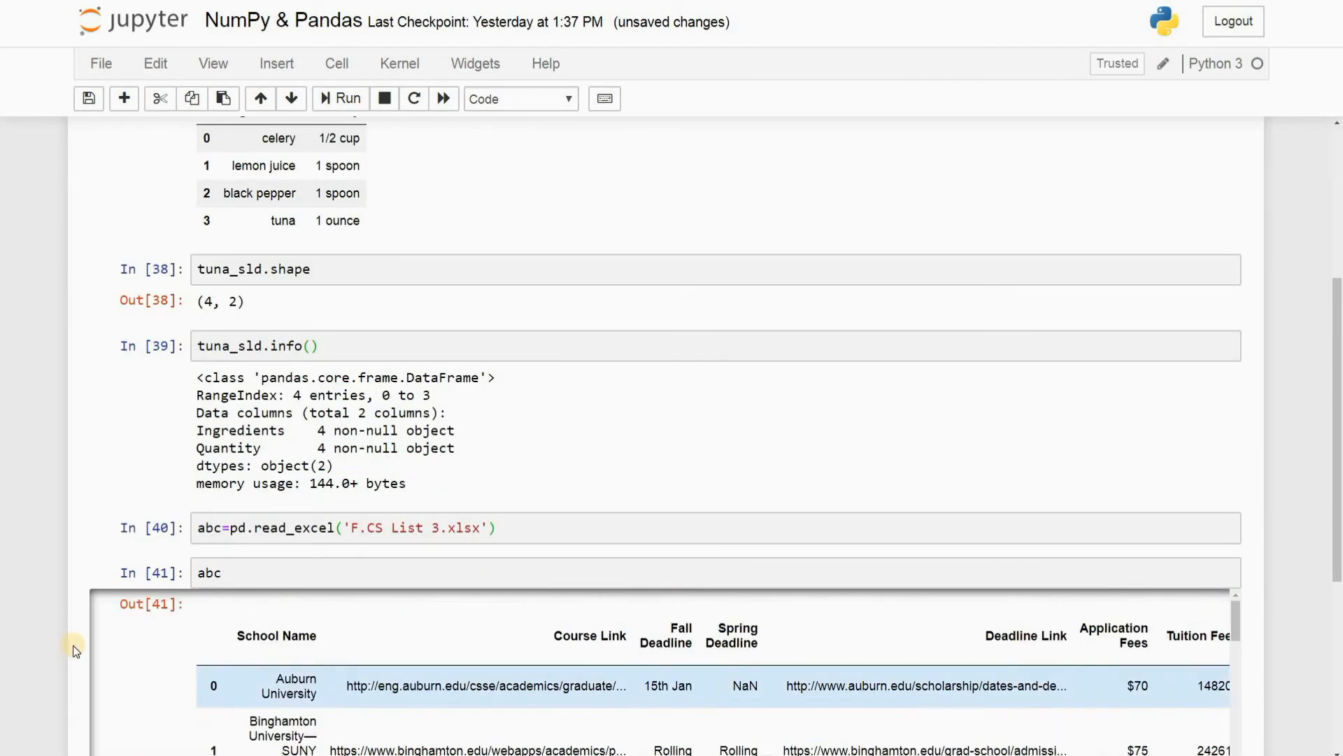
scroll("down", 3)
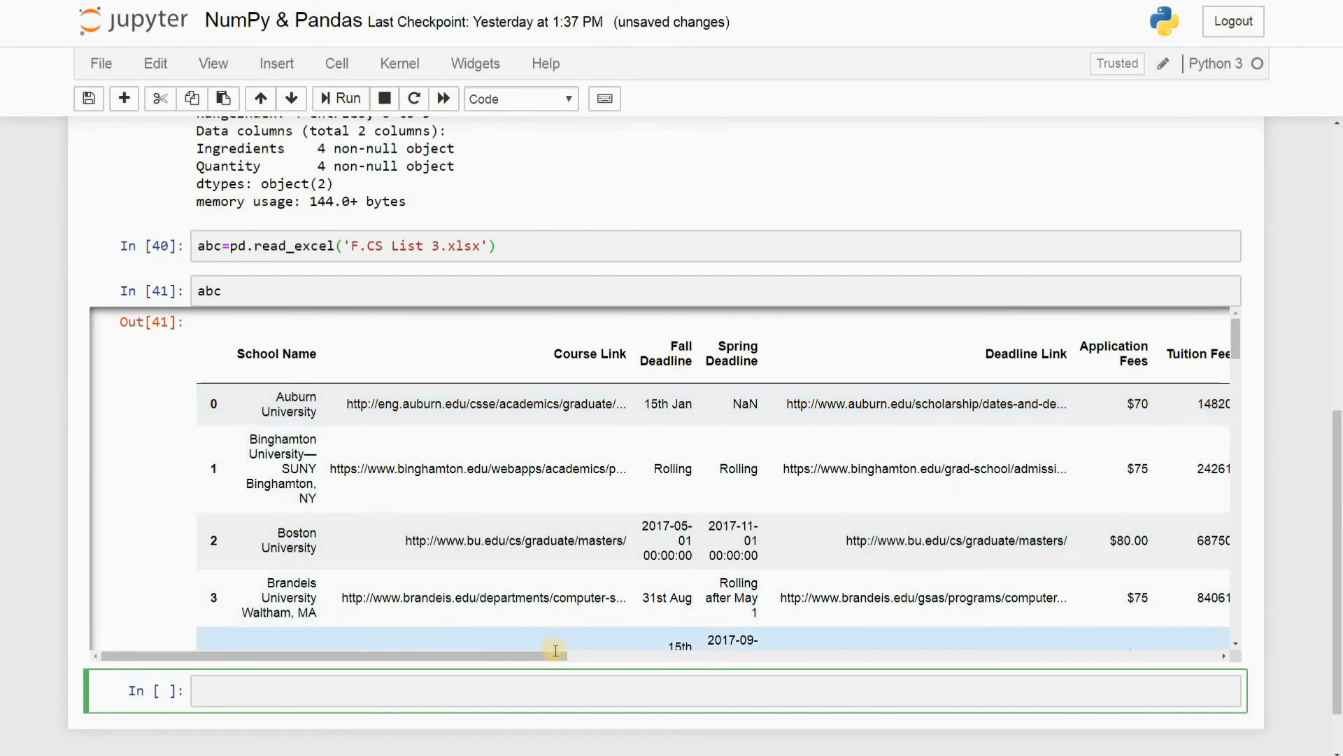
left_click_drag(555, 656, 1106, 656)
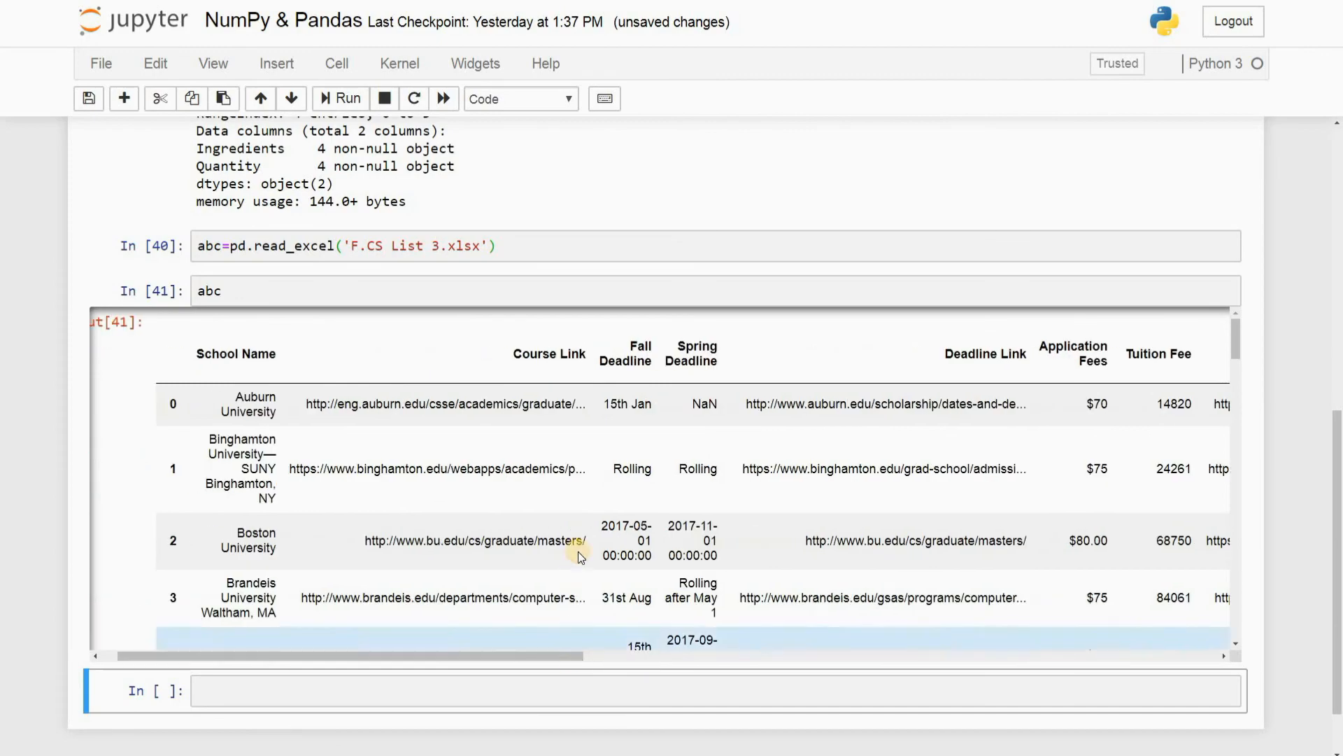
mouse_move(600, 588)
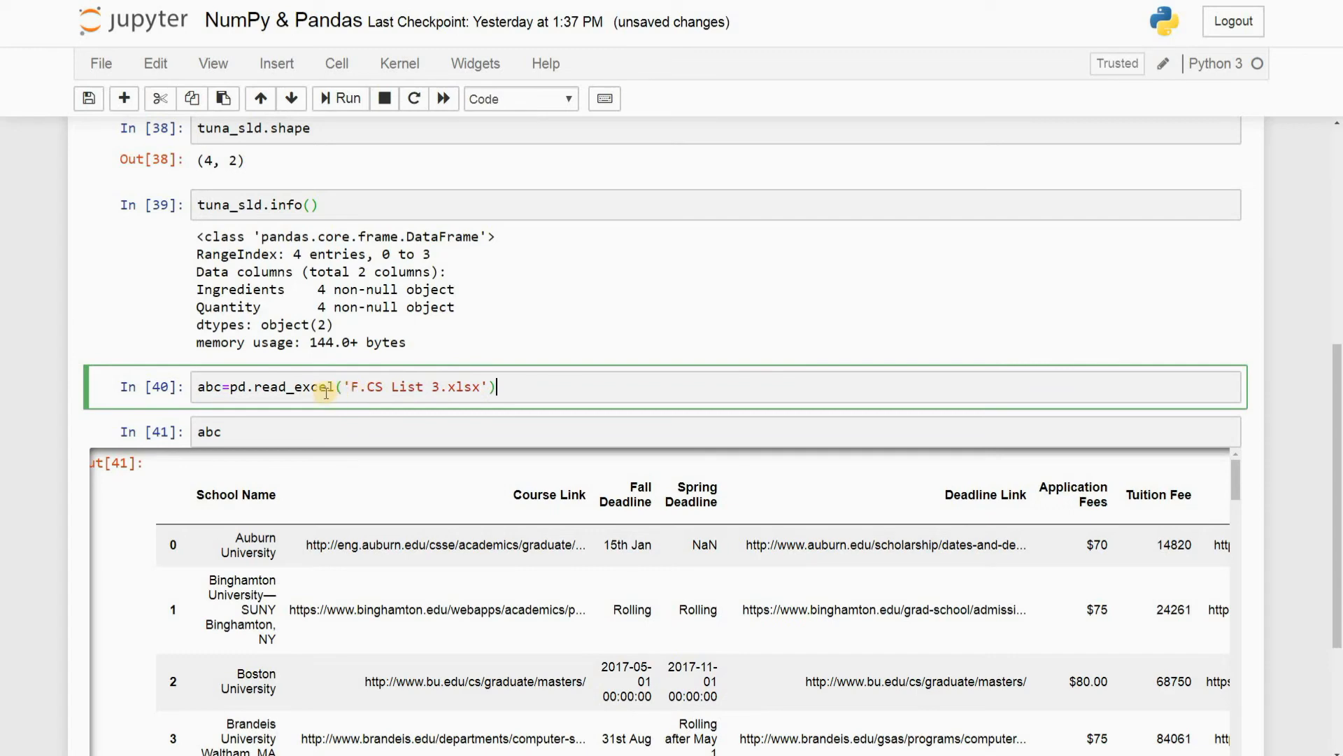
mouse_move(363, 397)
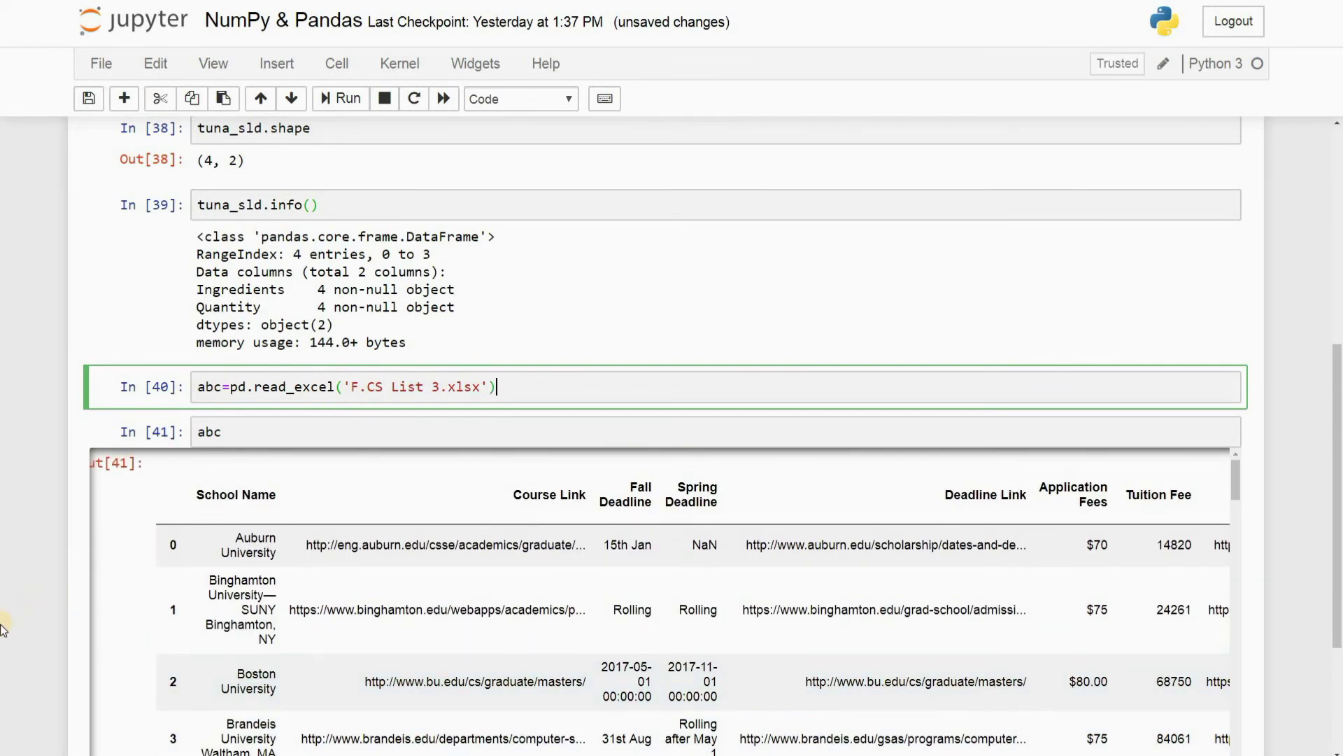
scroll("down", 3)
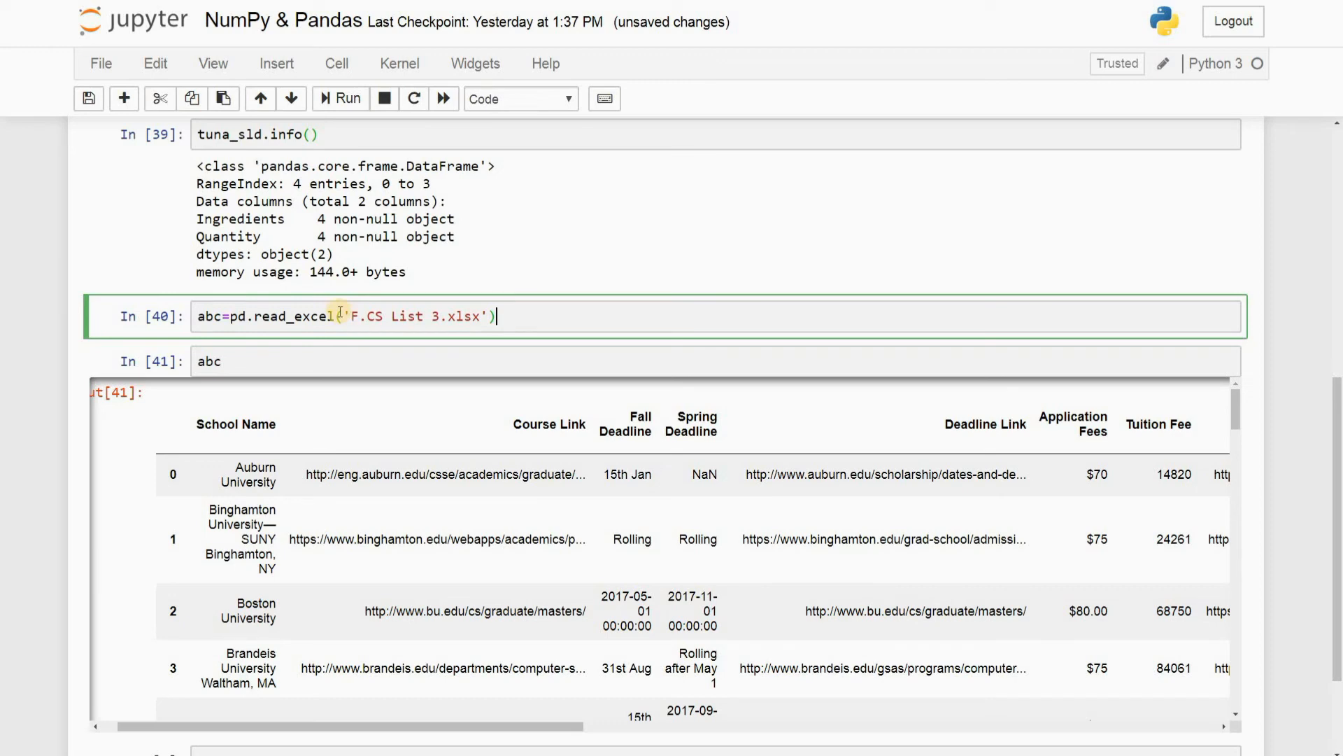
mouse_move(401, 337)
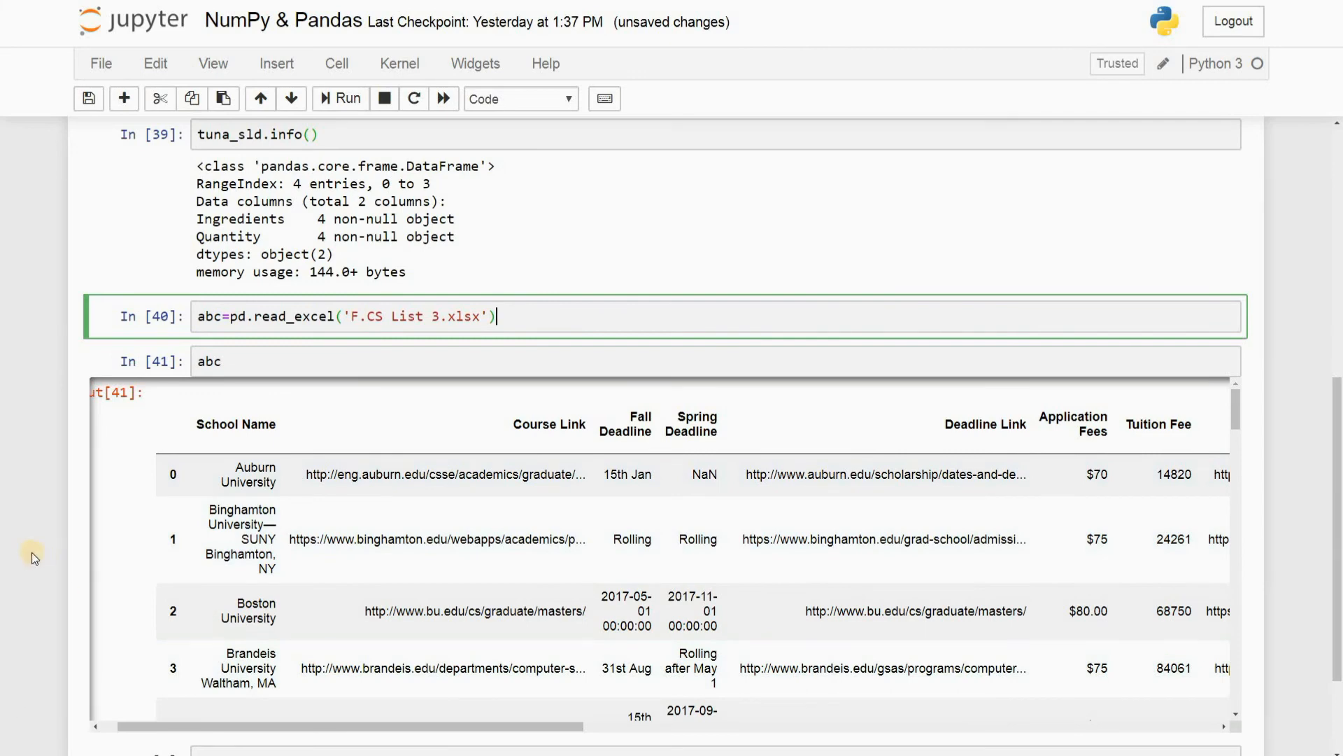
scroll("down", 3)
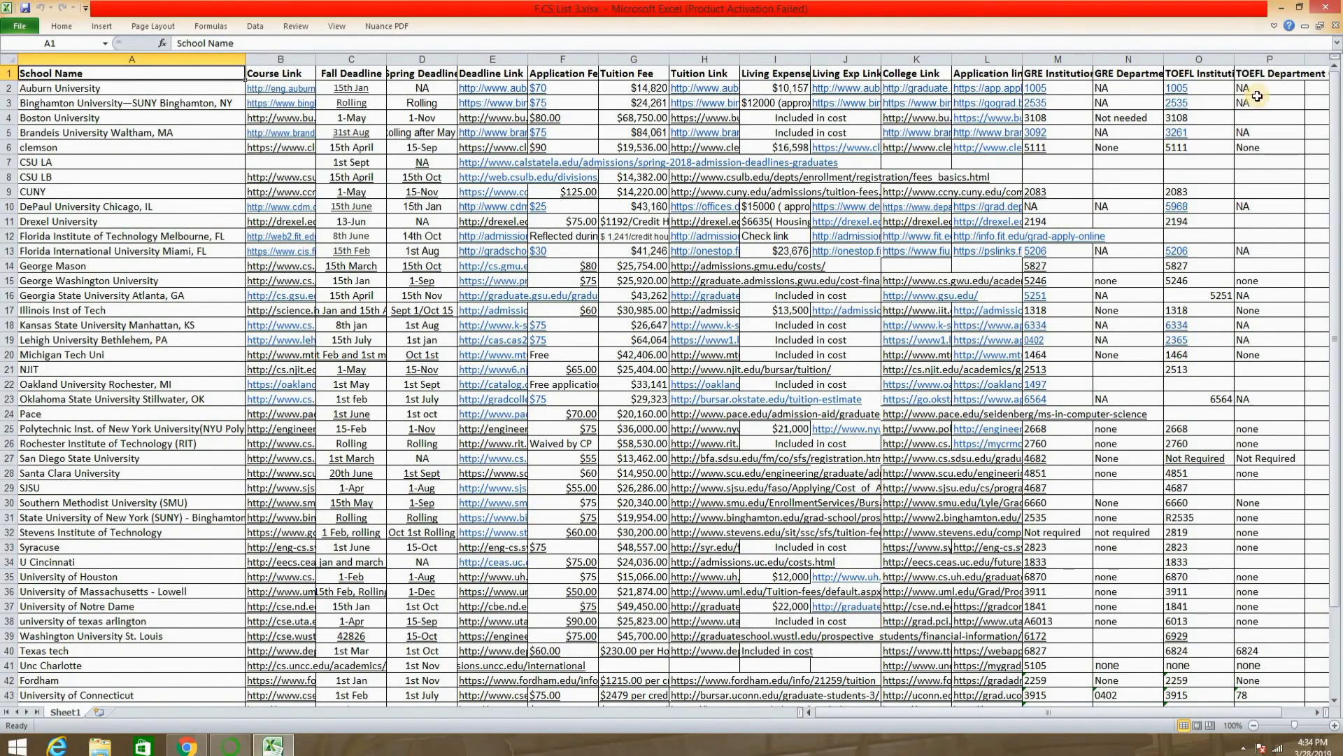
mouse_move(483, 401)
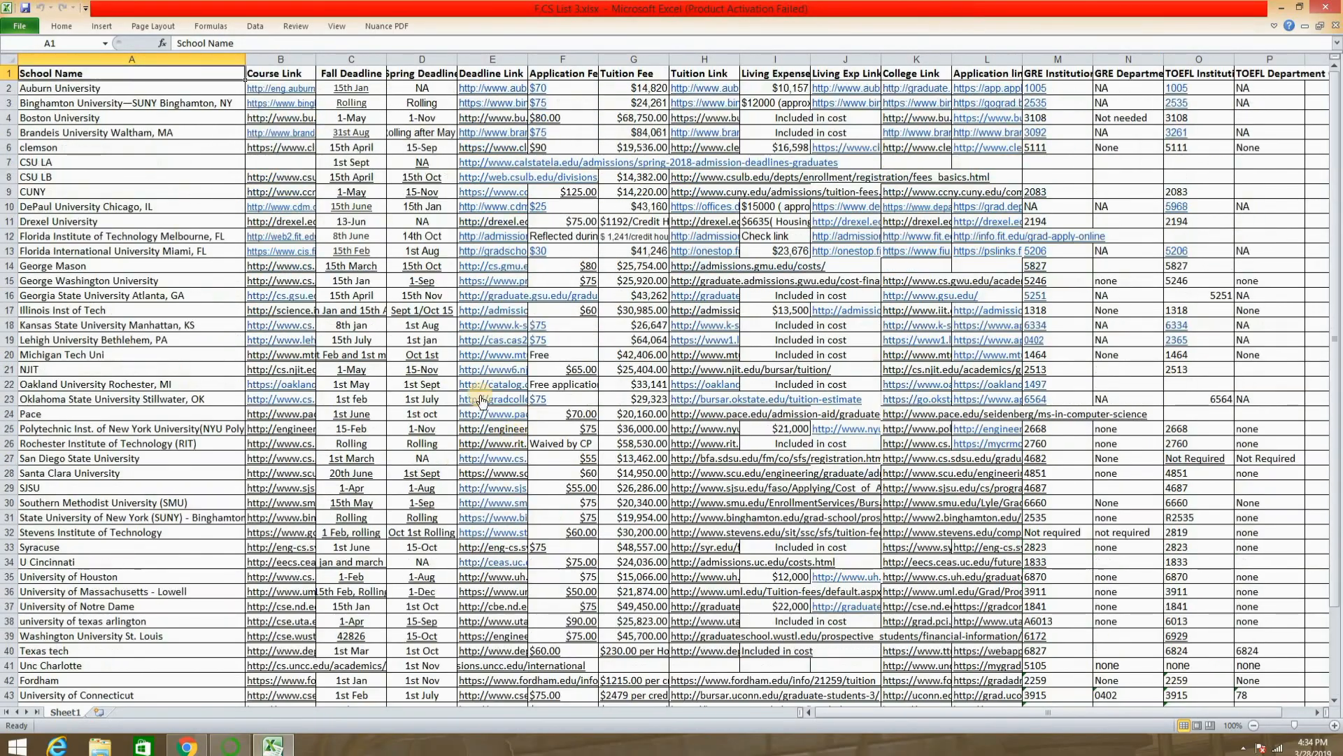
scroll("down", 3)
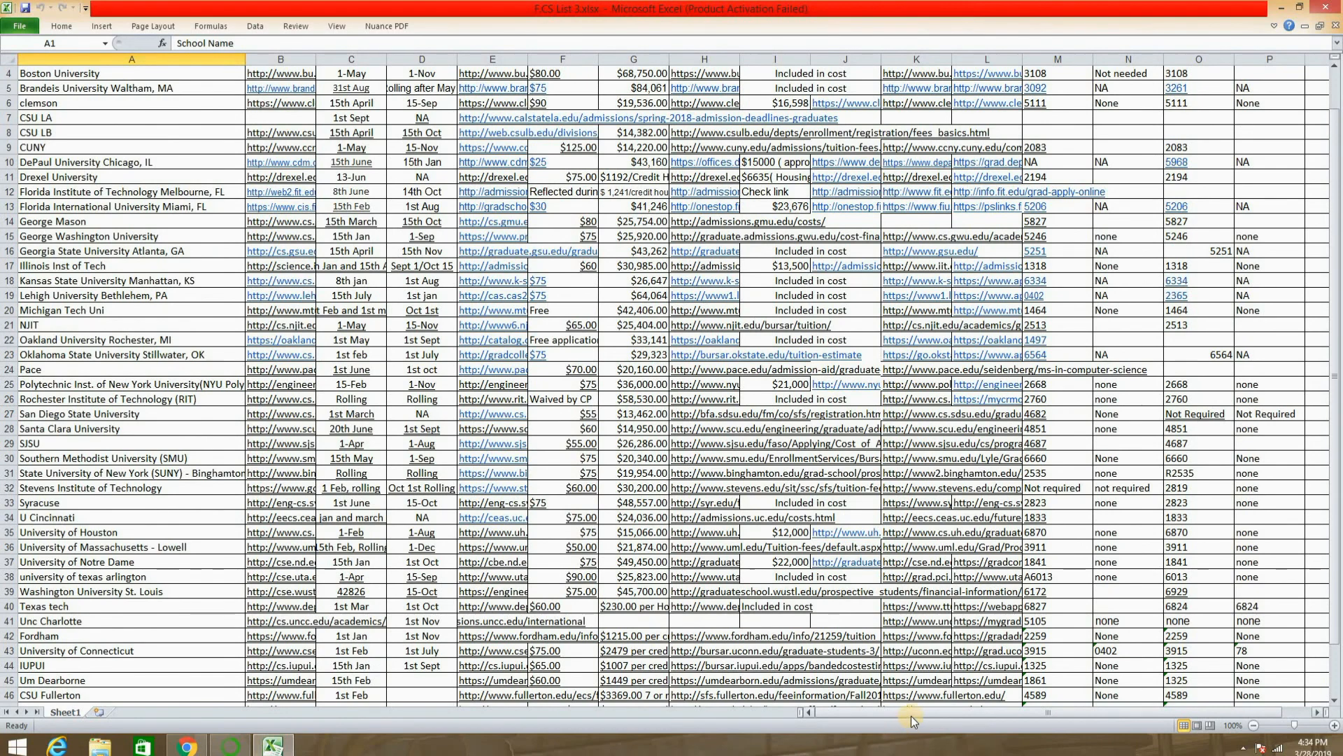
mouse_move(720, 5)
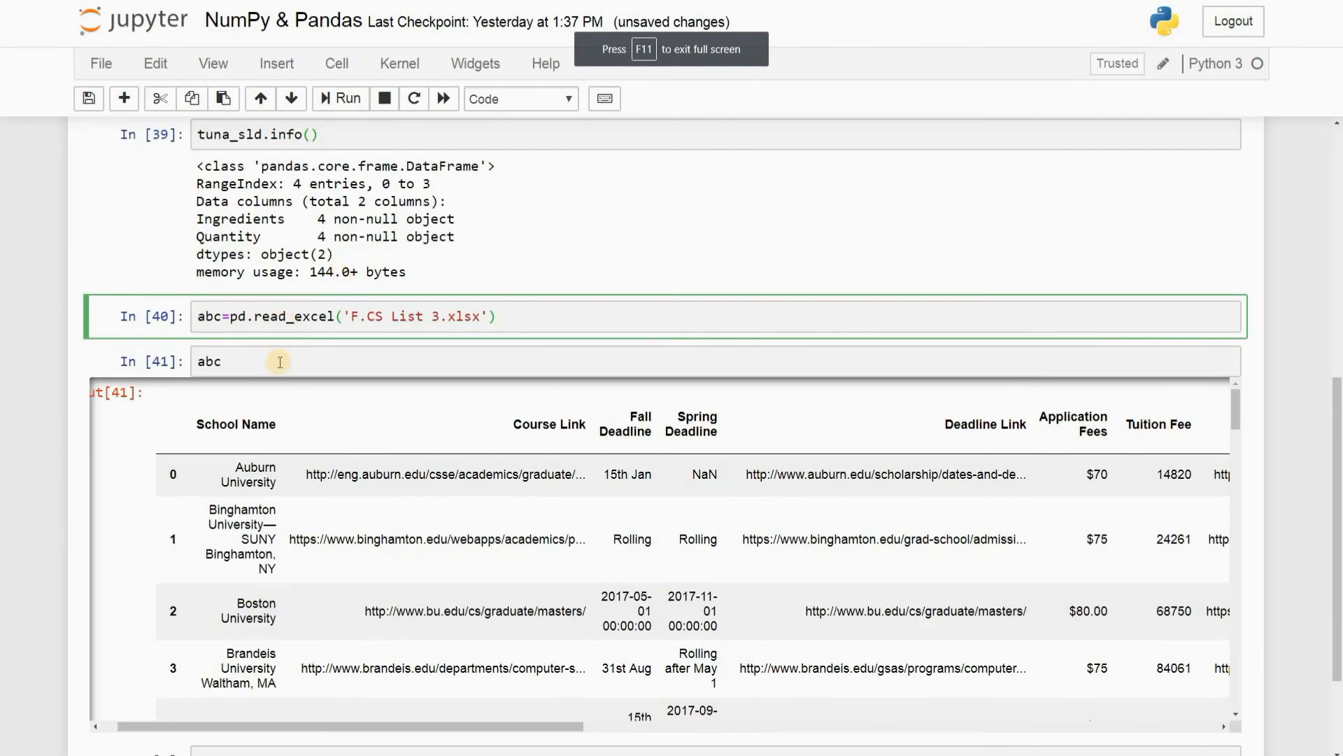
Run abc.shape in a new cell, returning (49, 16) for the schools DataFrame
scroll("down", 3)
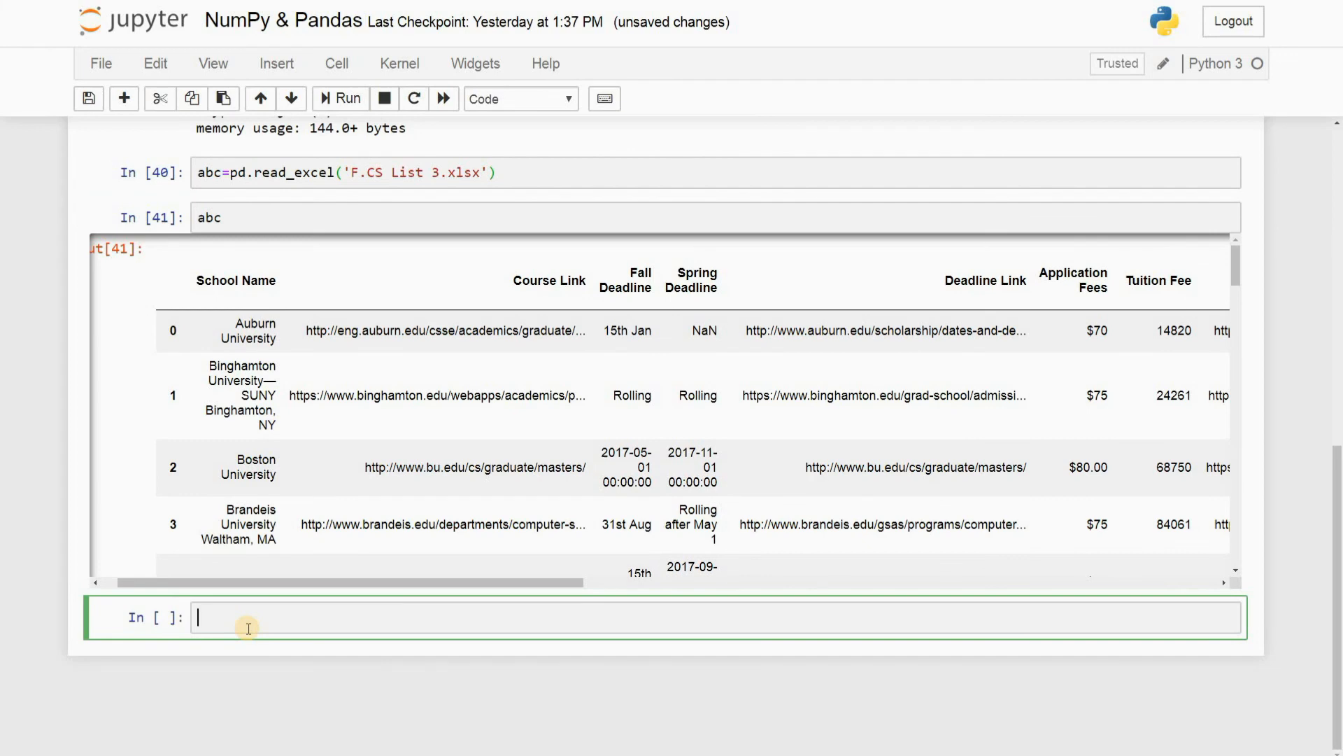
type("abc.shape")
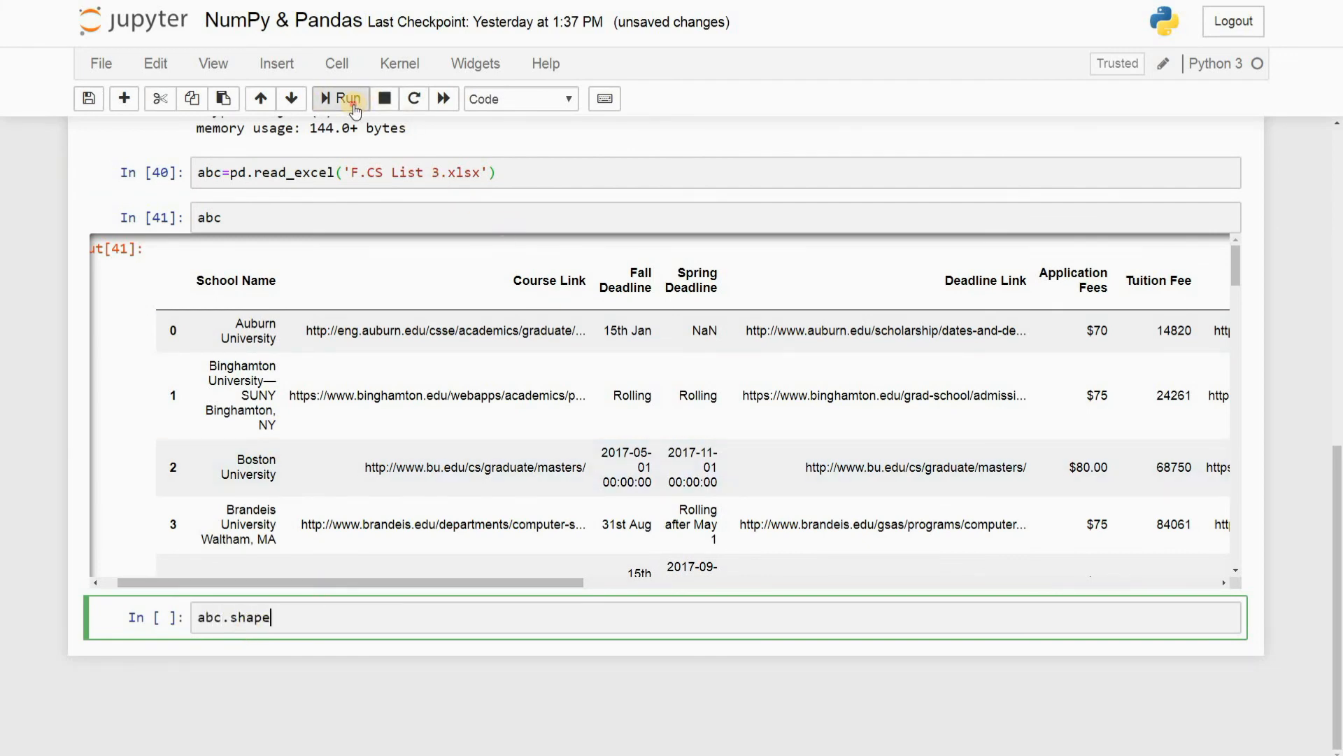
left_click(347, 98)
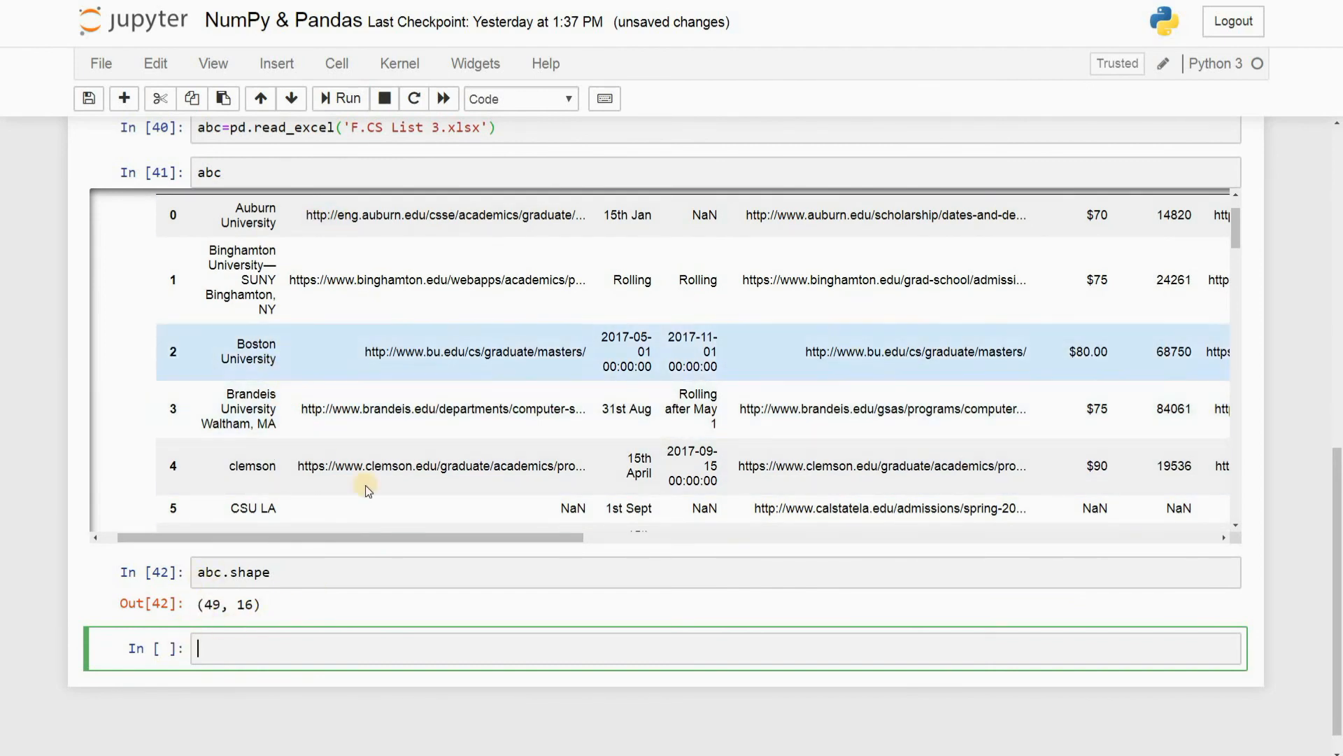
scroll("down", 3)
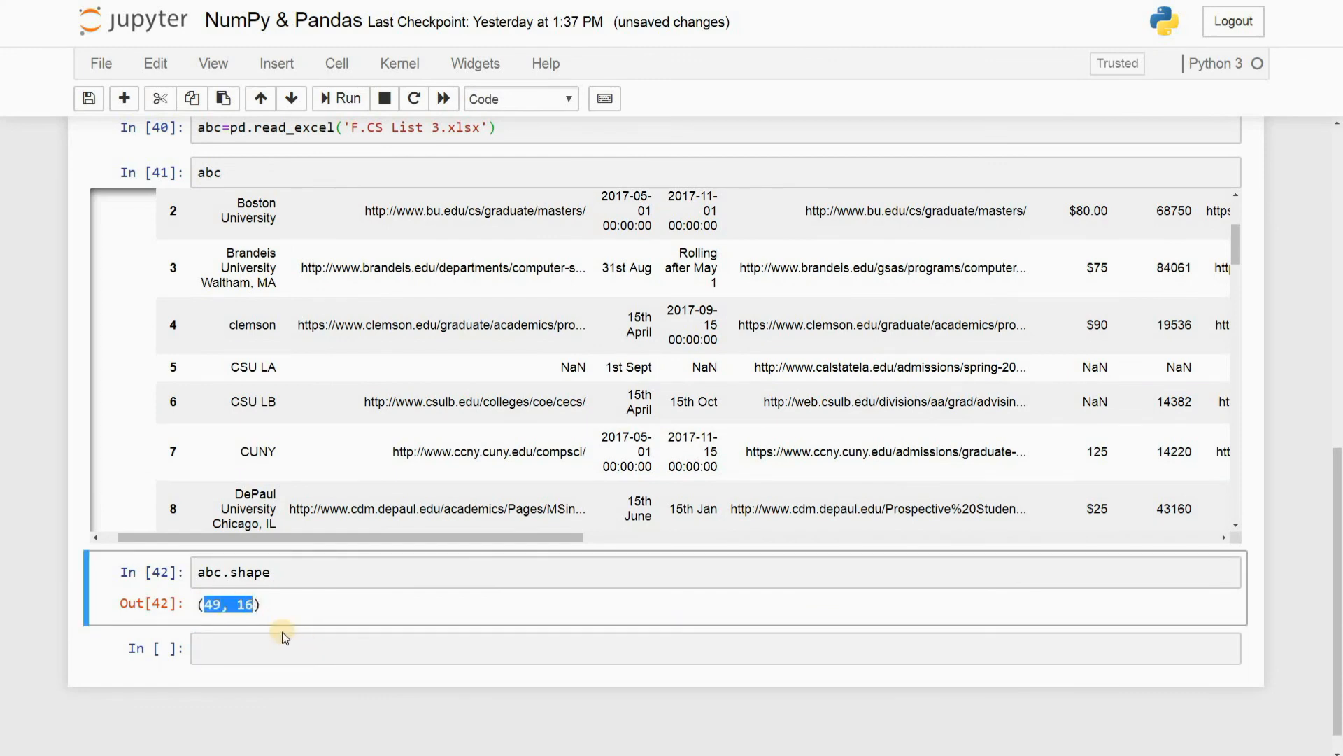
Run abc.info() to list 49 entries across 16 object columns with non-null counts
type("abc")
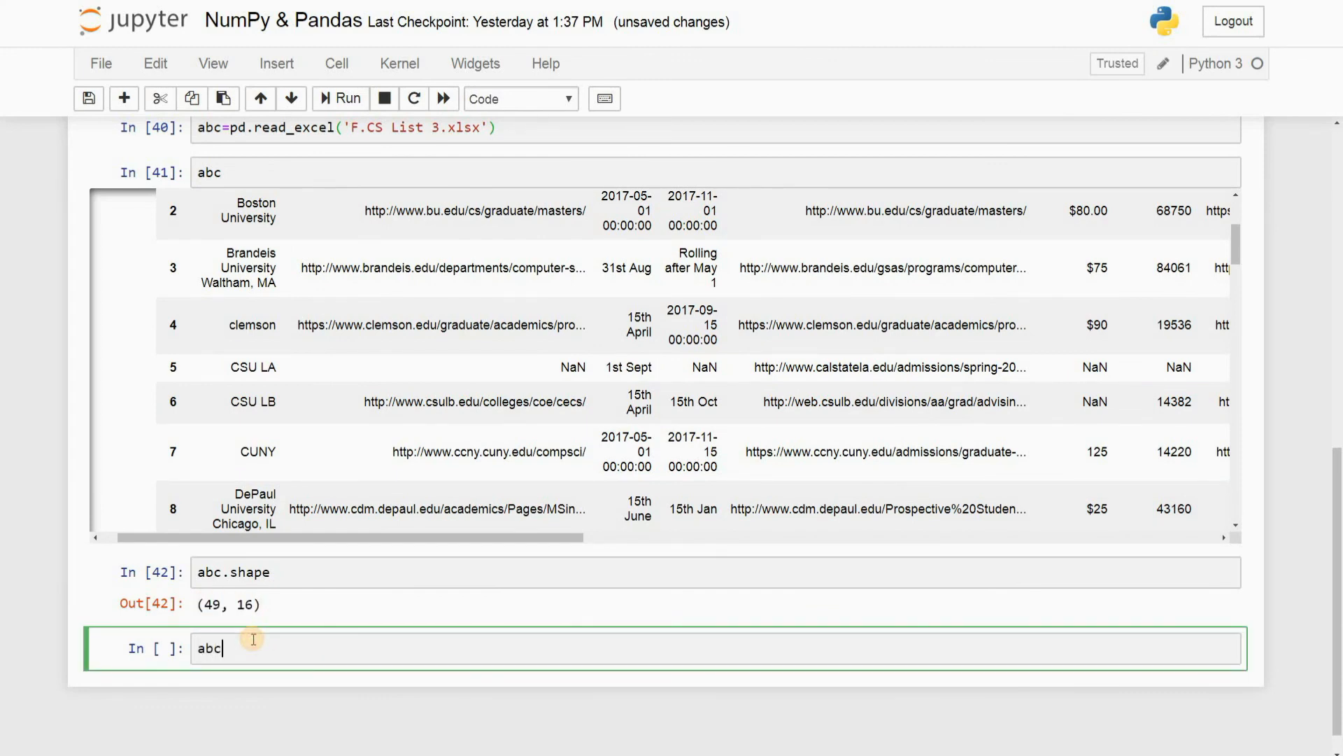
type(".info")
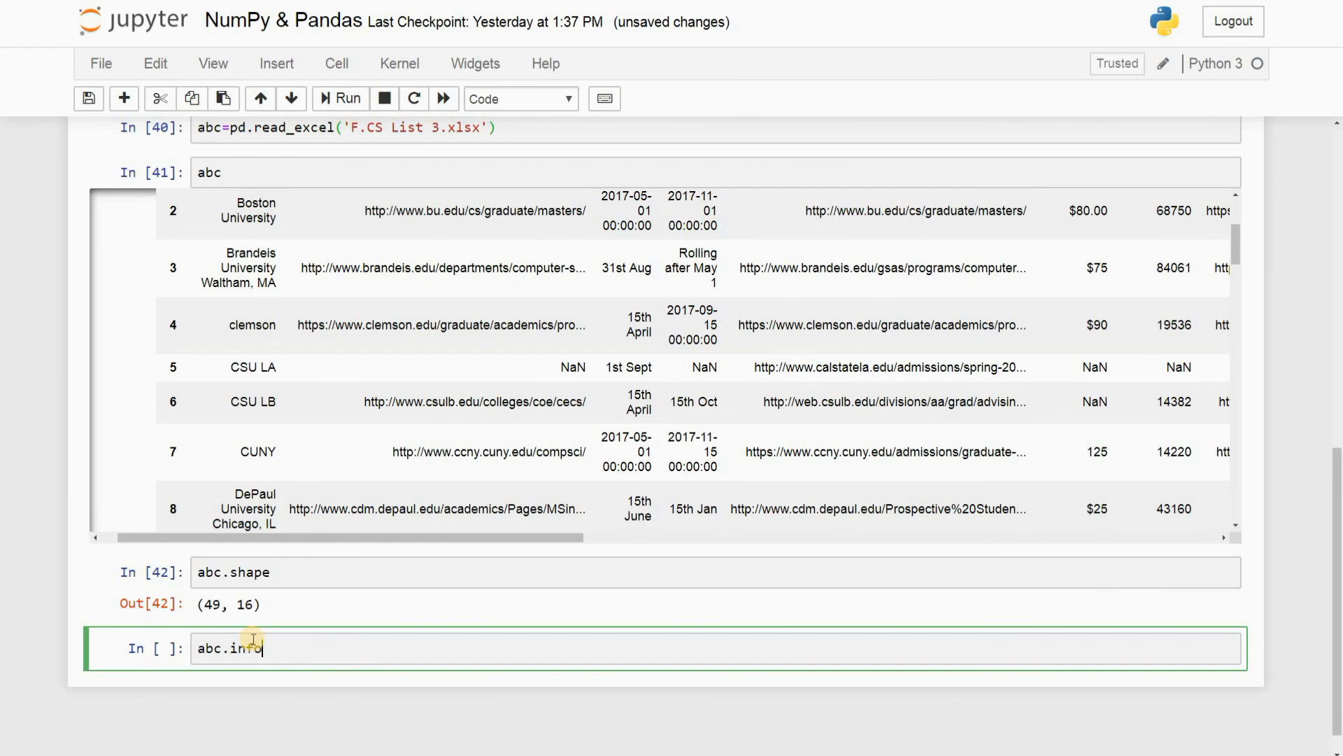
type("()")
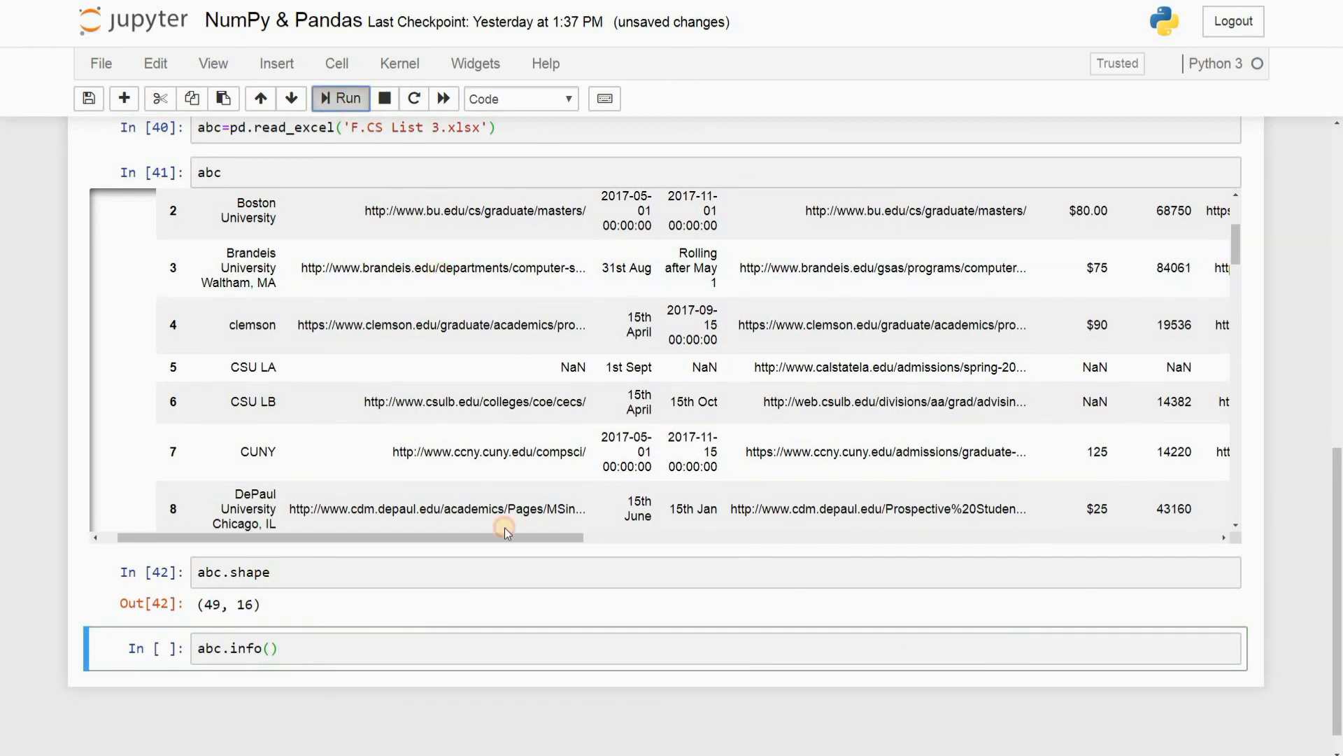
left_click(340, 98)
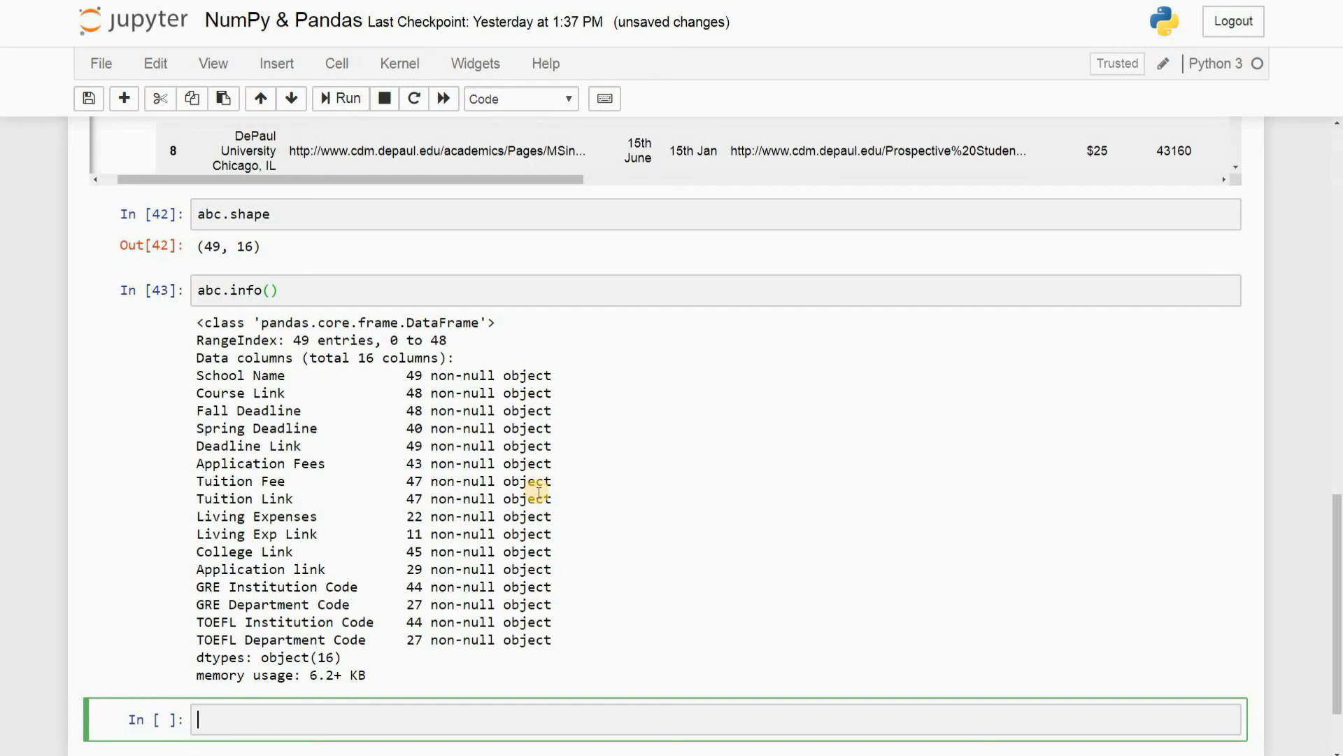
mouse_move(547, 499)
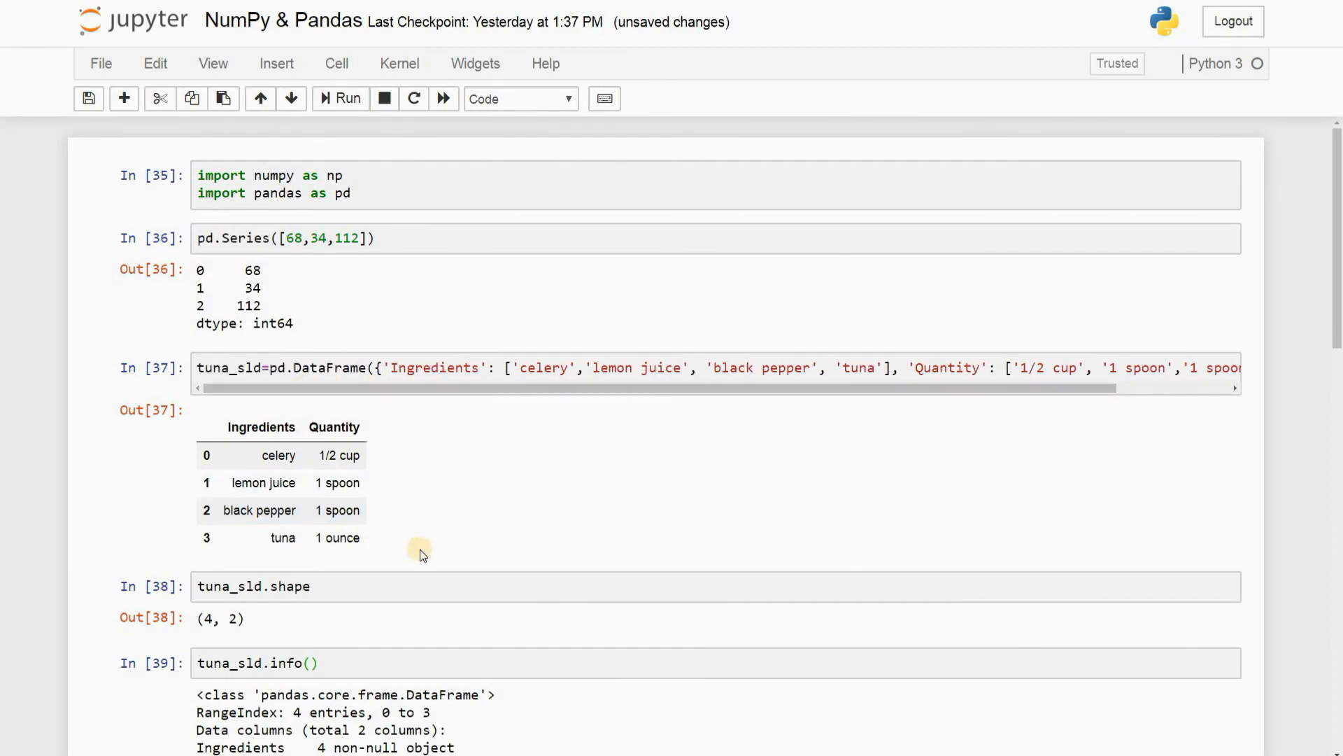
scroll("down", 3)
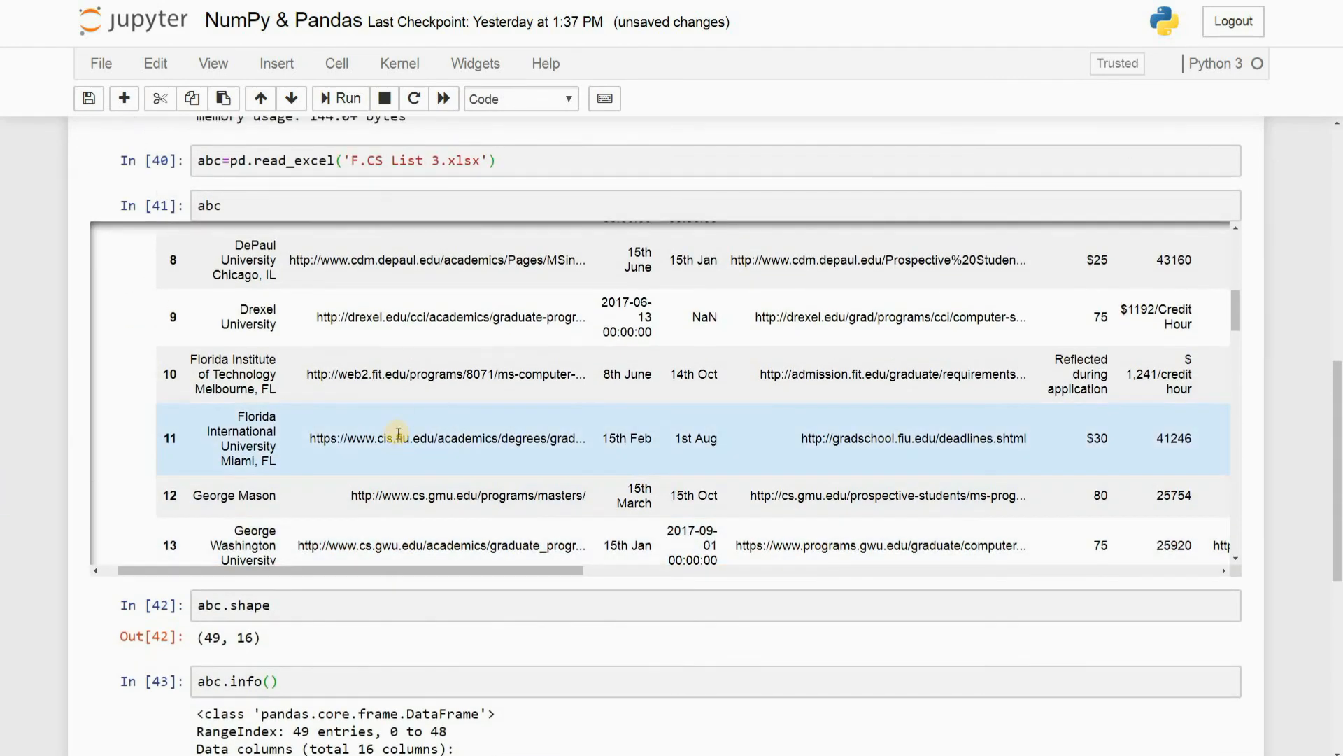
scroll("up", 3)
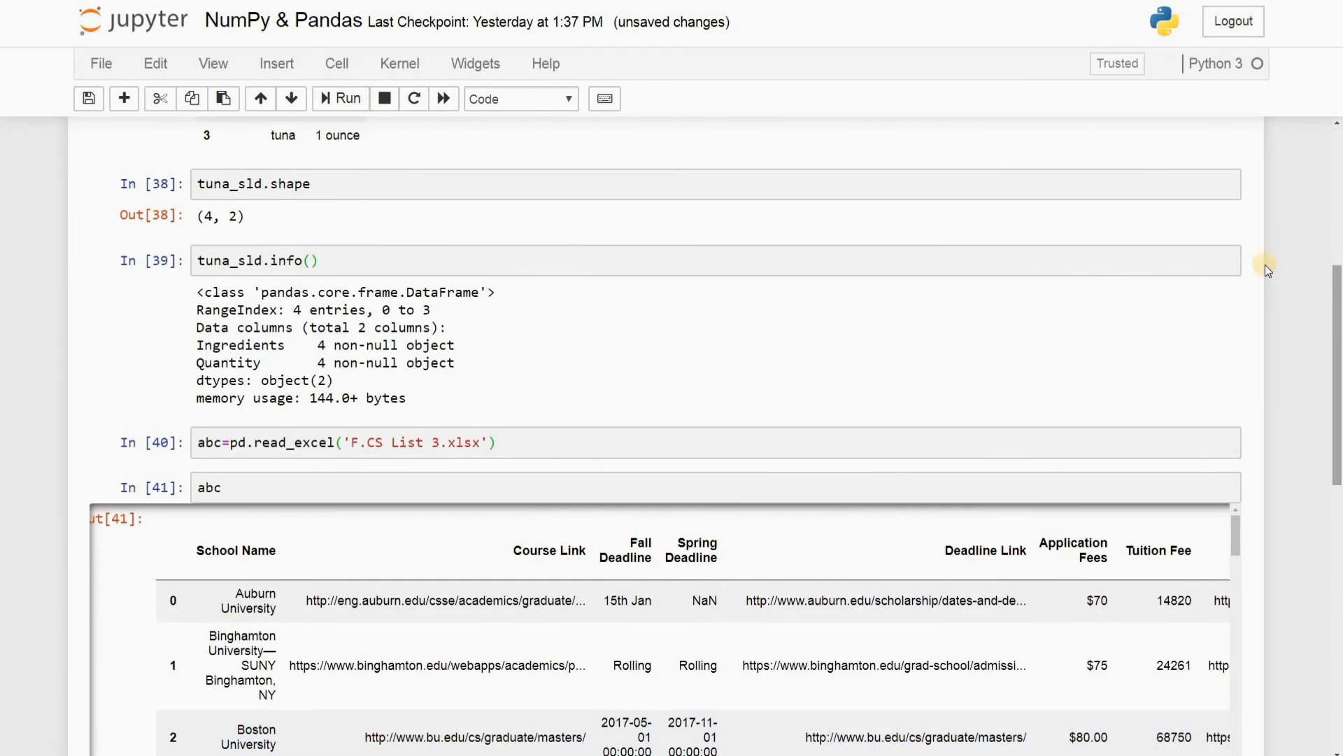